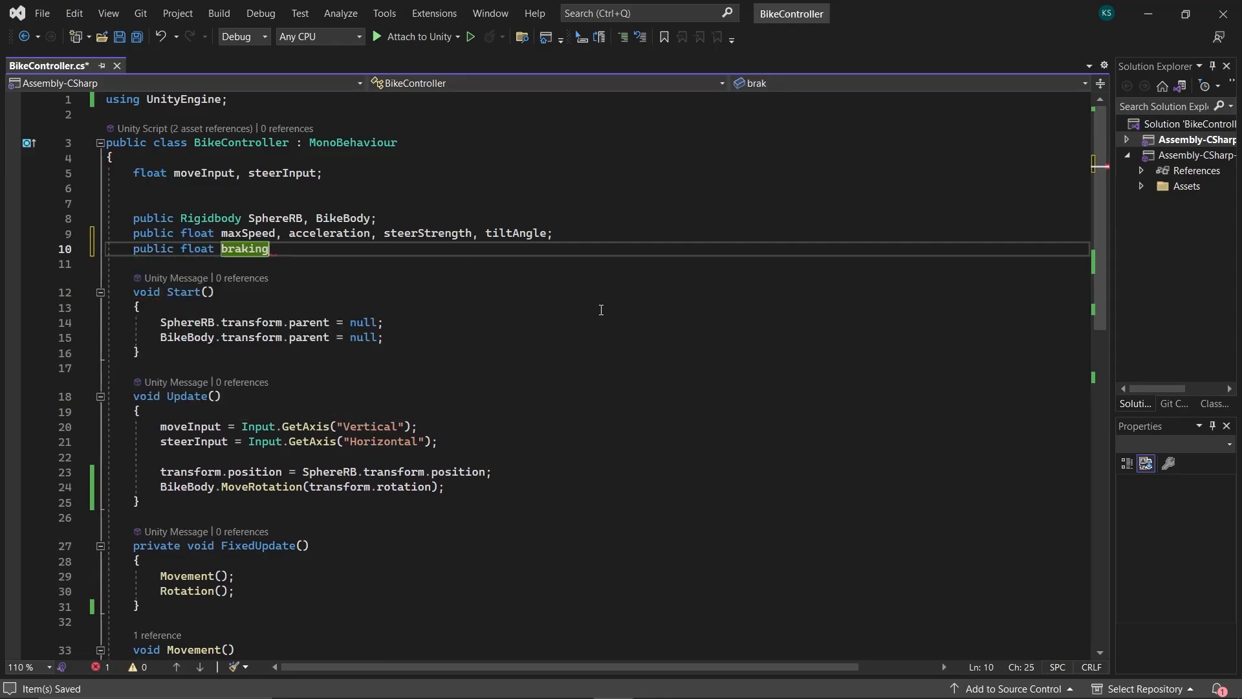
Step: Declare brakingFactor and write Brake() multiplying SphereRB.velocity by brakingFactor while Space is held
{"action": "type", "text": "Factor;"}
{"action": "type", "text": "void Br"}
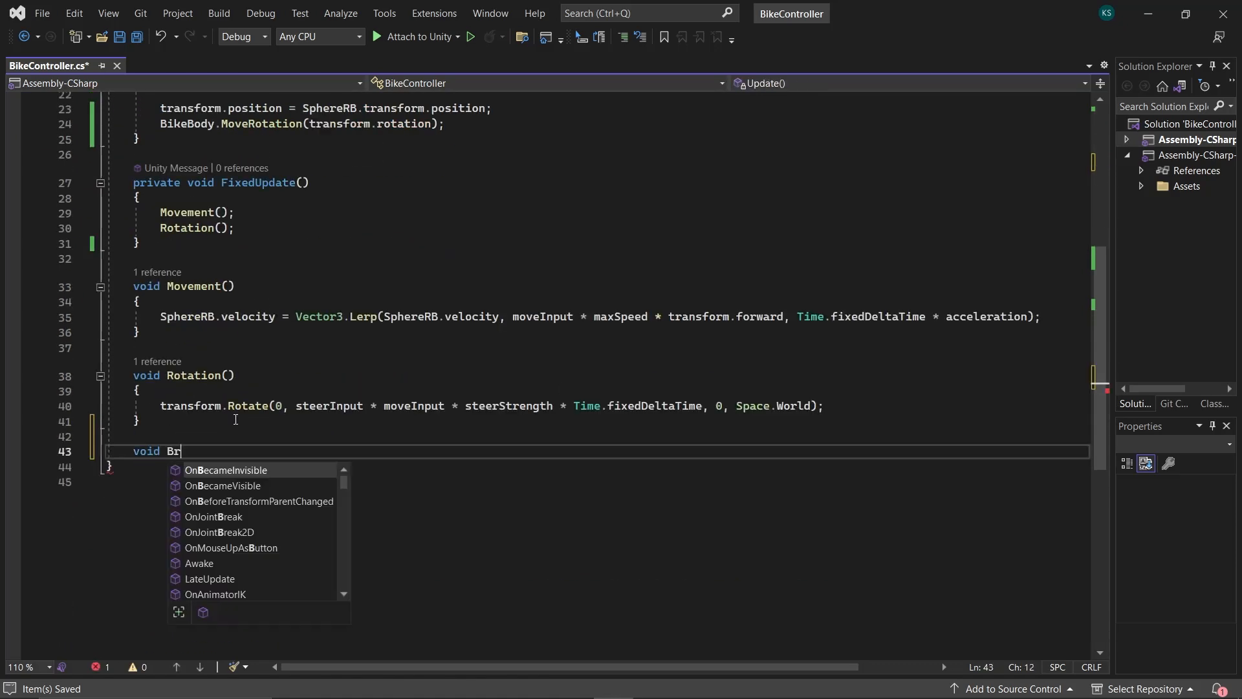
{"action": "type", "text": "ake()"}
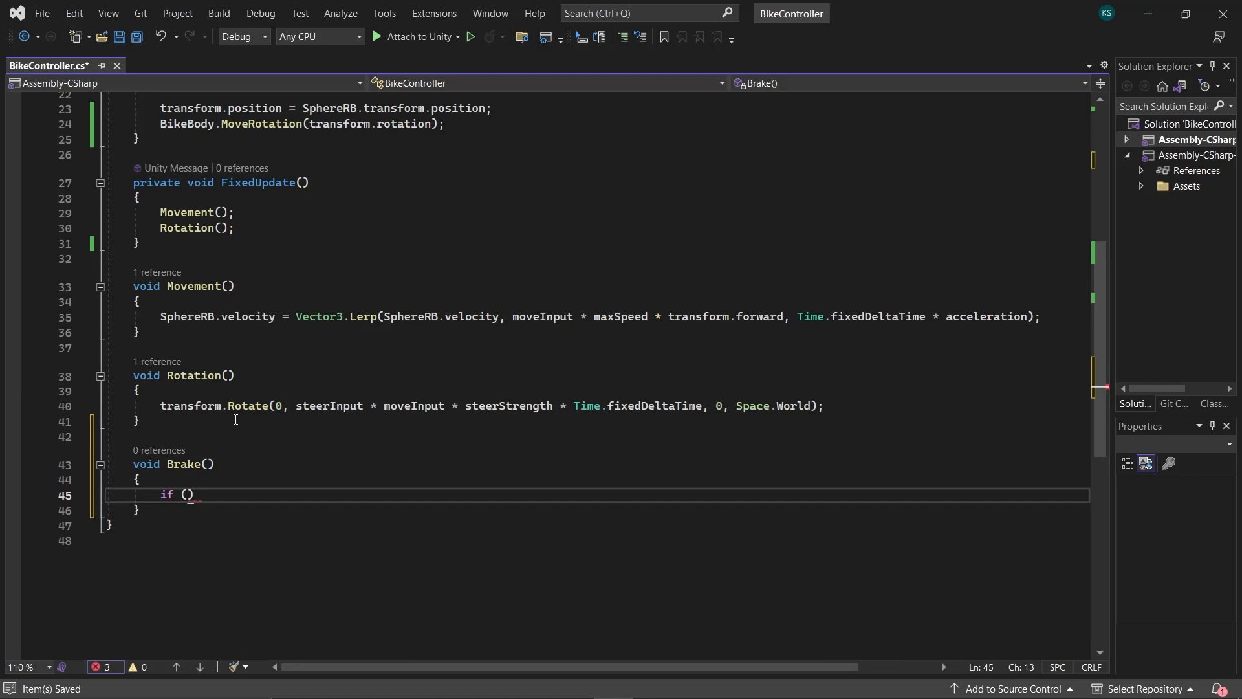
{"action": "type", "text": "Input.getk"}
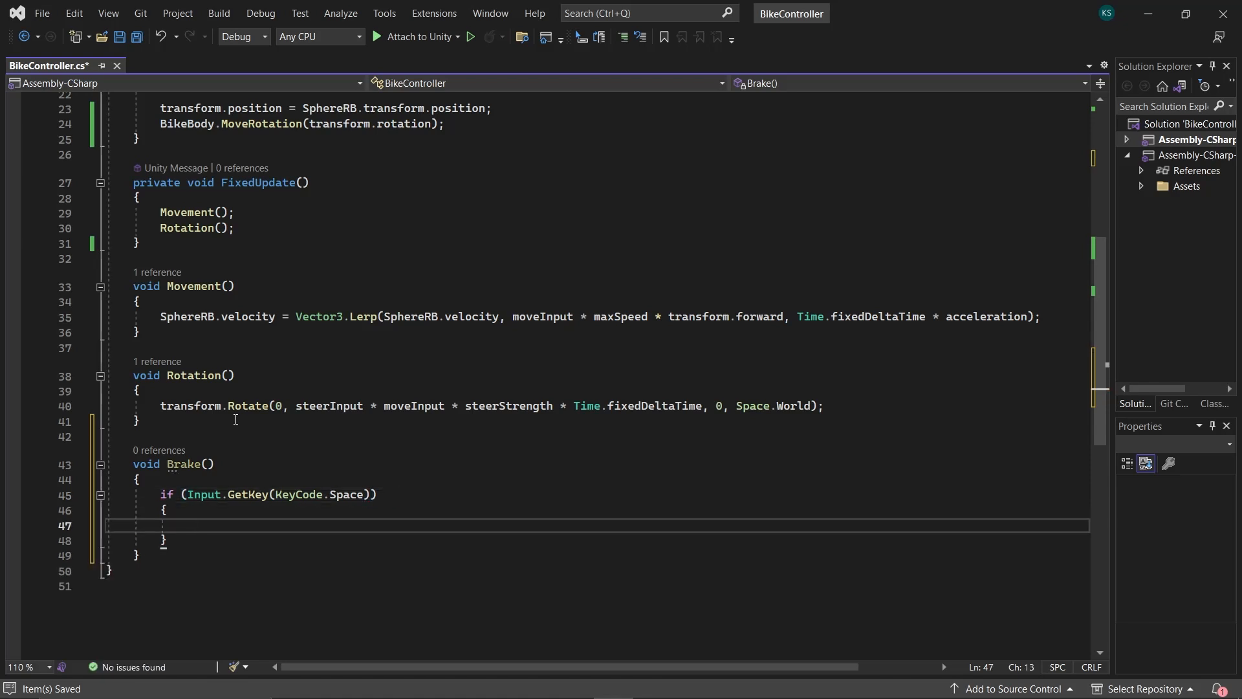
{"action": "type", "text": "SphereRB."}
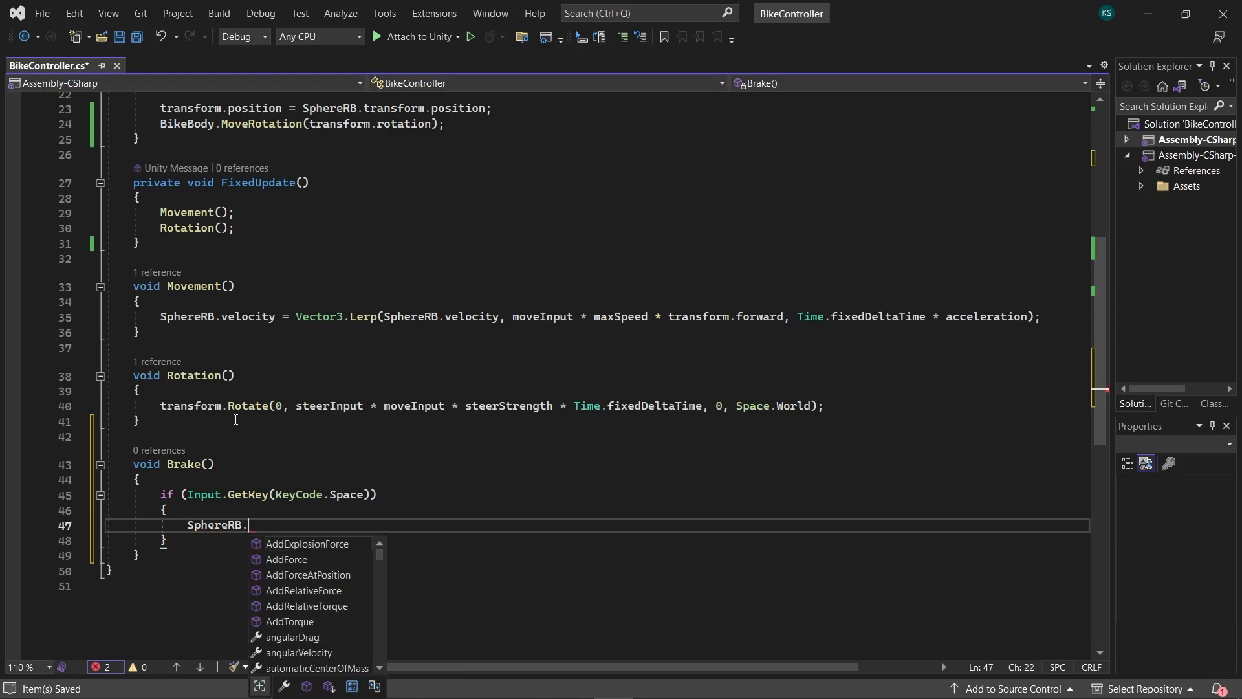
{"action": "type", "text": "velocity"}
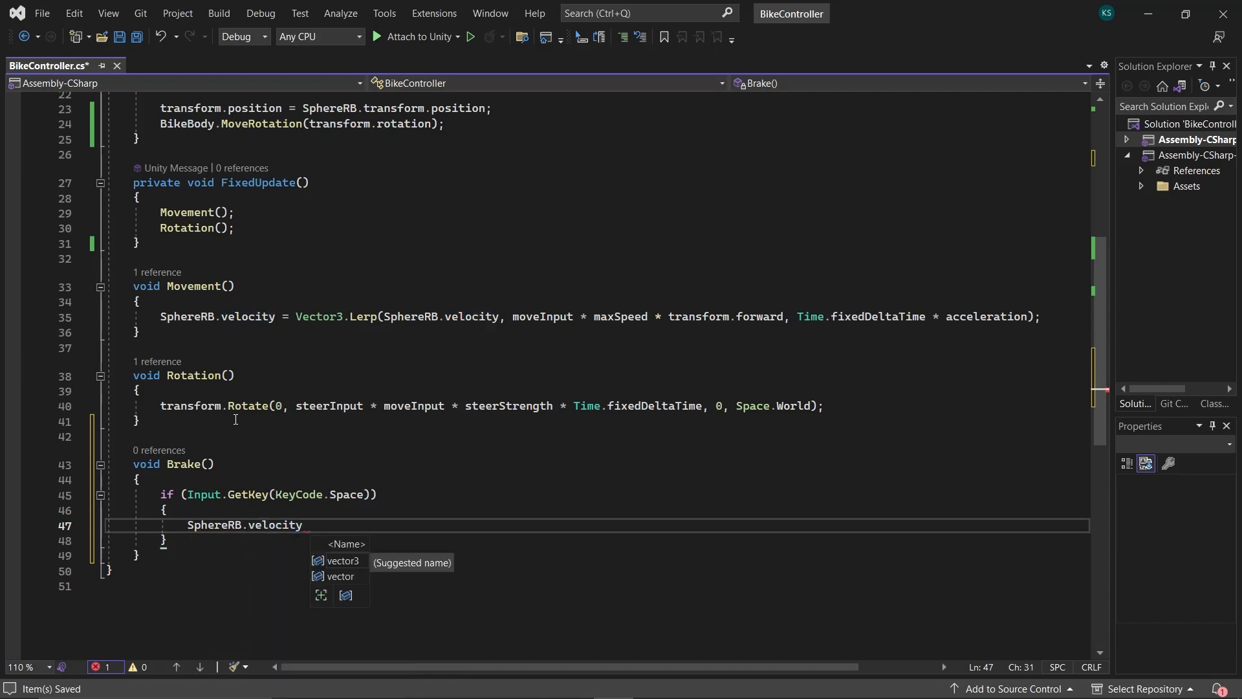
{"action": "type", "text": "*= brakingFactor;"}
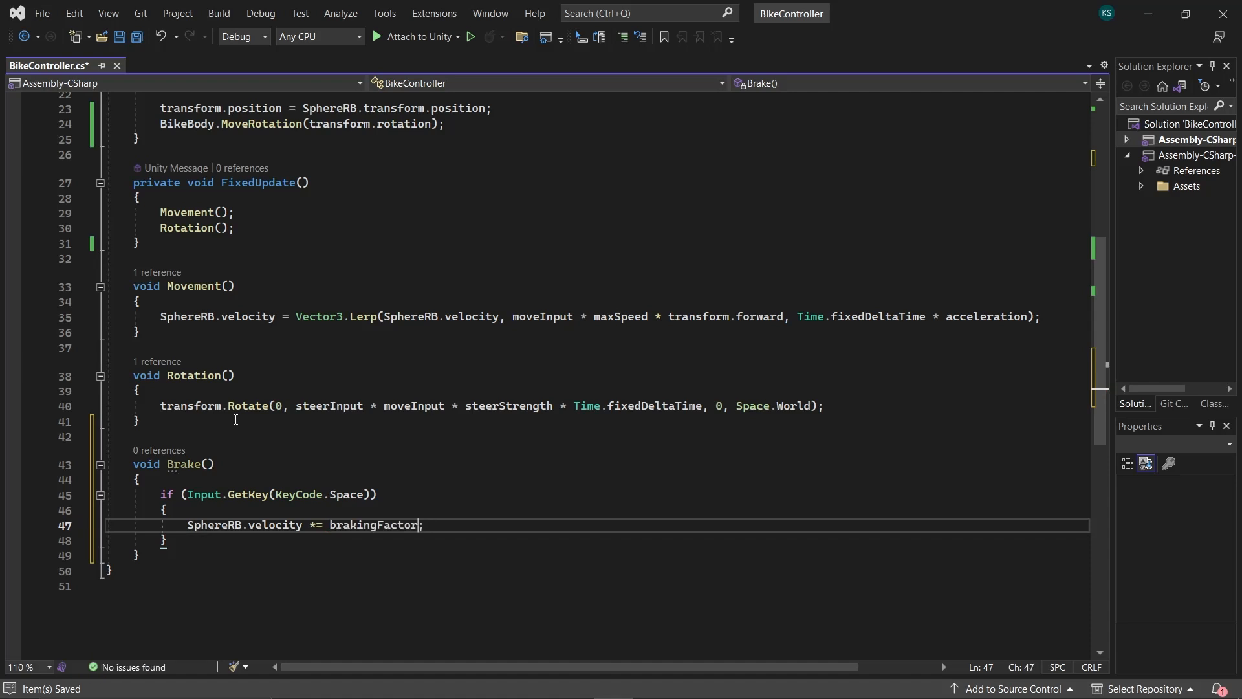
Step: Divide the braking term by 10, add a [Range] attribute, and call Brake() from FixedUpdate
{"action": "double_click", "coordinate": [374, 524]}
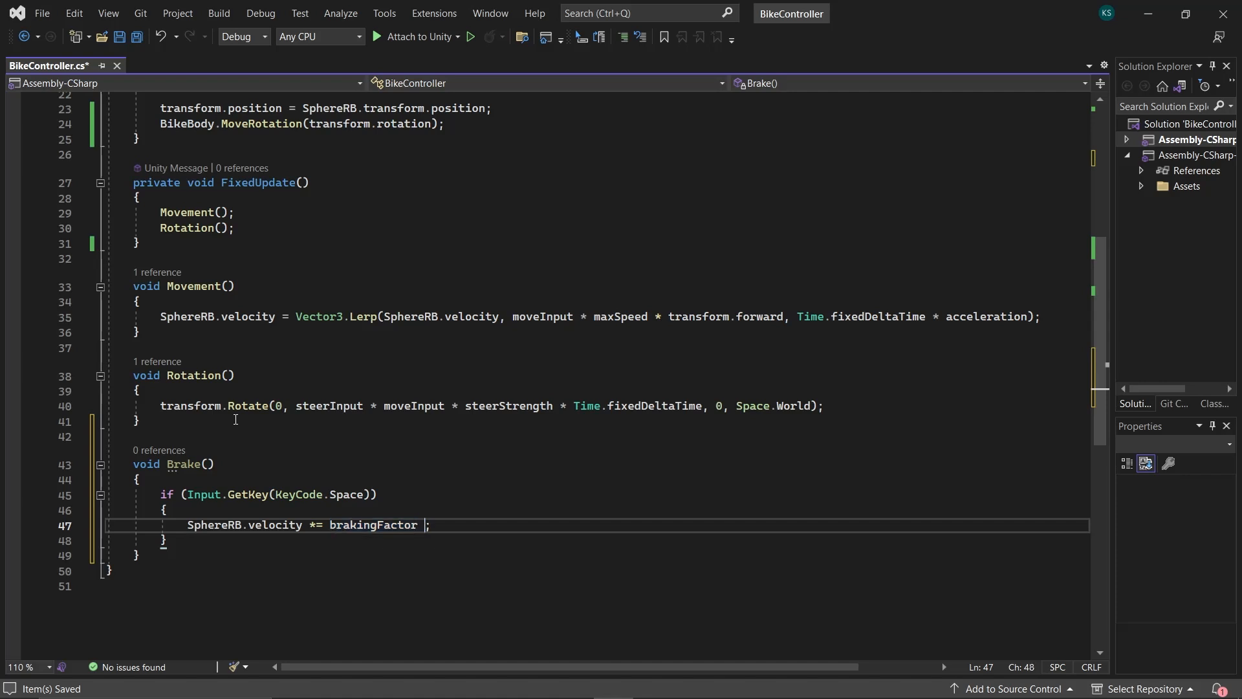
{"action": "type", "text": "/ 10"}
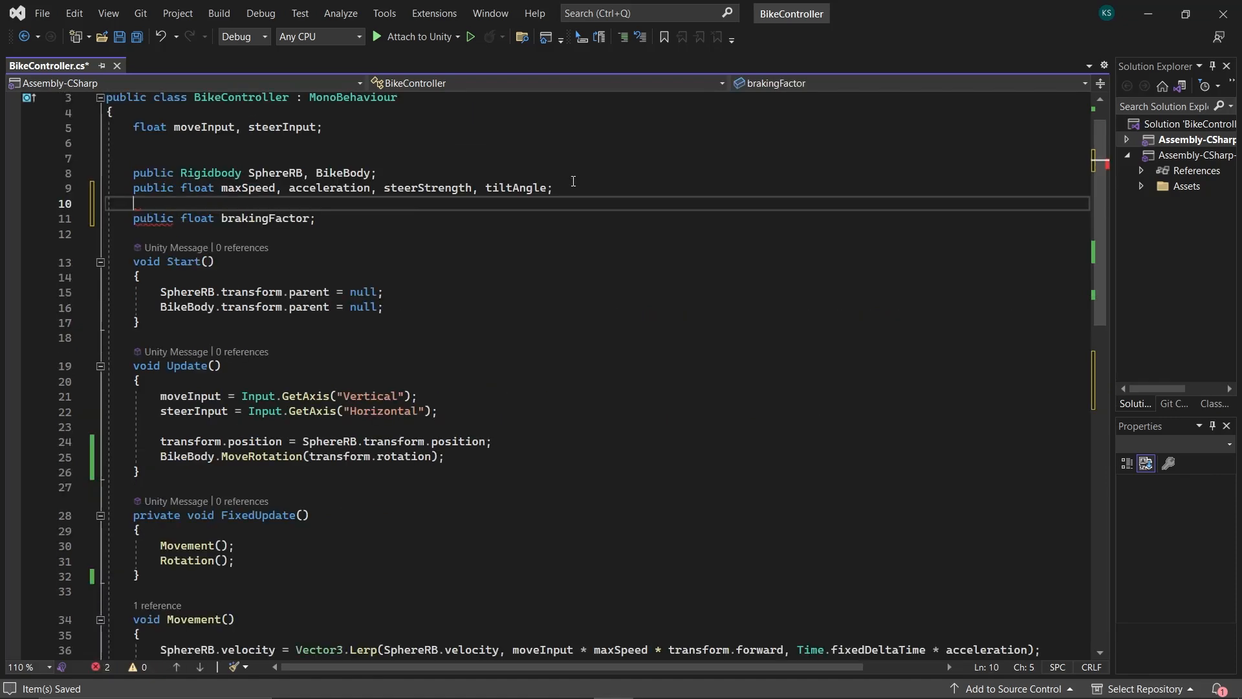
{"action": "type", "text": "[Range]"}
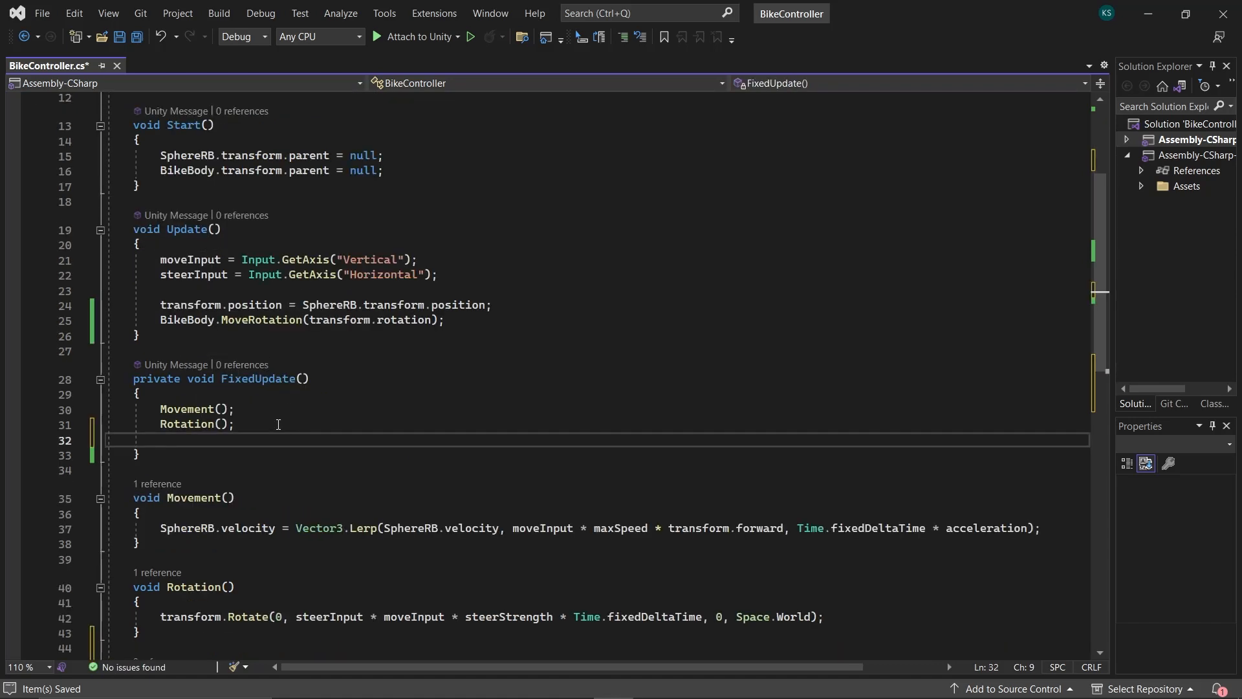
{"action": "type", "text": "Brake();"}
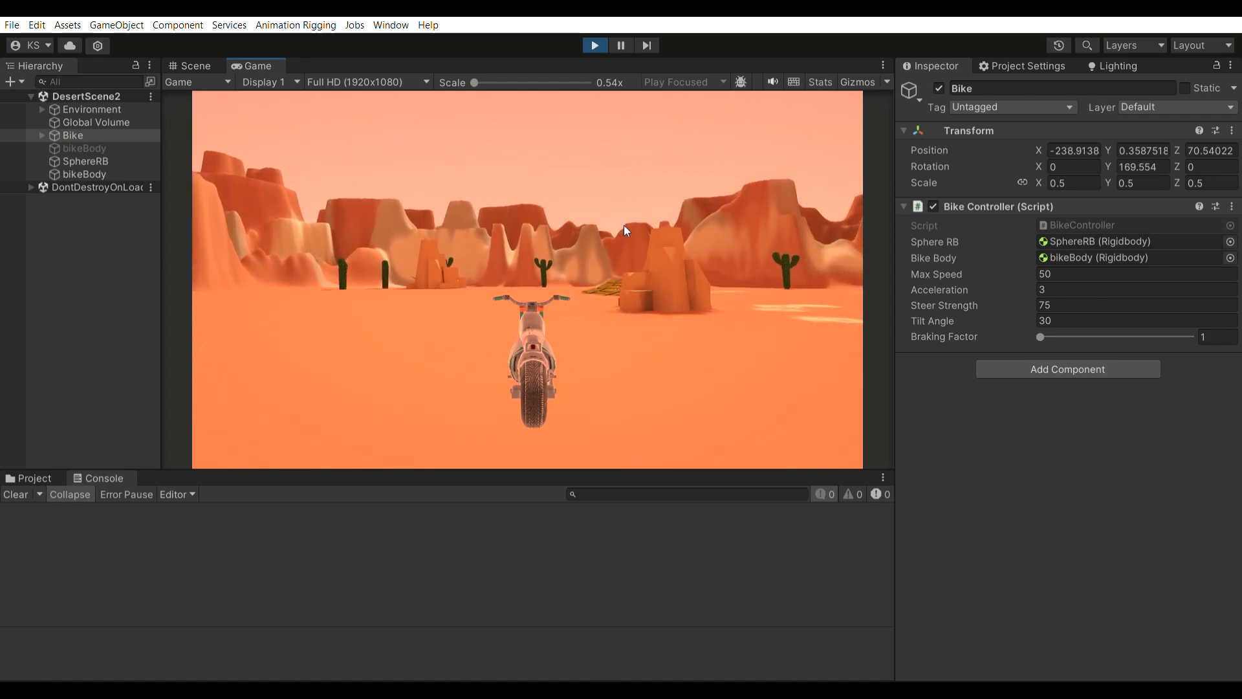
Step: Raise Braking Factor to about 9.21 in the inspector and drive the bike in the Game view
{"action": "left_click_drag", "start_coordinate": [1039, 337], "coordinate": [1180, 335]}
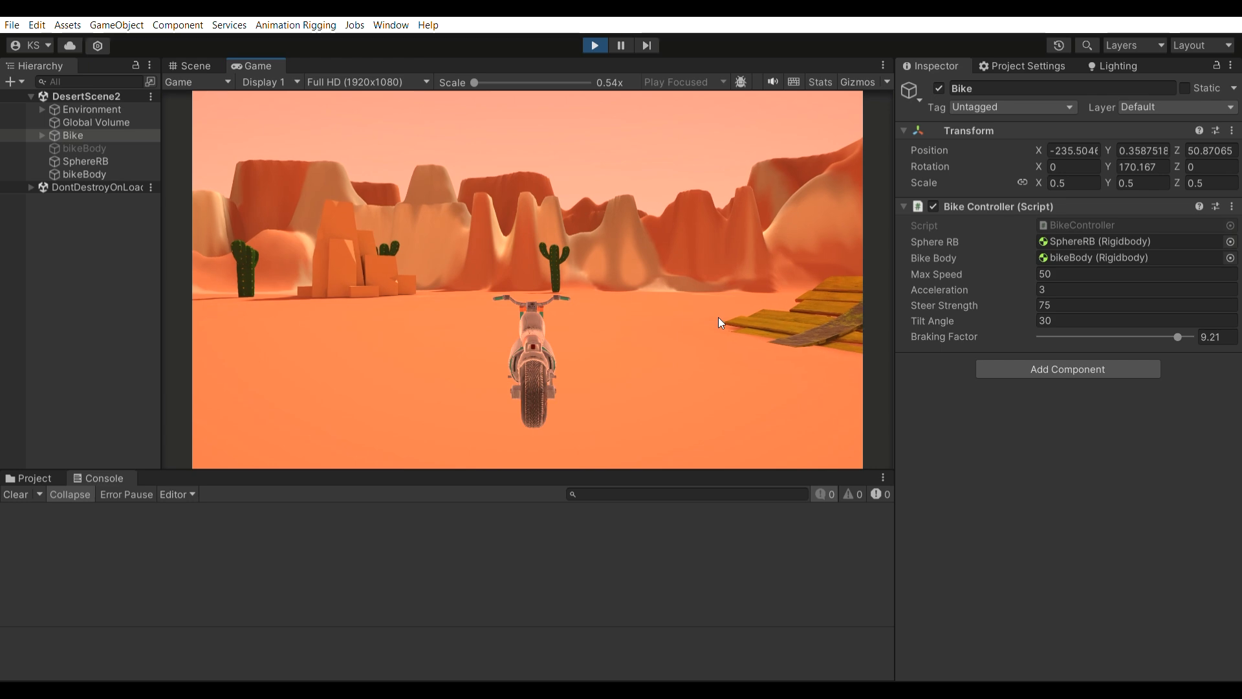
{"action": "left_click", "coordinate": [190, 66]}
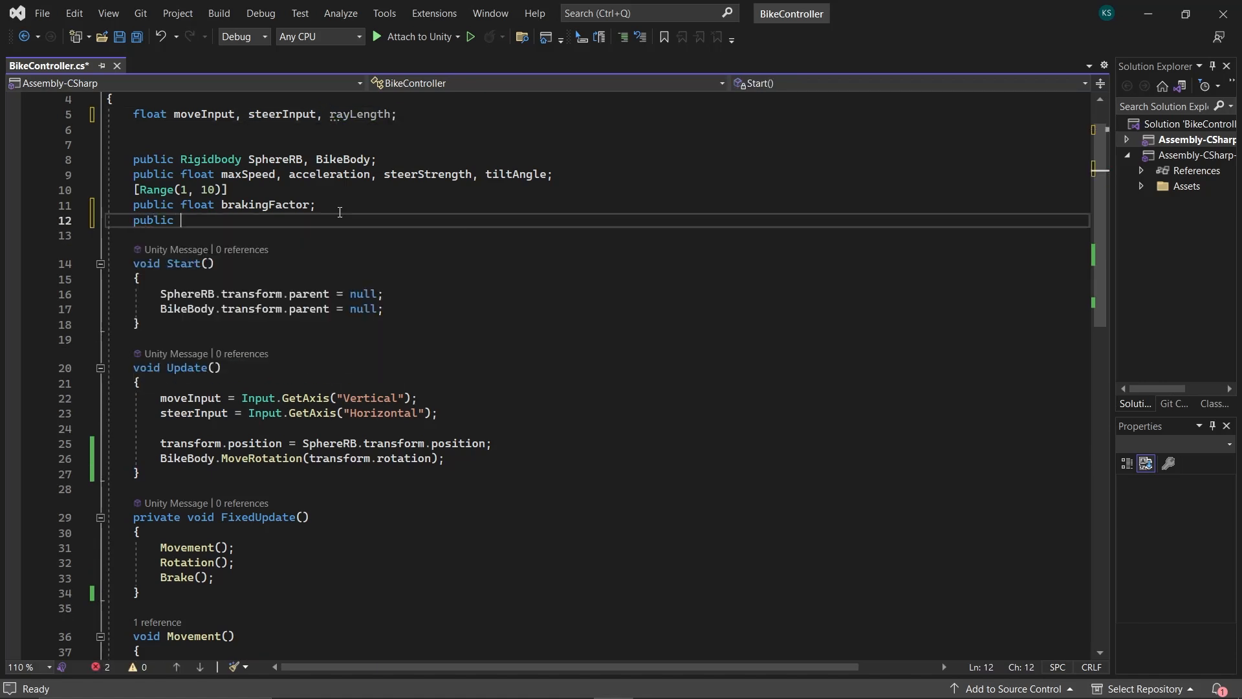
Step: Declare LayerMask derivableSurface and set rayLength from the SphereCollider radius plus an offset
{"action": "type", "text": "LayerMask derivableSurface;"}
{"action": "type", "text": "RaycastHit"}
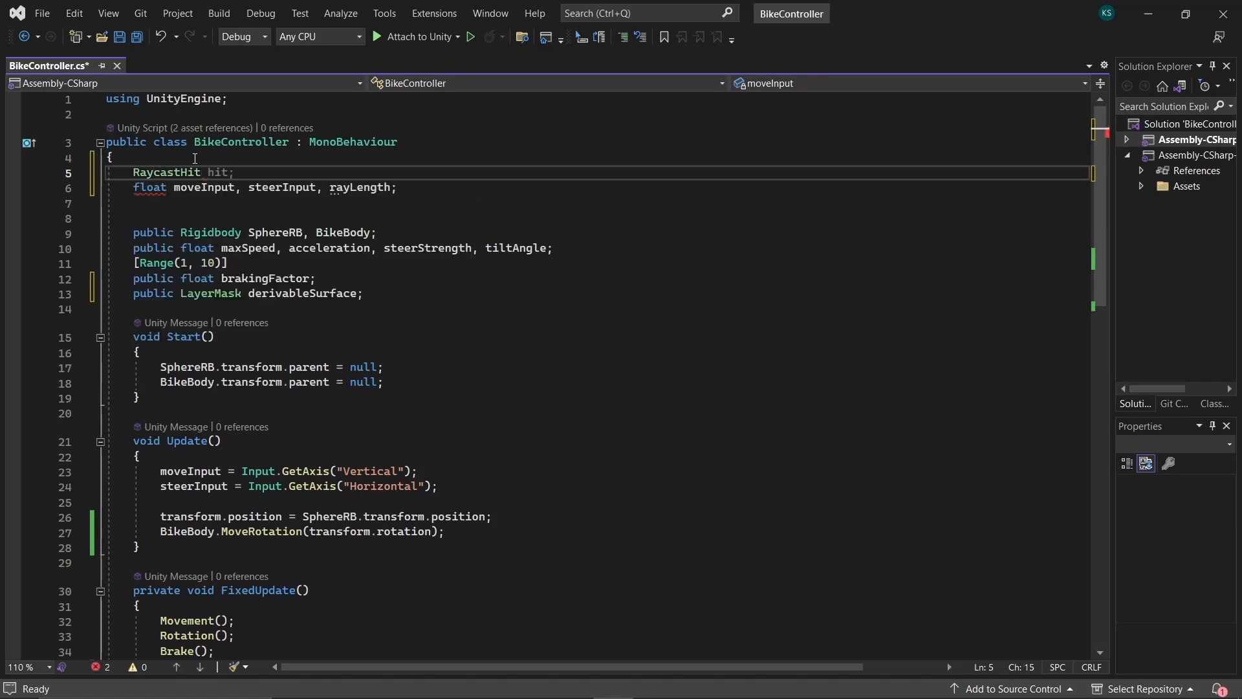
{"action": "type", "text": "ra"}
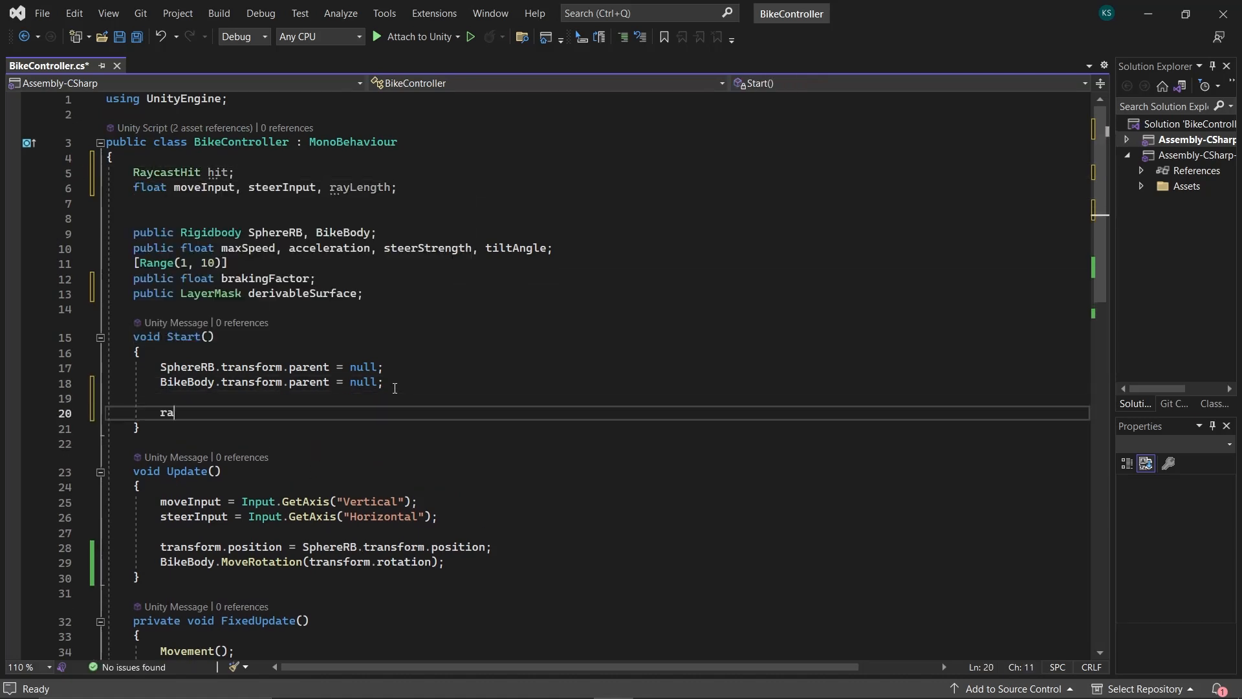
{"action": "type", "text": "yLength ="}
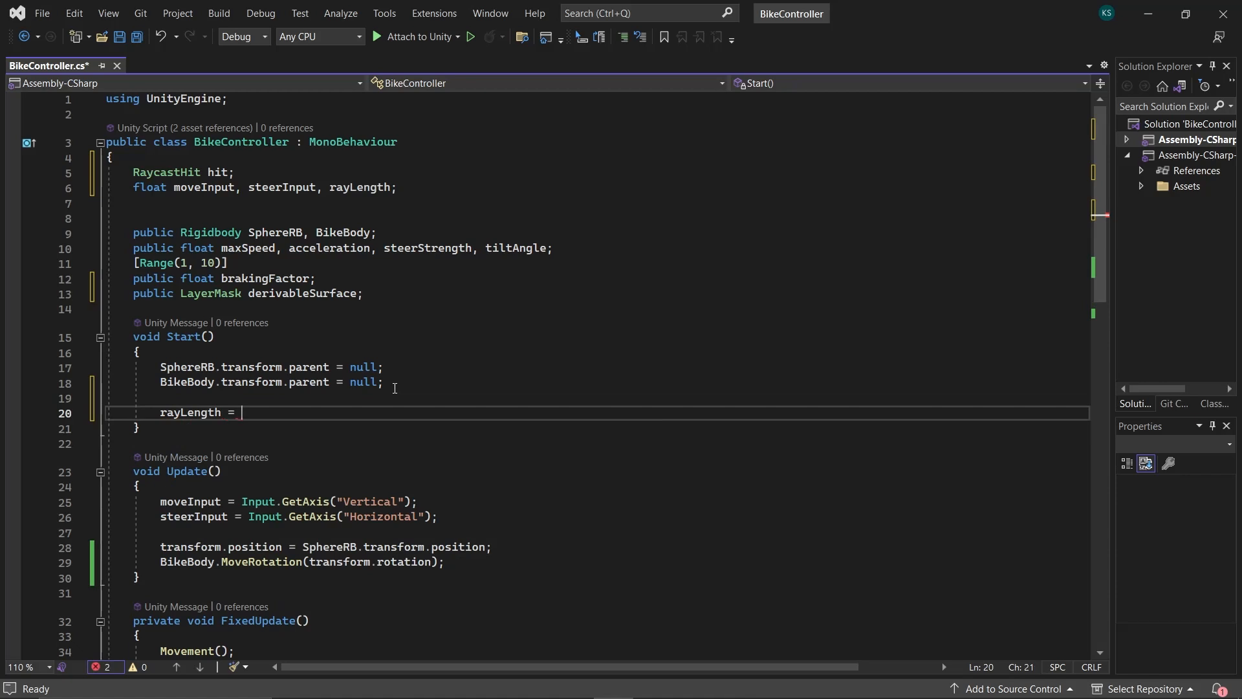
{"action": "type", "text": "SphereRB.GetComponent<SphereCollider>"}
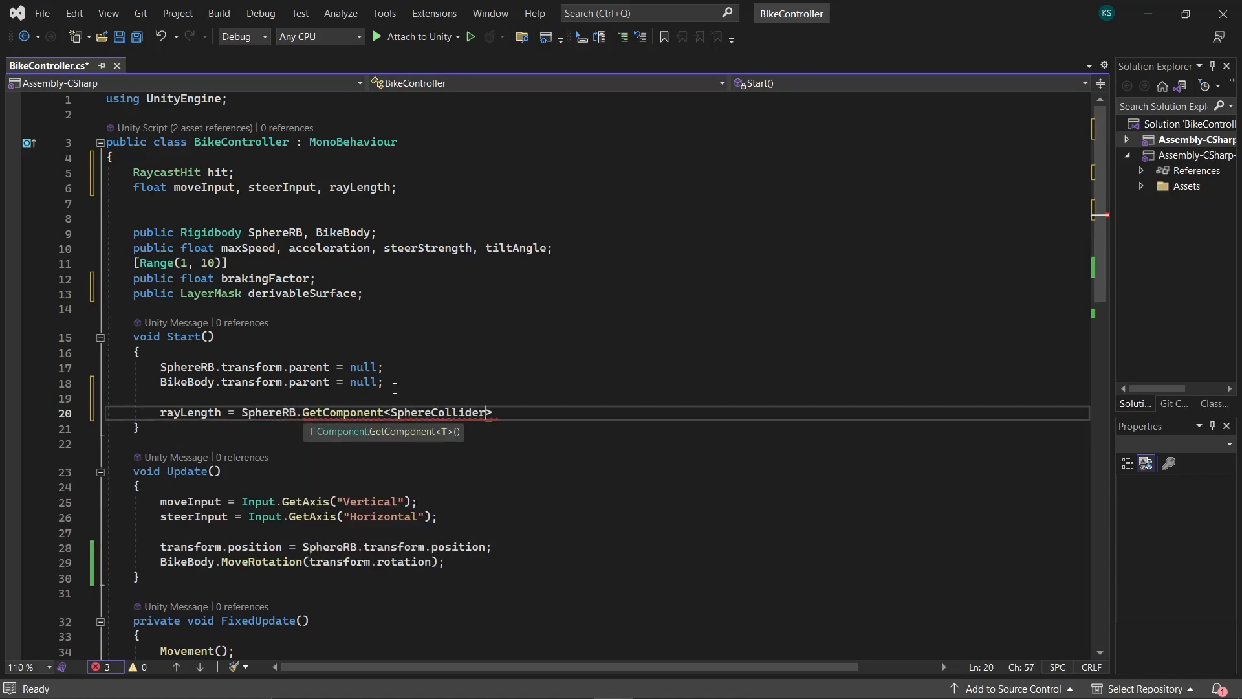
{"action": "type", "text": ">().radius + 0."}
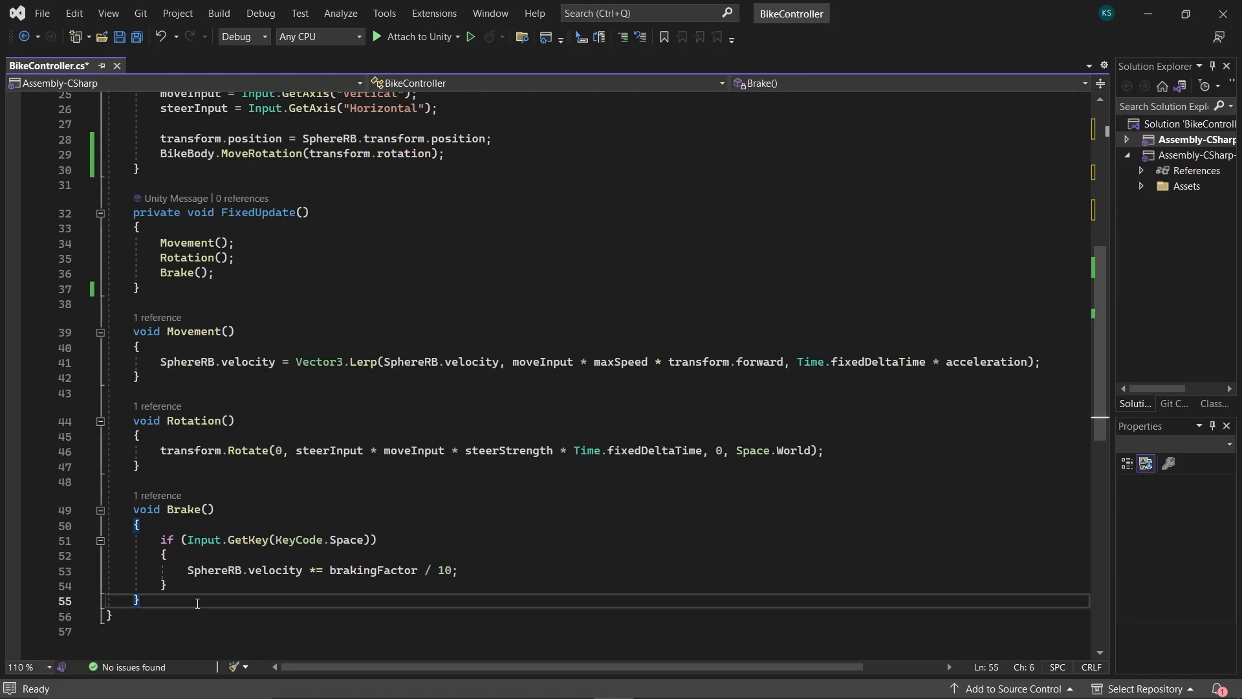
Step: Write bool Grounded() using Physics.Raycast downward from the sphere position against derivableSurface
{"action": "type", "text": "bool Grounded"}
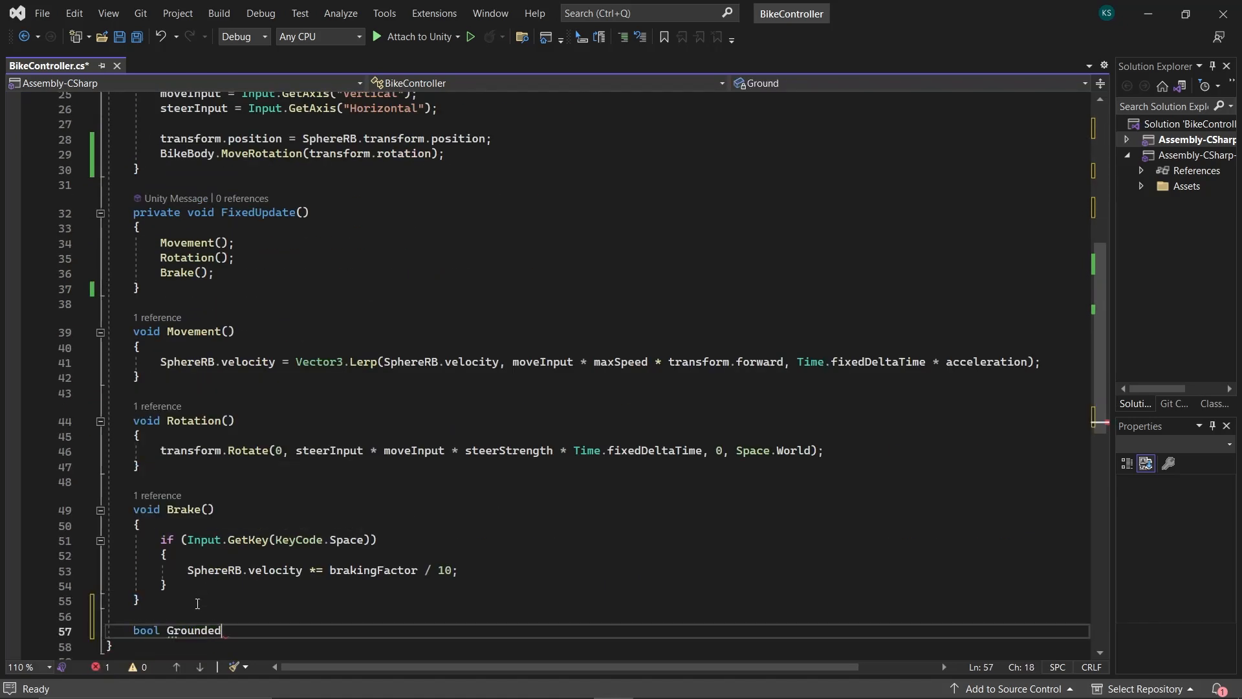
{"action": "type", "text": "()"}
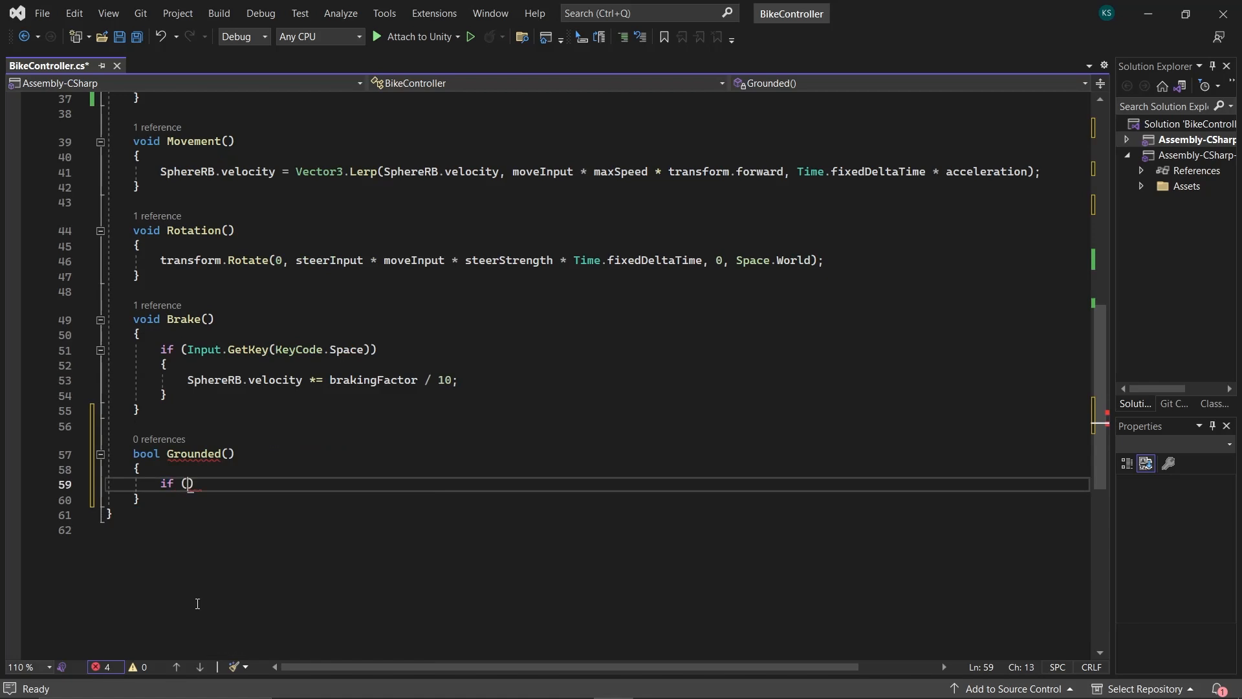
{"action": "type", "text": "Physics.raycast(SphereRB."}
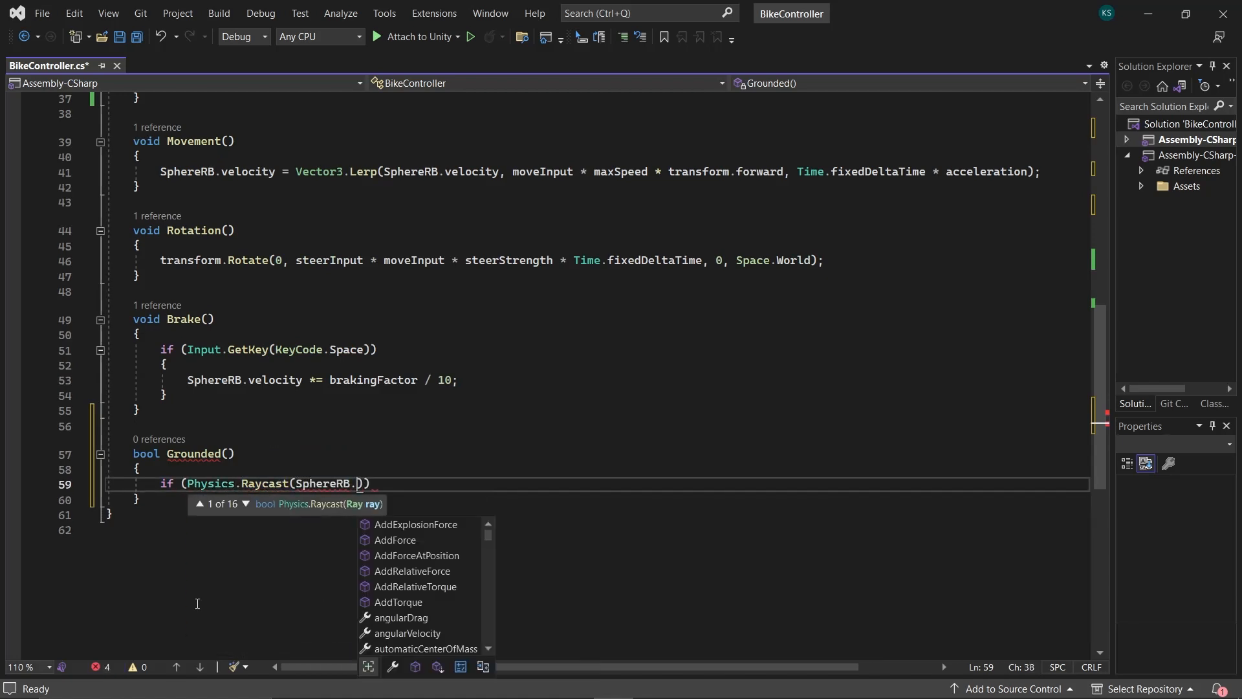
{"action": "type", "text": "position,"}
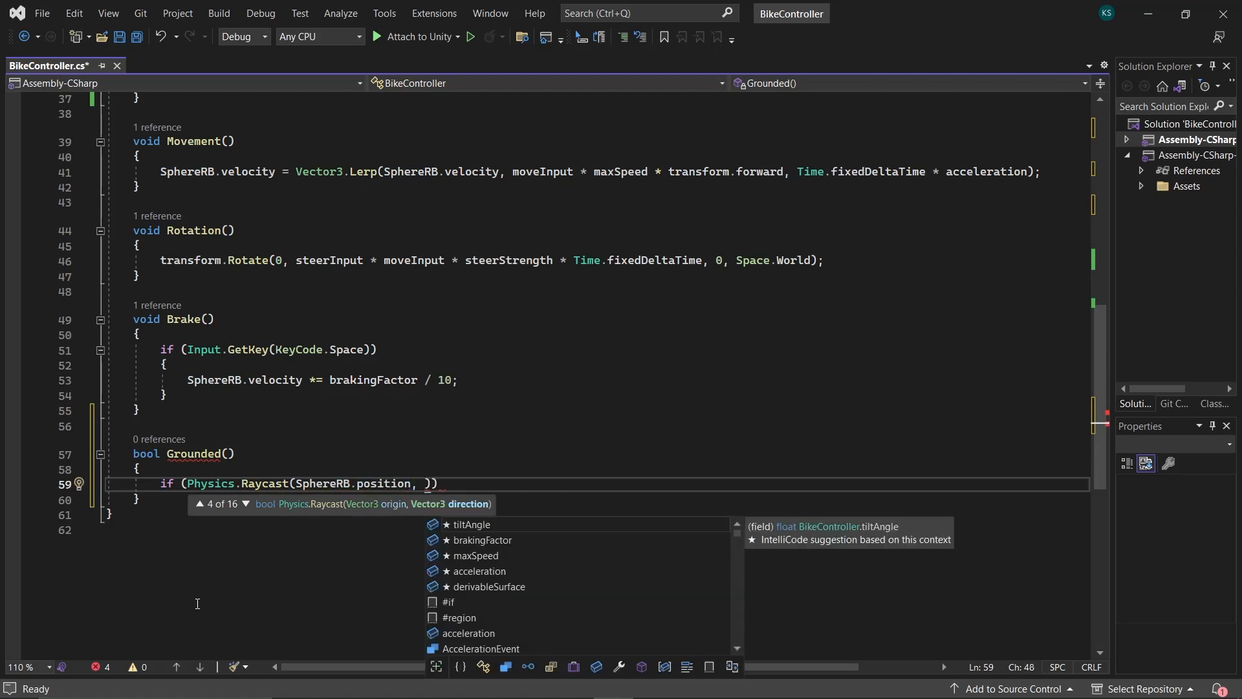
{"action": "type", "text": "Vector3.down, out hit, rayLength, deri"}
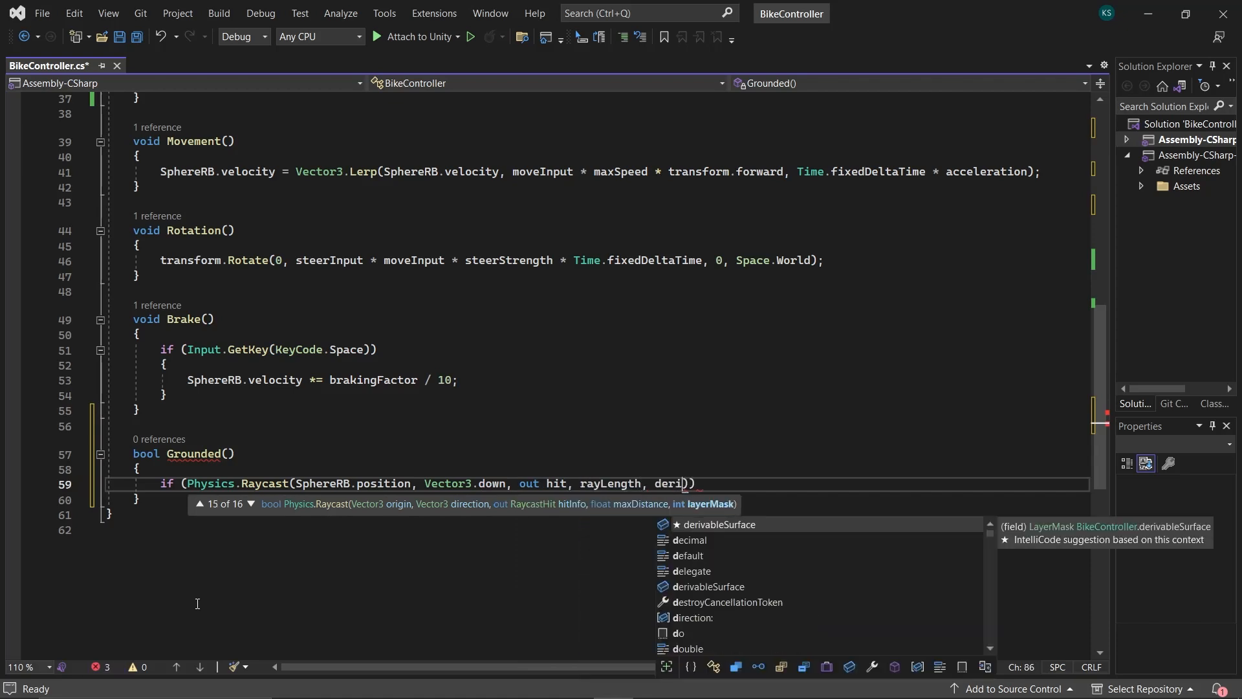
{"action": "key", "text": "Tab"}
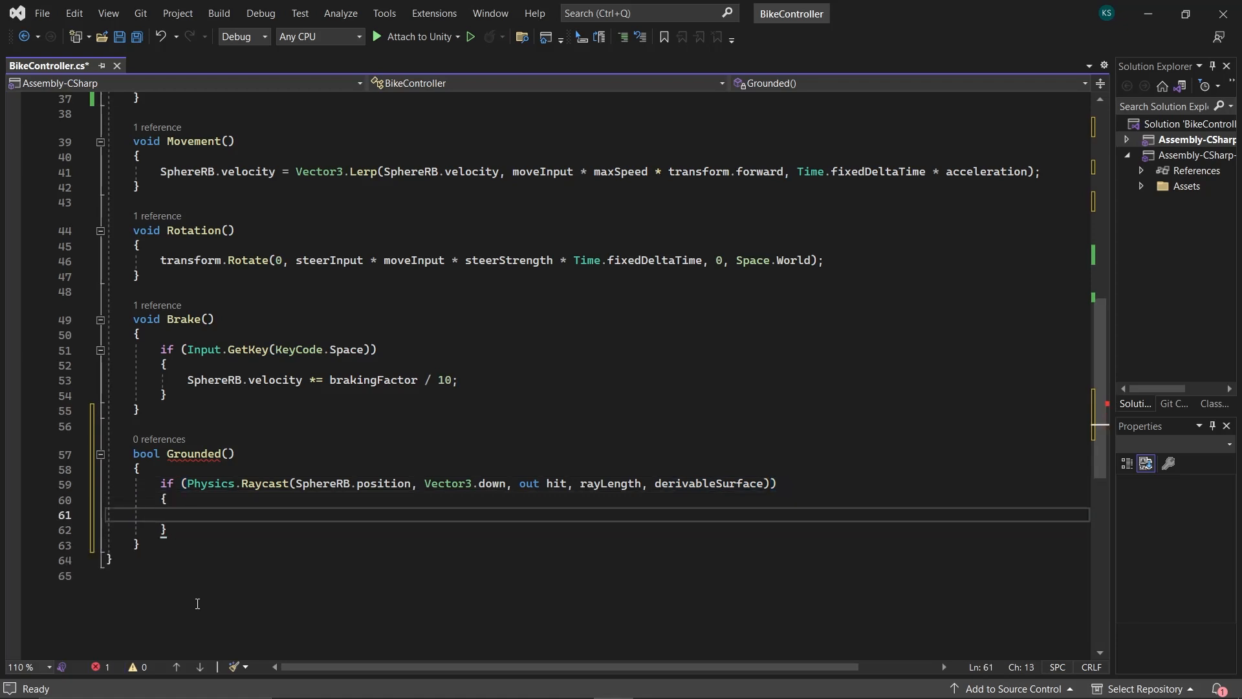
{"action": "type", "text": "else"}
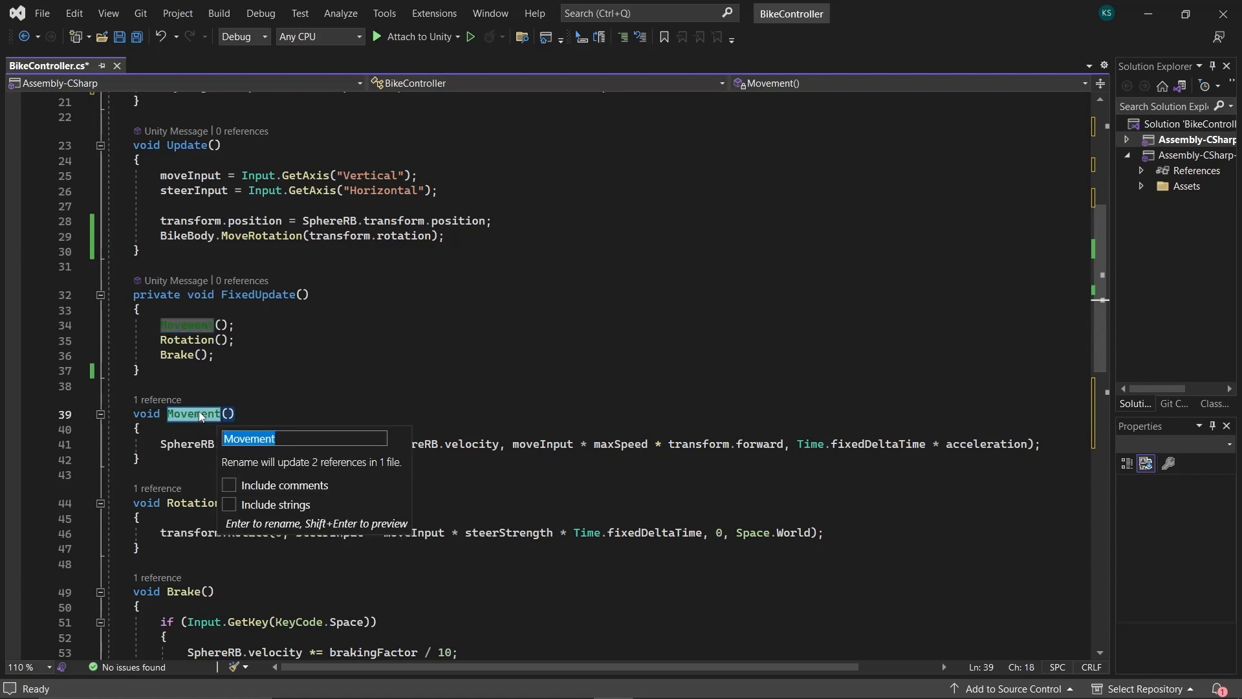
Step: Write void Movement() running Acceleration and Rotation when Grounded and Space not held, with an else block
{"action": "type", "text": "Accelerati"}
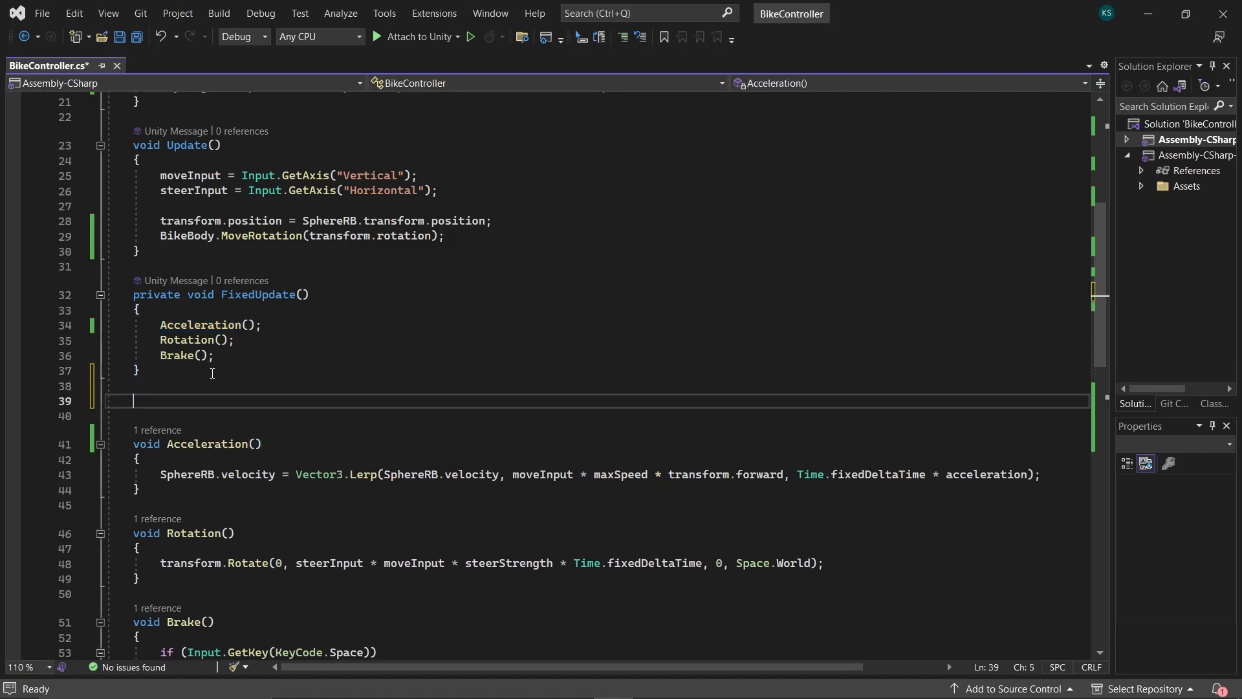
{"action": "type", "text": "void Movement()"}
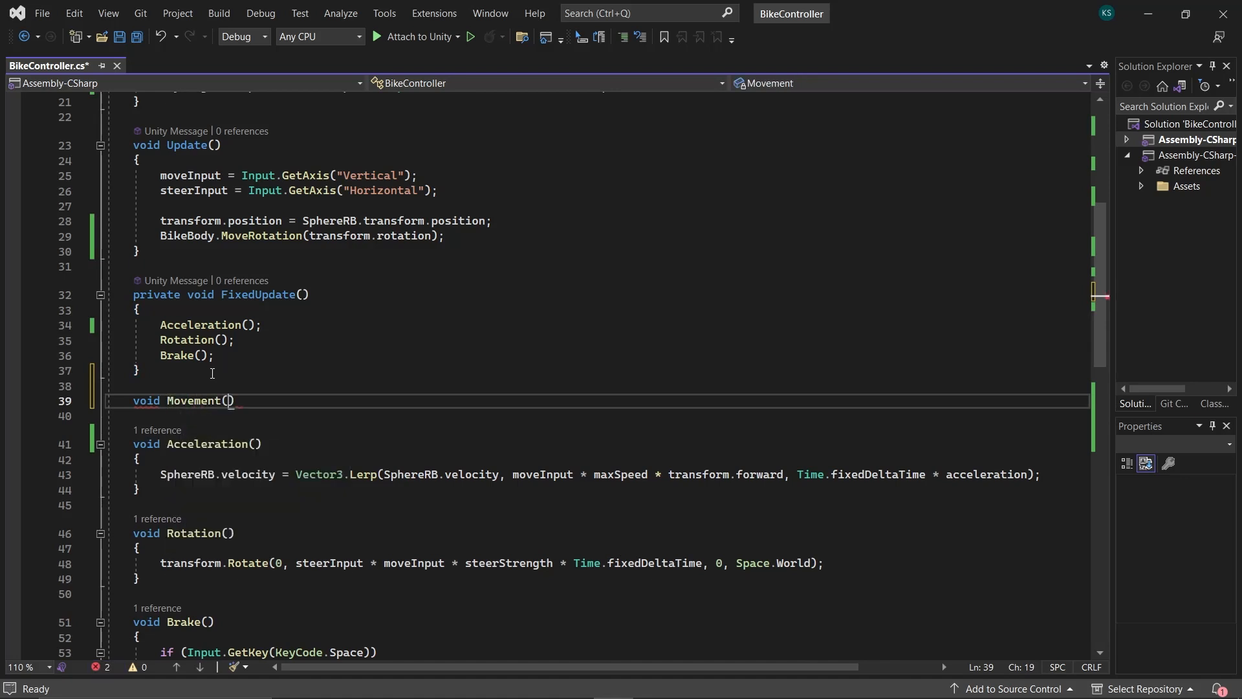
{"action": "type", "text": "if"}
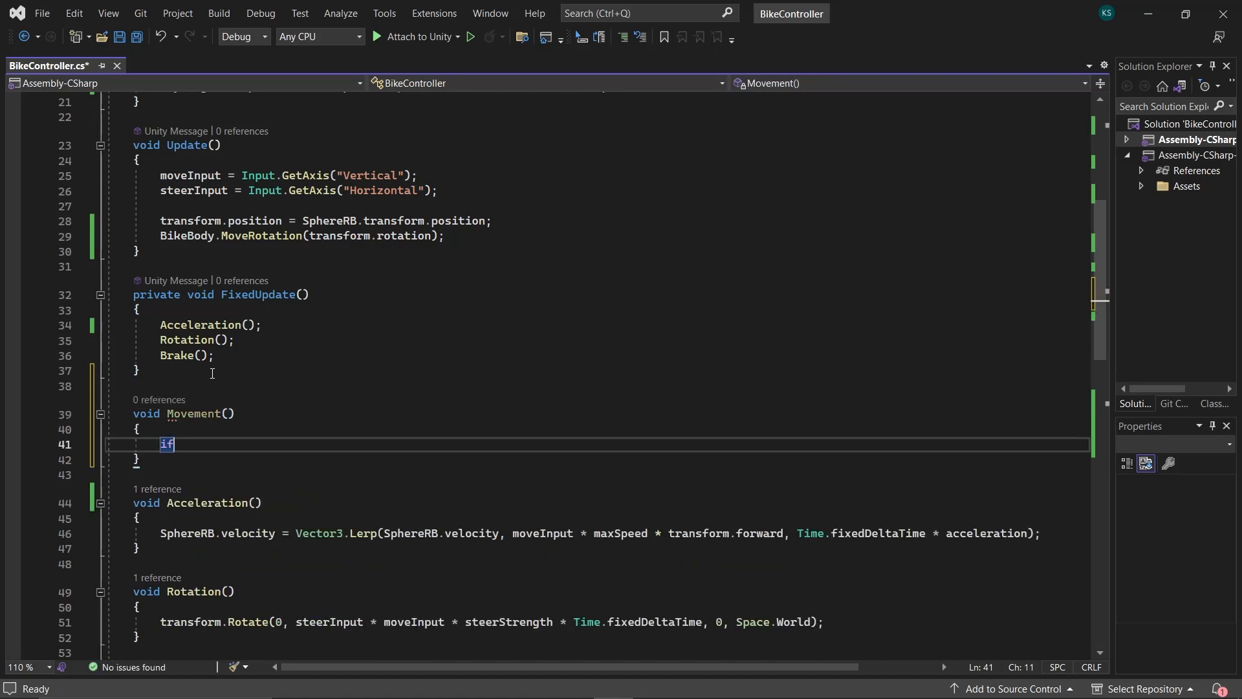
{"action": "type", "text": "(Grounded())"}
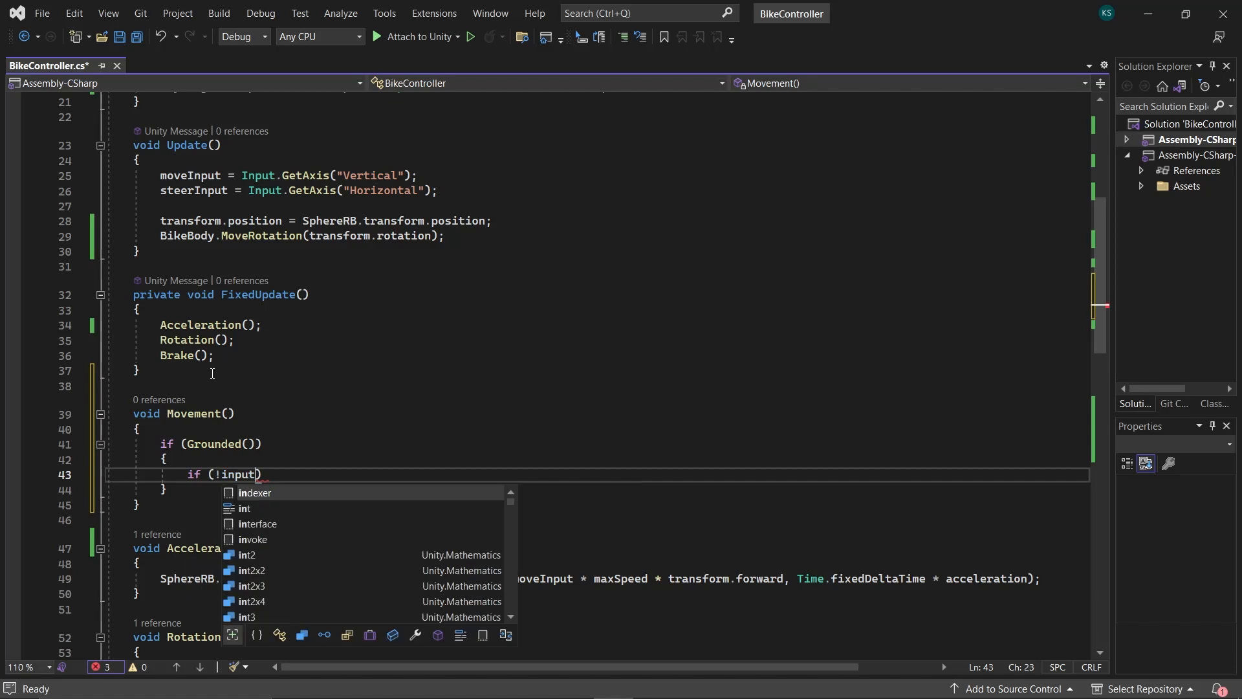
{"action": "type", "text": "Input.GetKey(KeyCode.Space)"}
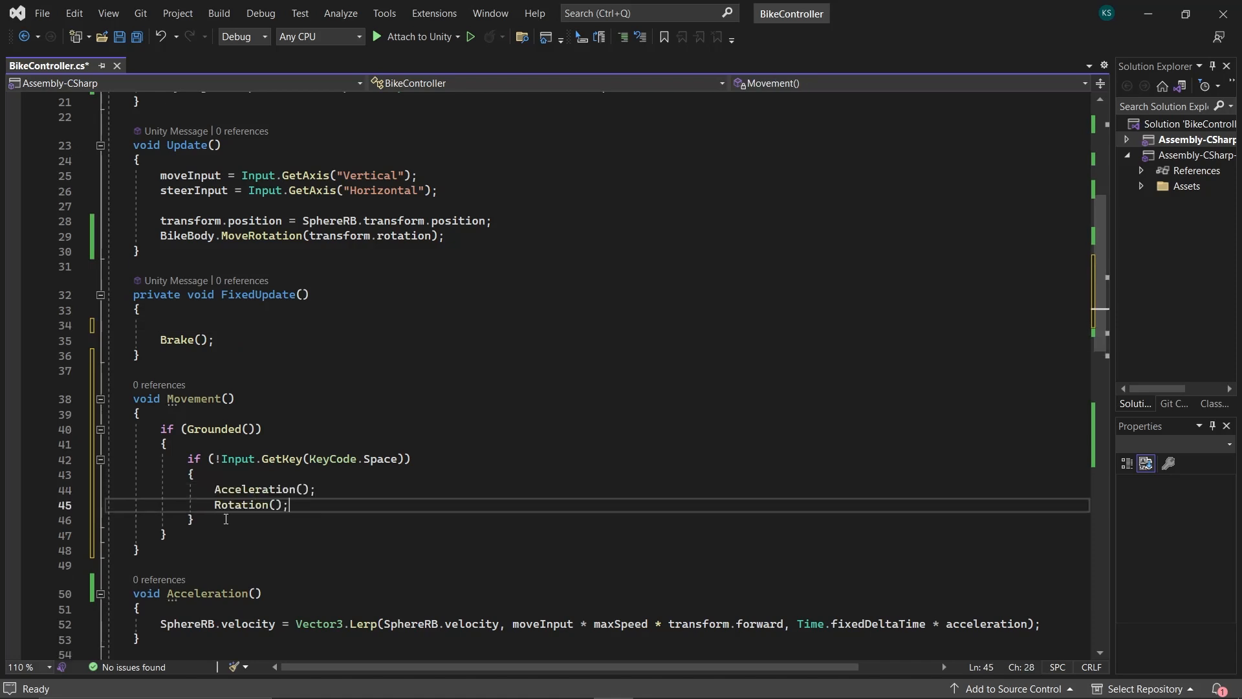
{"action": "type", "text": "else {"}
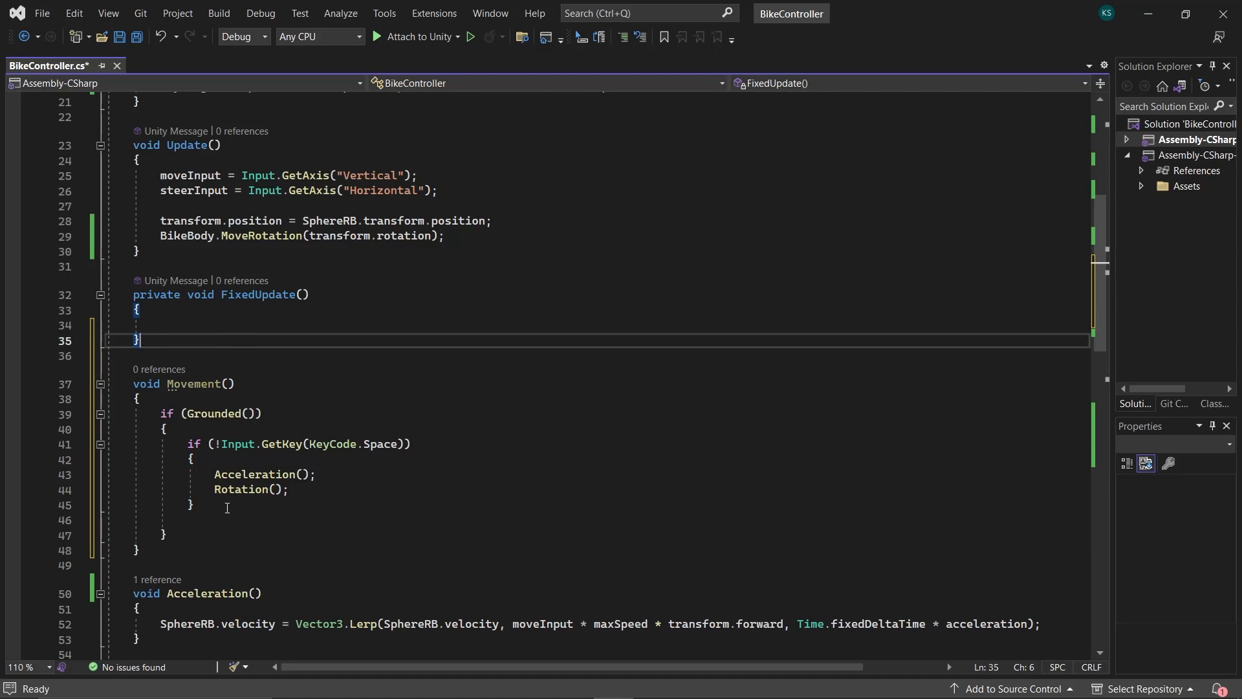
{"action": "type", "text": "Mo"}
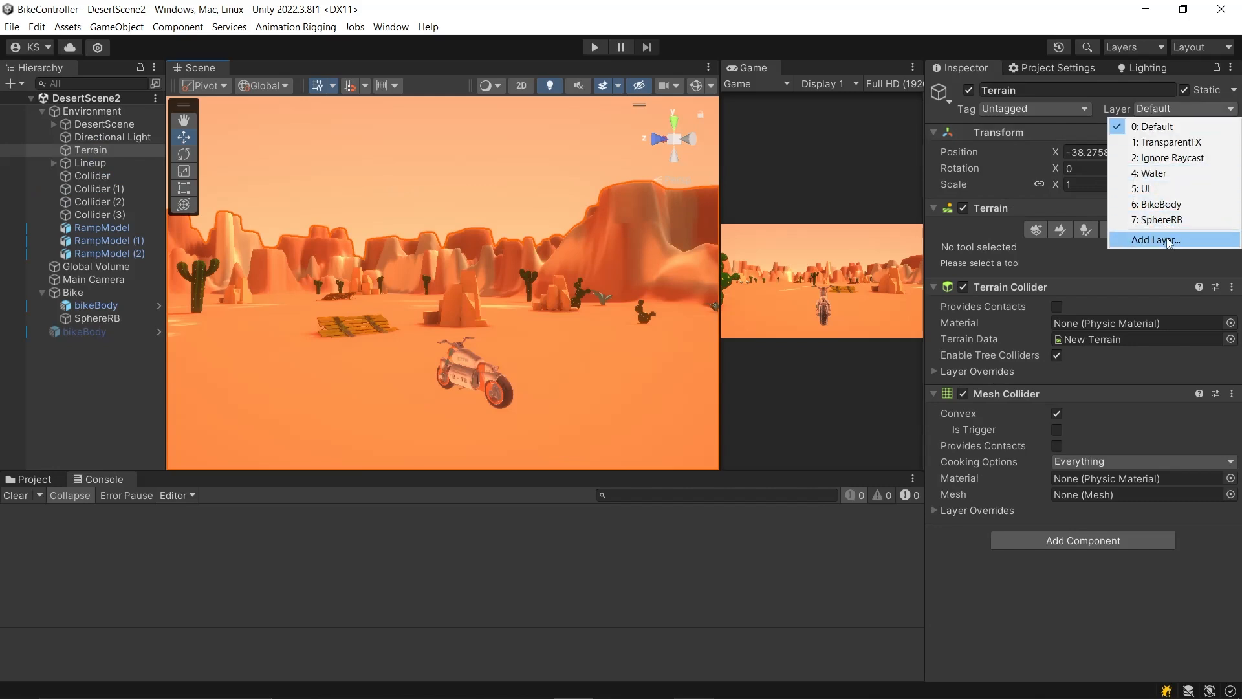
Step: Name the new terrain layer 'Deri...' and assign it via the Inspector layer setting
{"action": "type", "text": "Deri"}
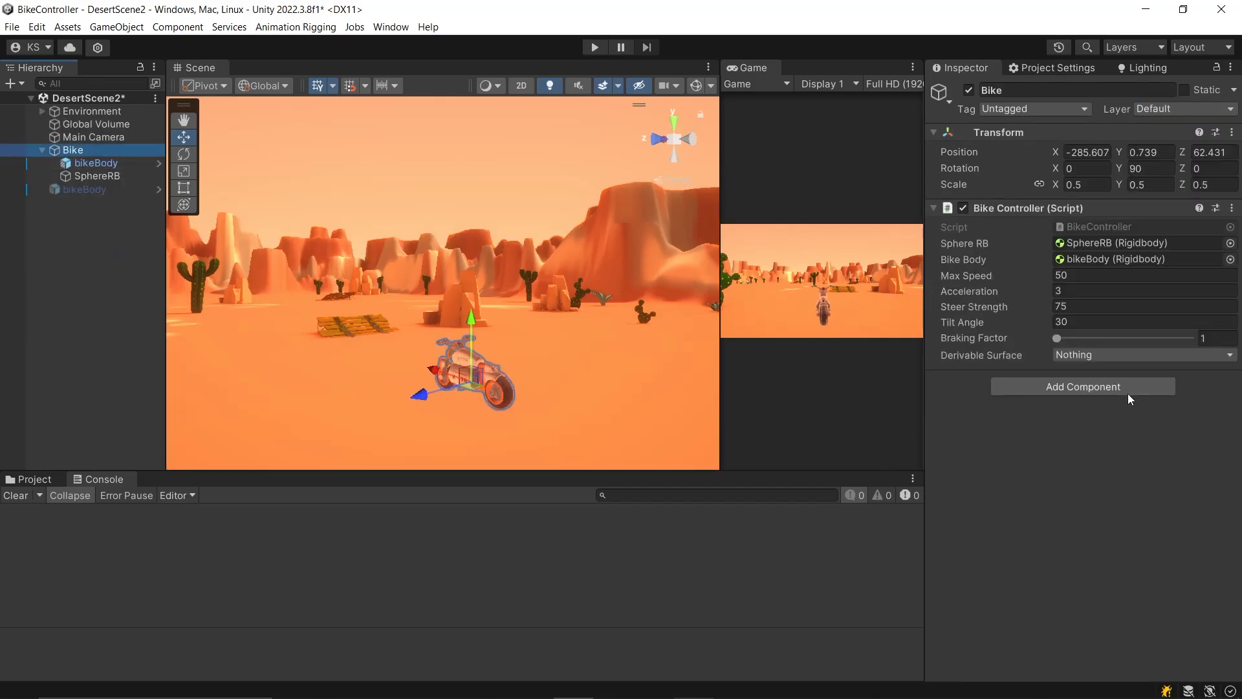
{"action": "left_click", "coordinate": [1145, 354]}
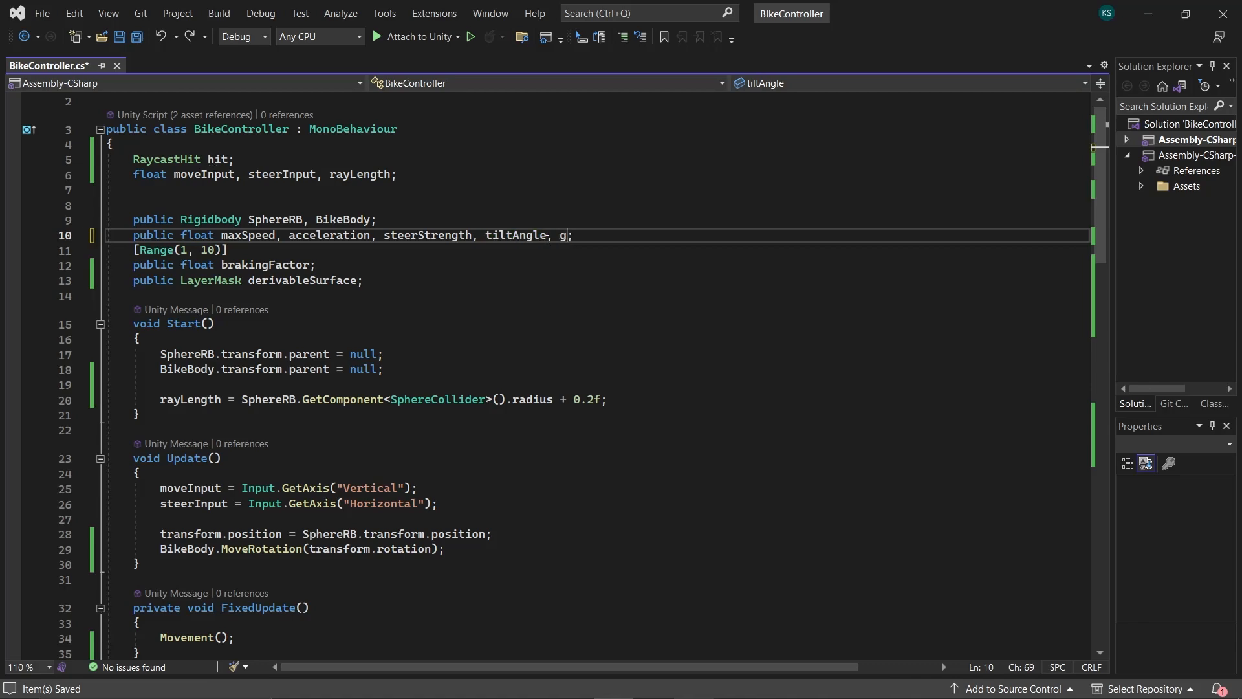
Step: Write void Gravity() adding gravity * Vector3.down force to SphereRB, and call Gravity() in Movement's else
{"action": "scroll", "scroll_direction": "down", "scroll_amount": 3}
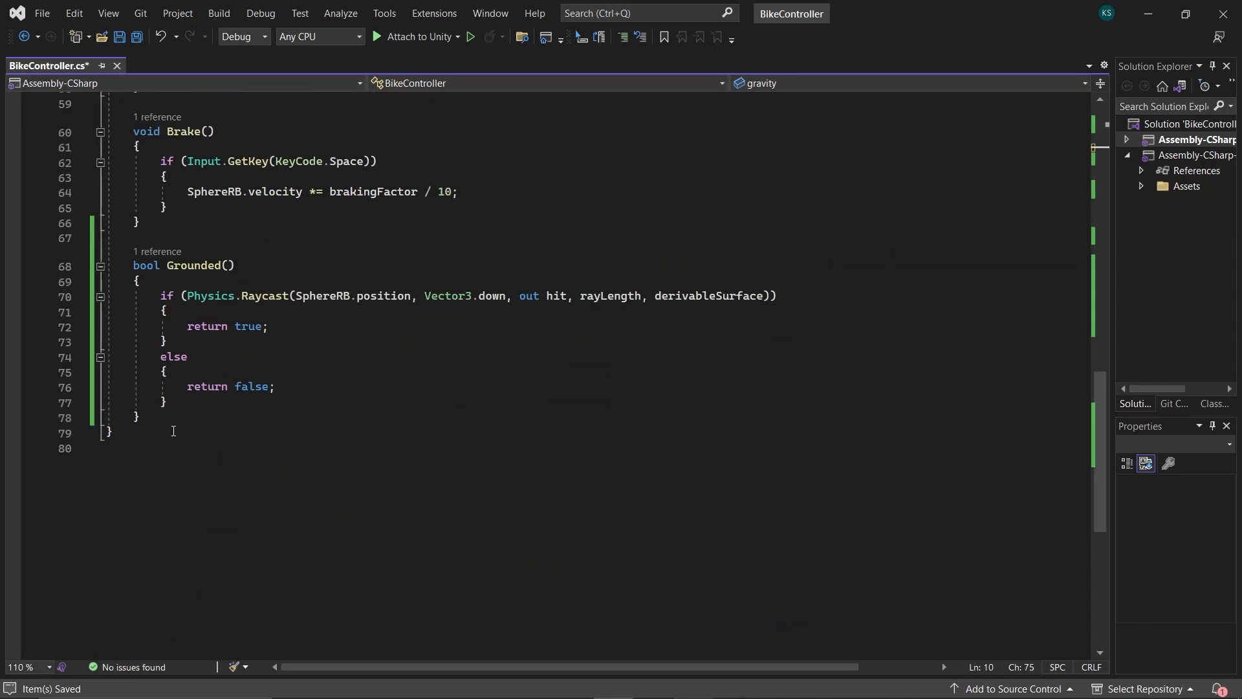
{"action": "type", "text": "void Gravity()"}
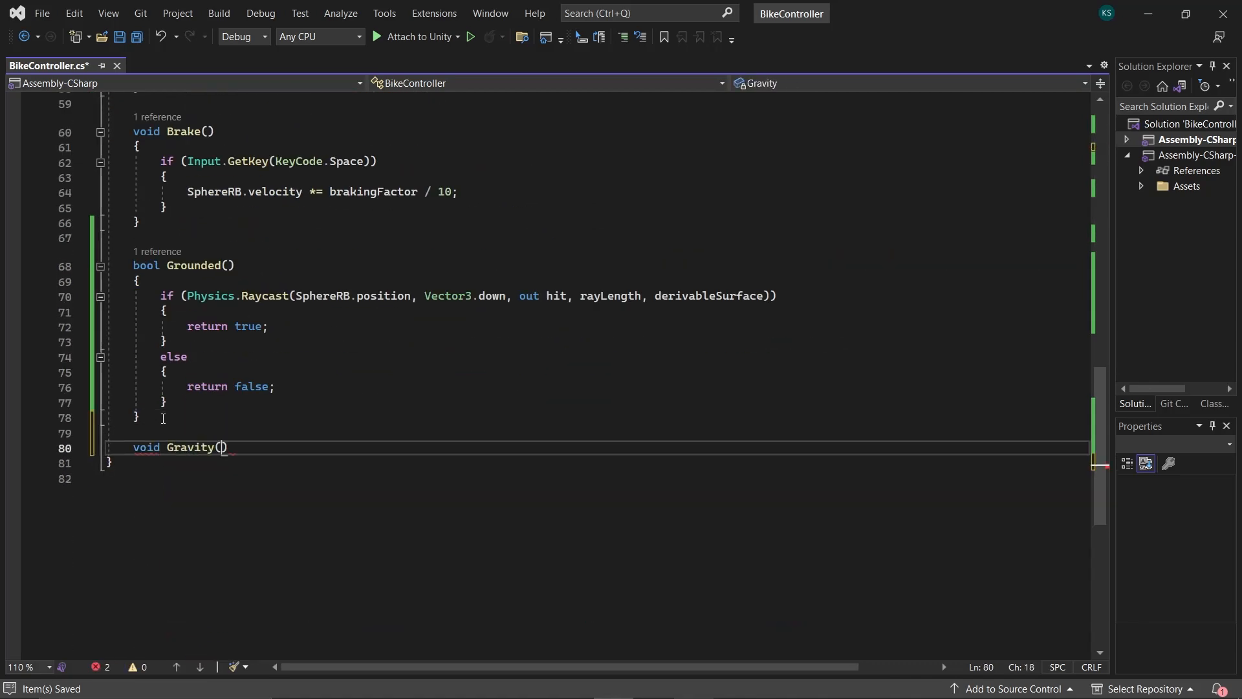
{"action": "type", "text": "spherer"}
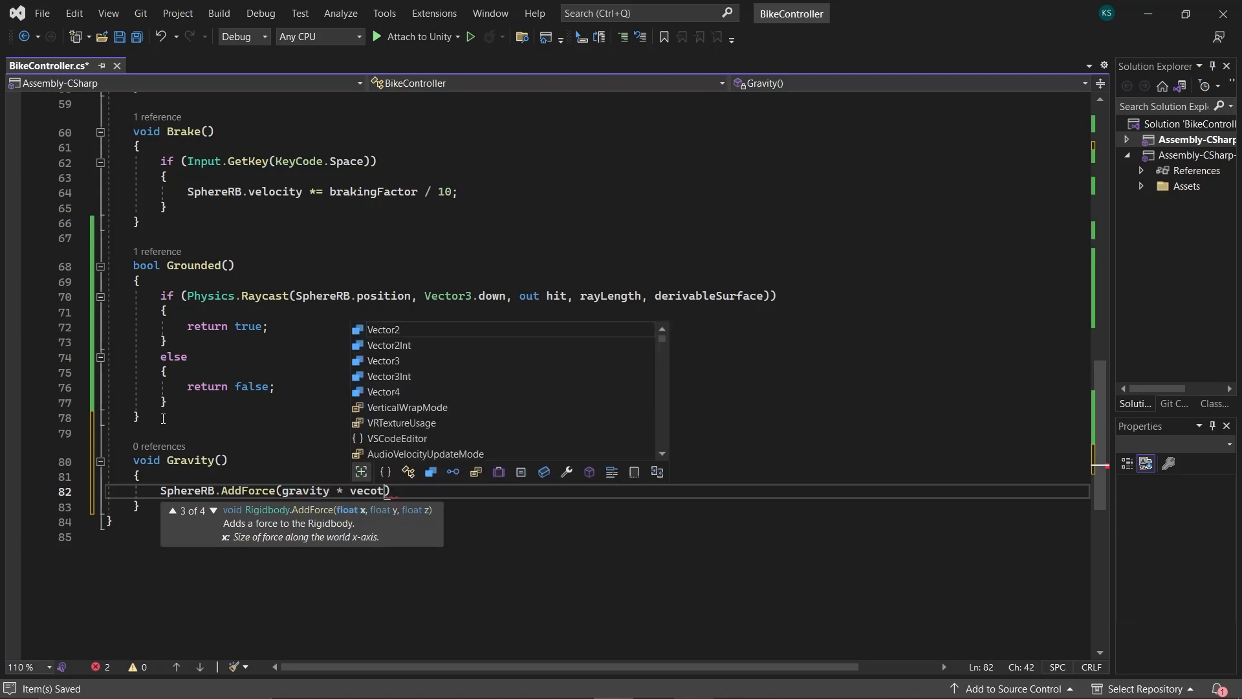
{"action": "type", "text": "Vector3.down,"}
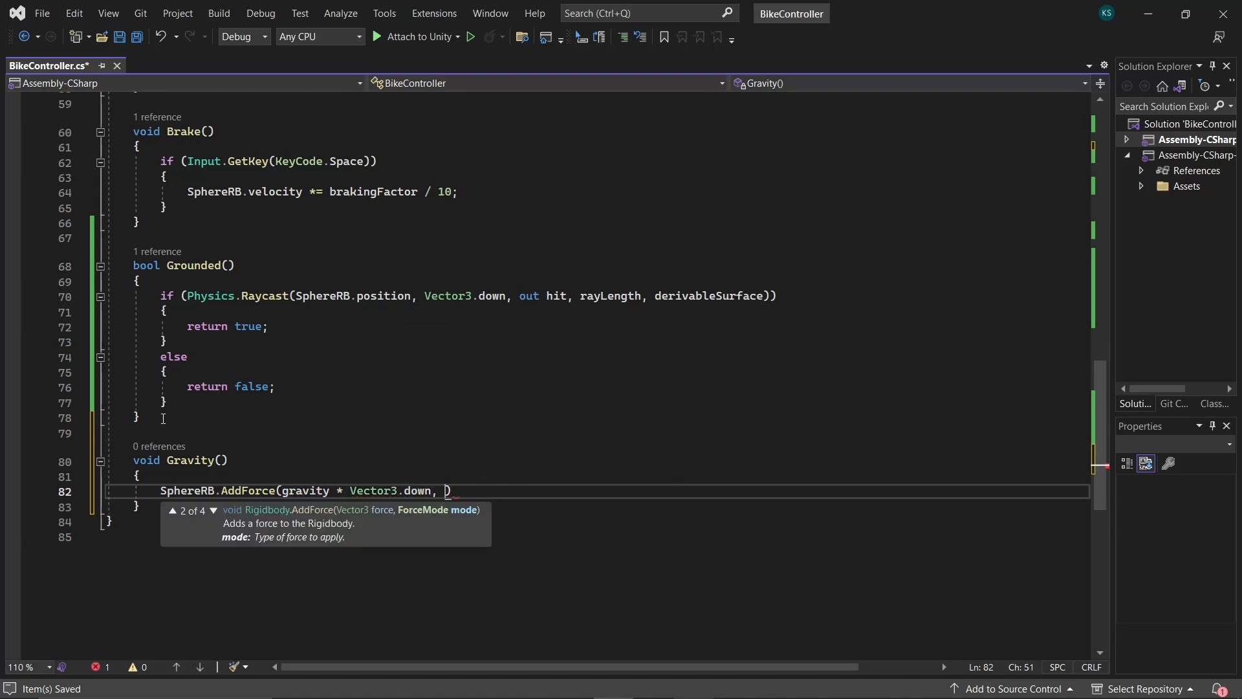
{"action": "type", "text": "forceMode"}
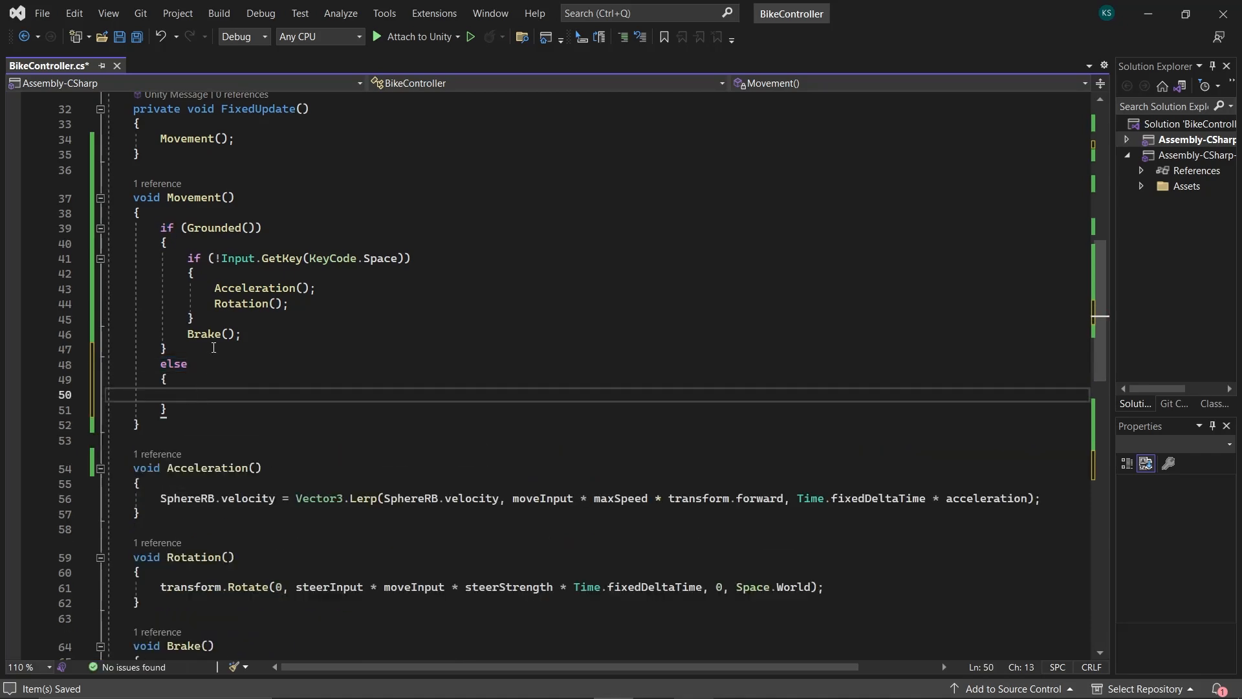
{"action": "type", "text": "Gravity();"}
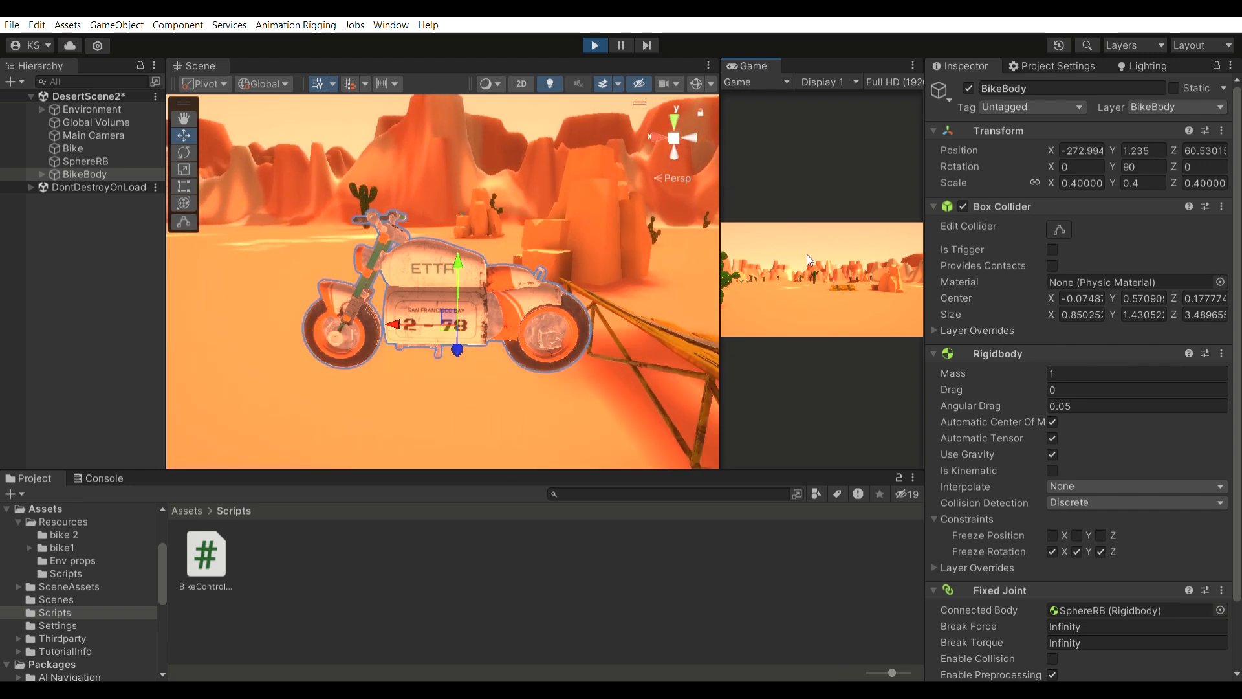
Step: Focus the running Game view to drive the bike with gravity applied
{"action": "left_click", "coordinate": [594, 44]}
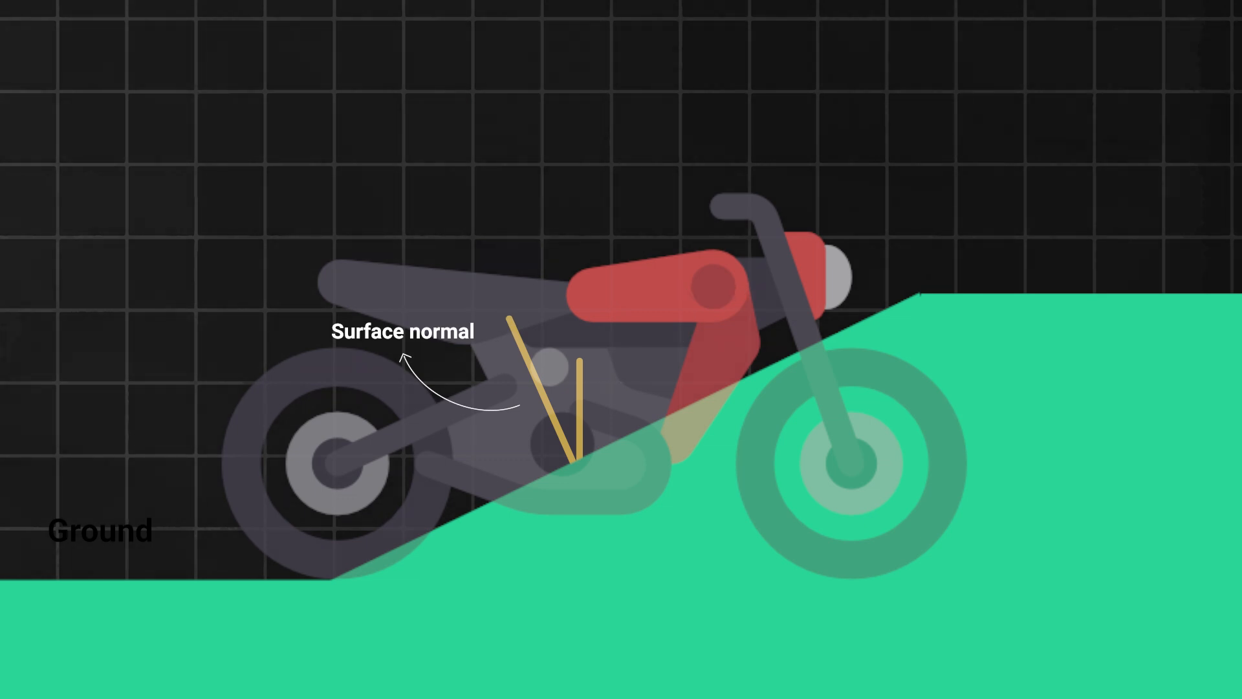
{"action": "type", "text": "B"}
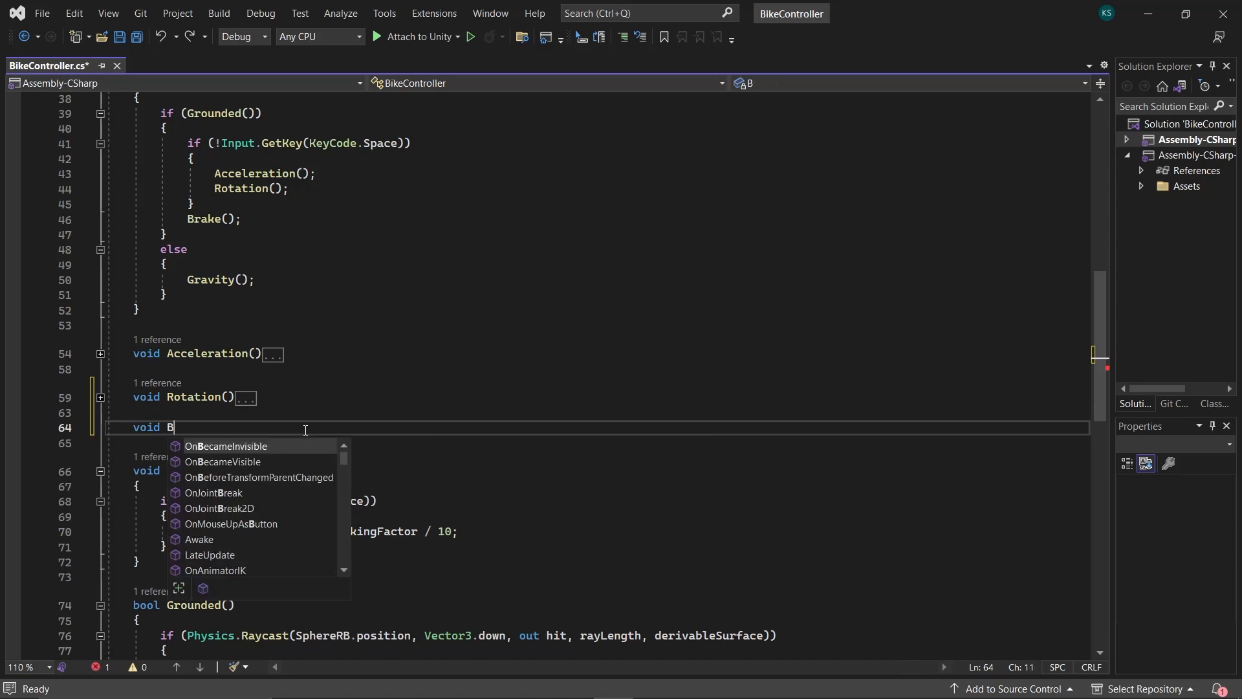
Step: Start BikeTilt() computing xRot from Quaternion.FromToRotation(BikeBody up, hit.normal) times the body rotation
{"action": "type", "text": "ikeTilt()"}
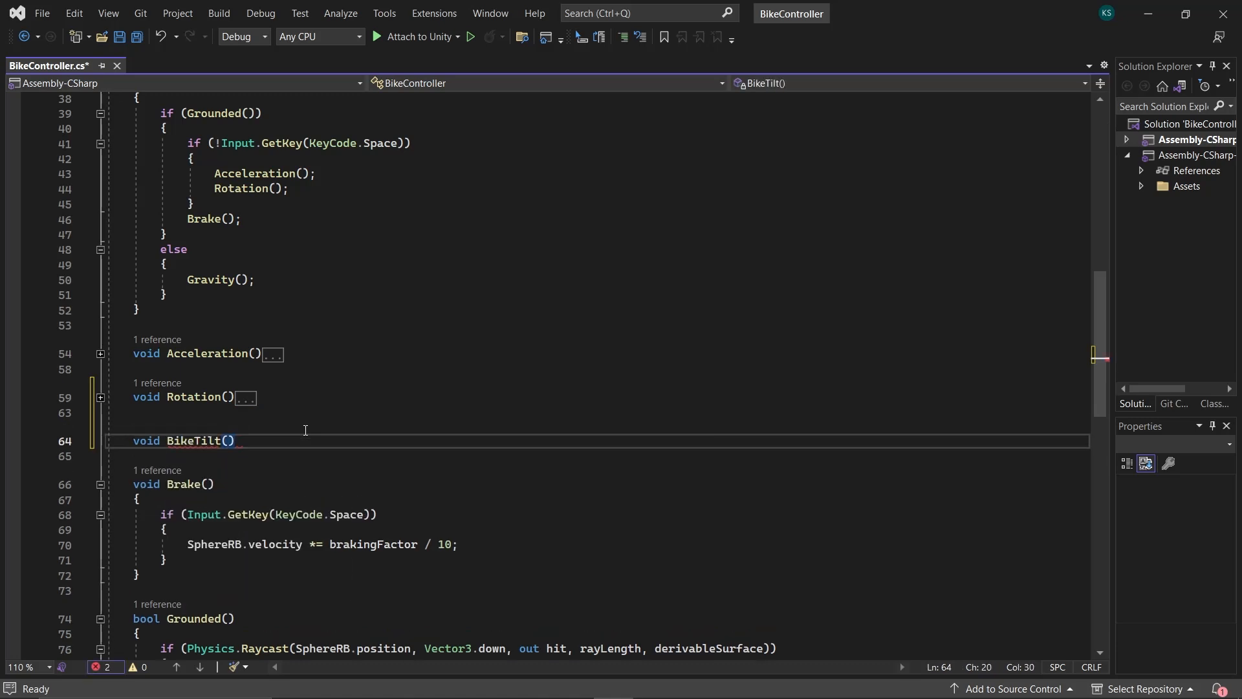
{"action": "type", "text": "float xRot"}
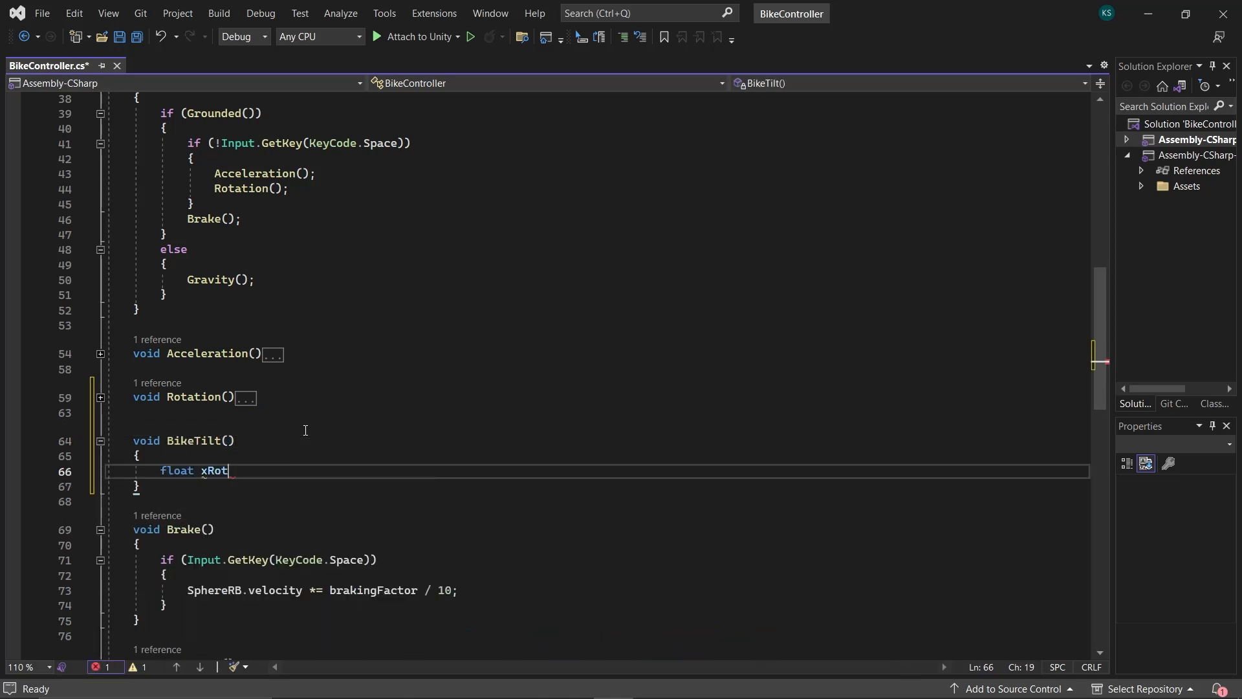
{"action": "type", "text": "= Quaternion."}
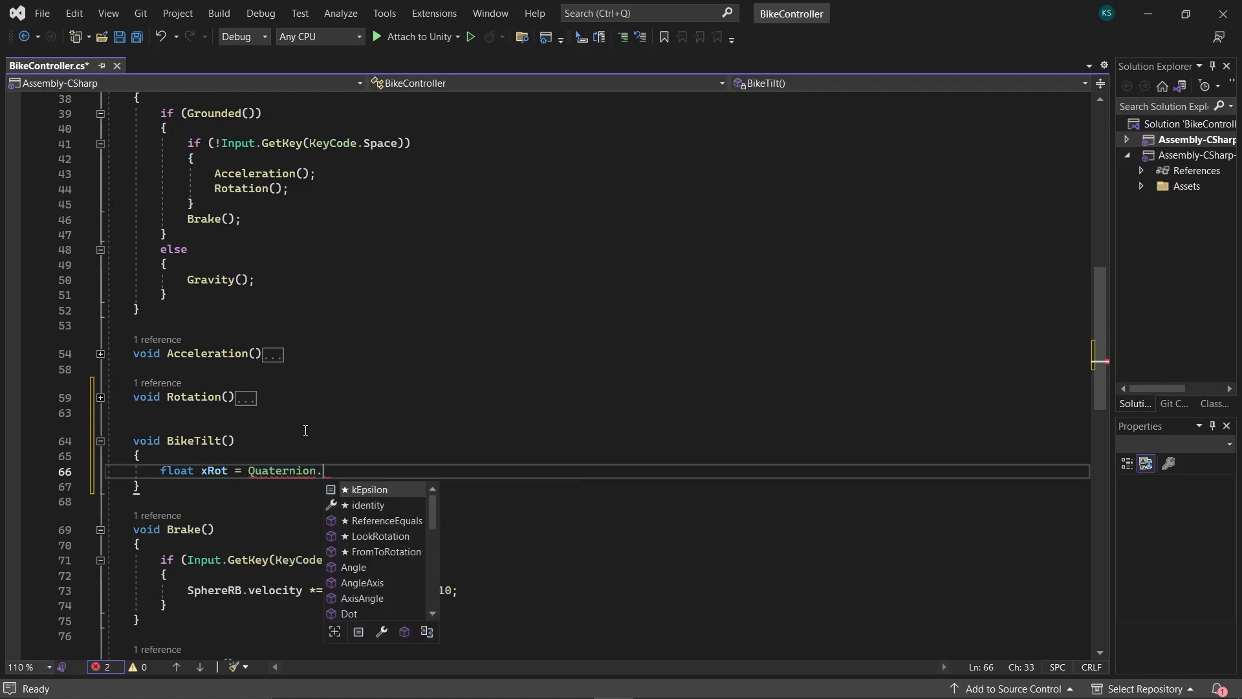
{"action": "type", "text": "FromToRotation(bikeBody.transform.u"}
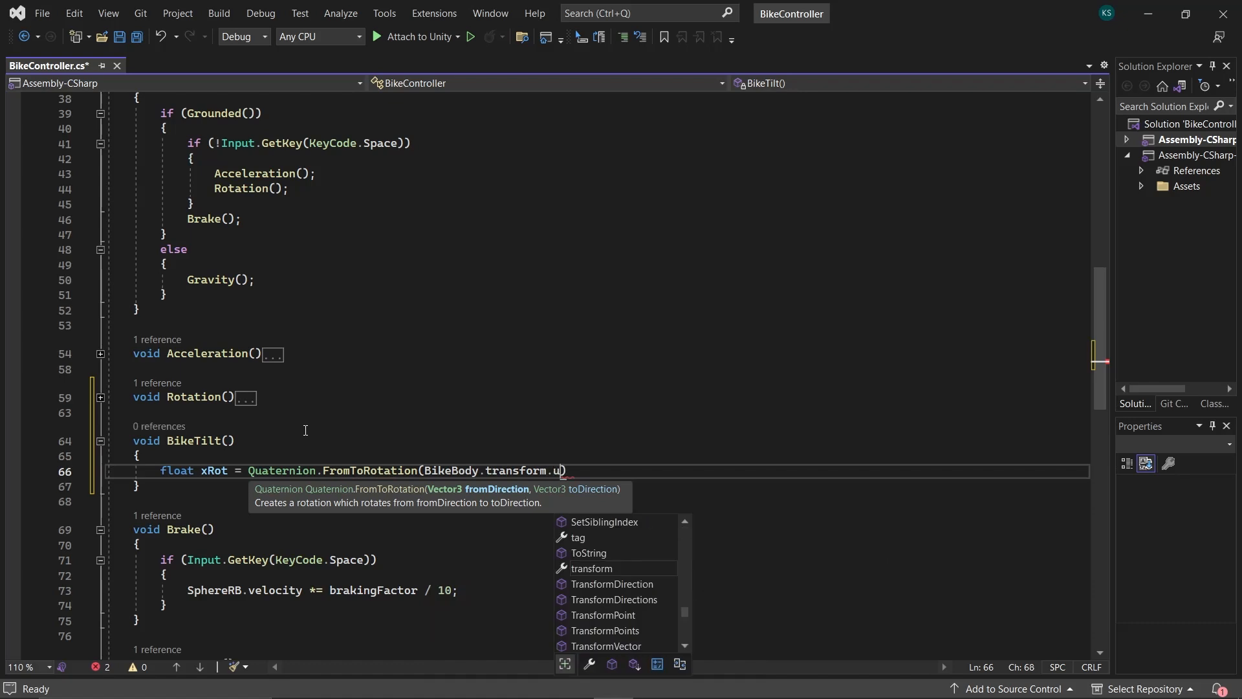
{"action": "type", "text": "p, hit.normal"}
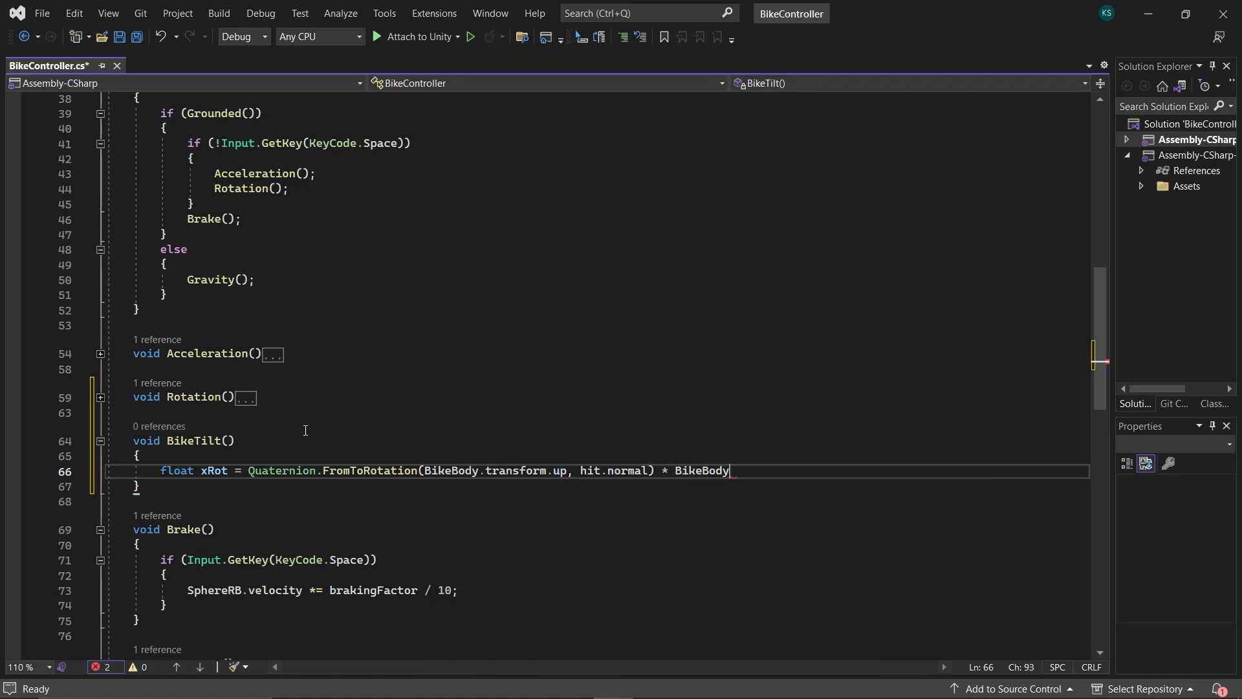
{"action": "type", "text": ".transform.rotation).eulerAngles."}
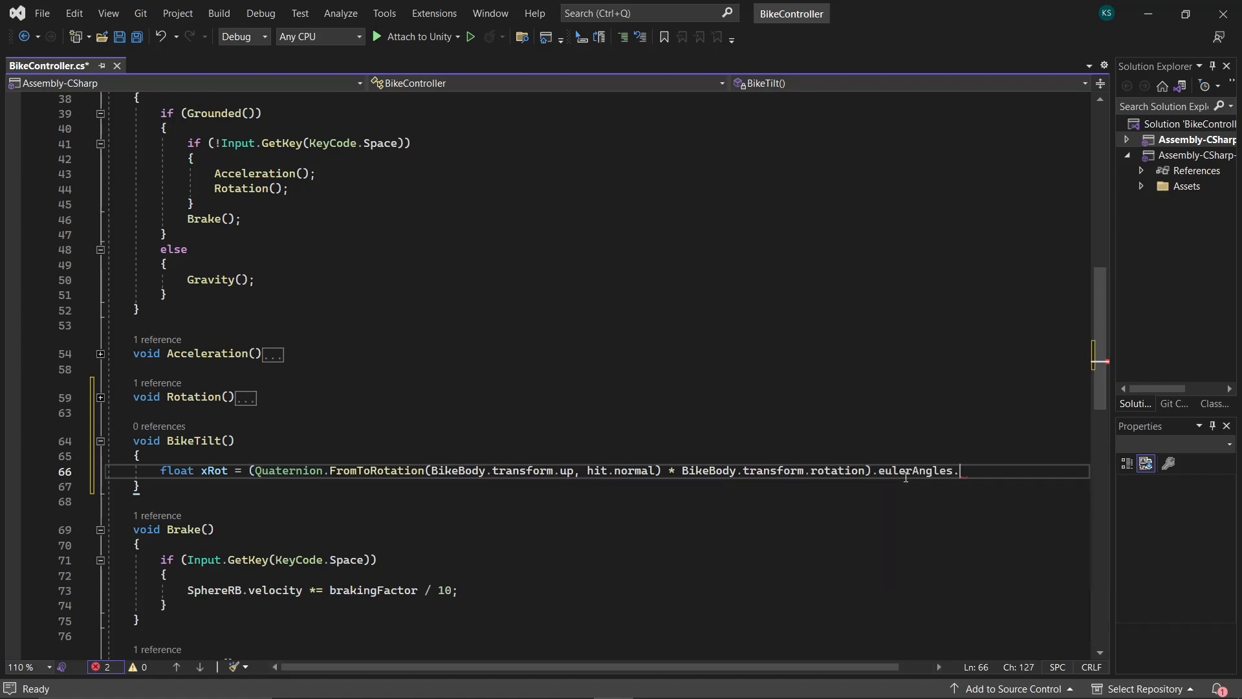
{"action": "type", "text": "x;"}
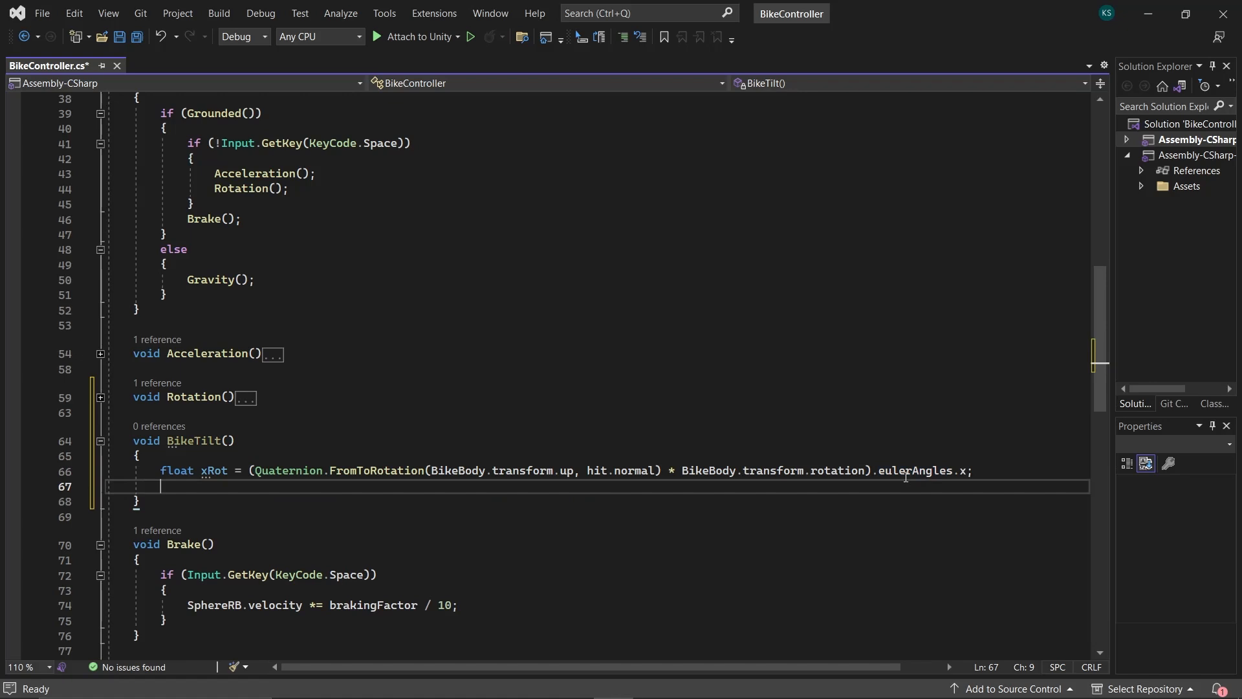
Step: Build newRotation from xRot and transform.eulerAngles.y, then apply it with BikeBody.MoveRotation(newRotation)
{"action": "type", "text": "Quaternion"}
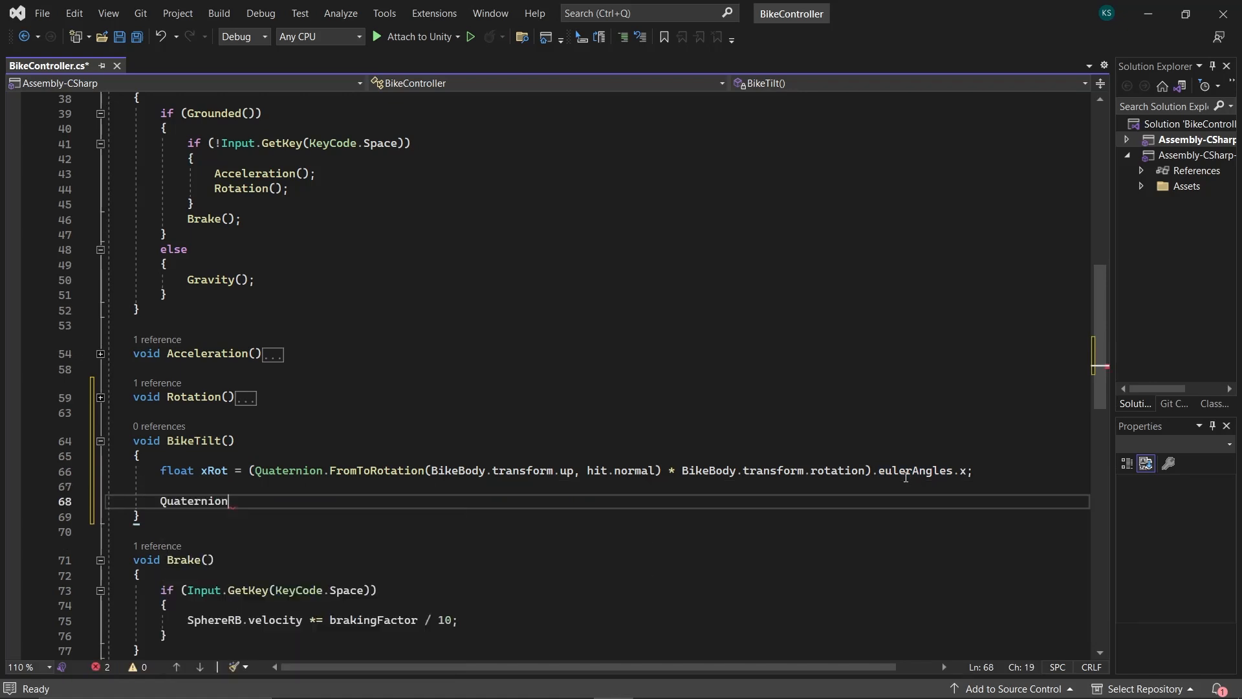
{"action": "type", "text": "newRott"}
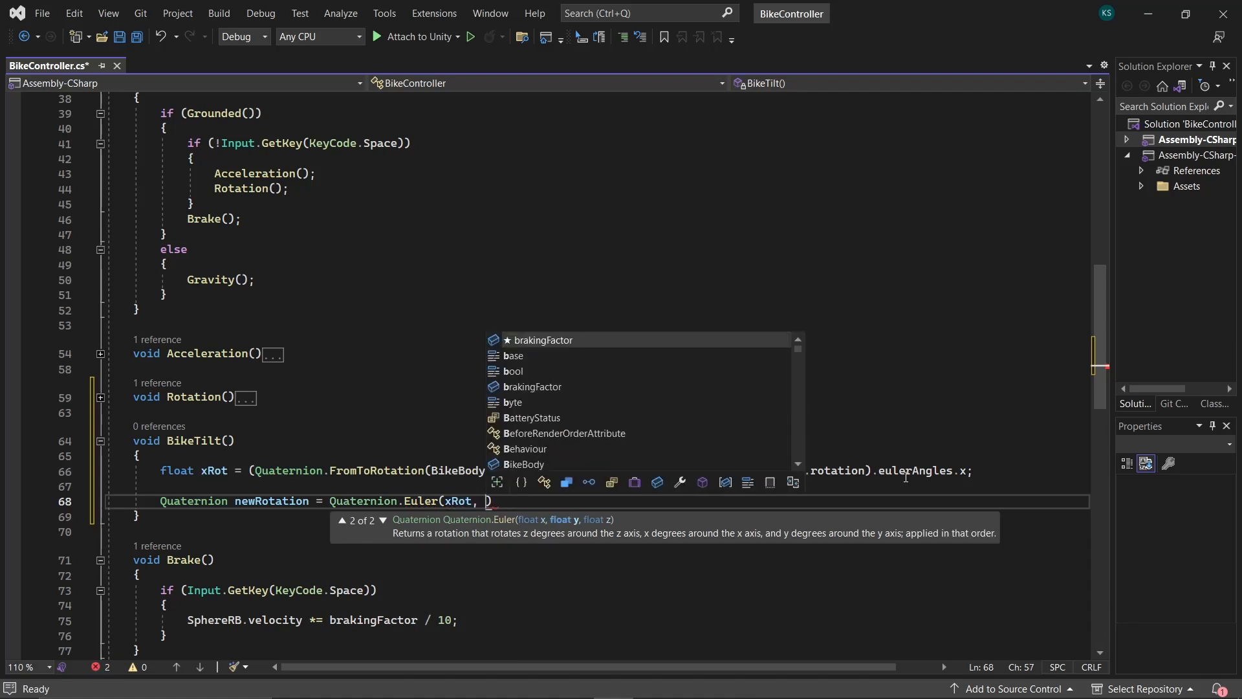
{"action": "type", "text": "transform.eulerAngles.y, transform.eulerAngles.z"}
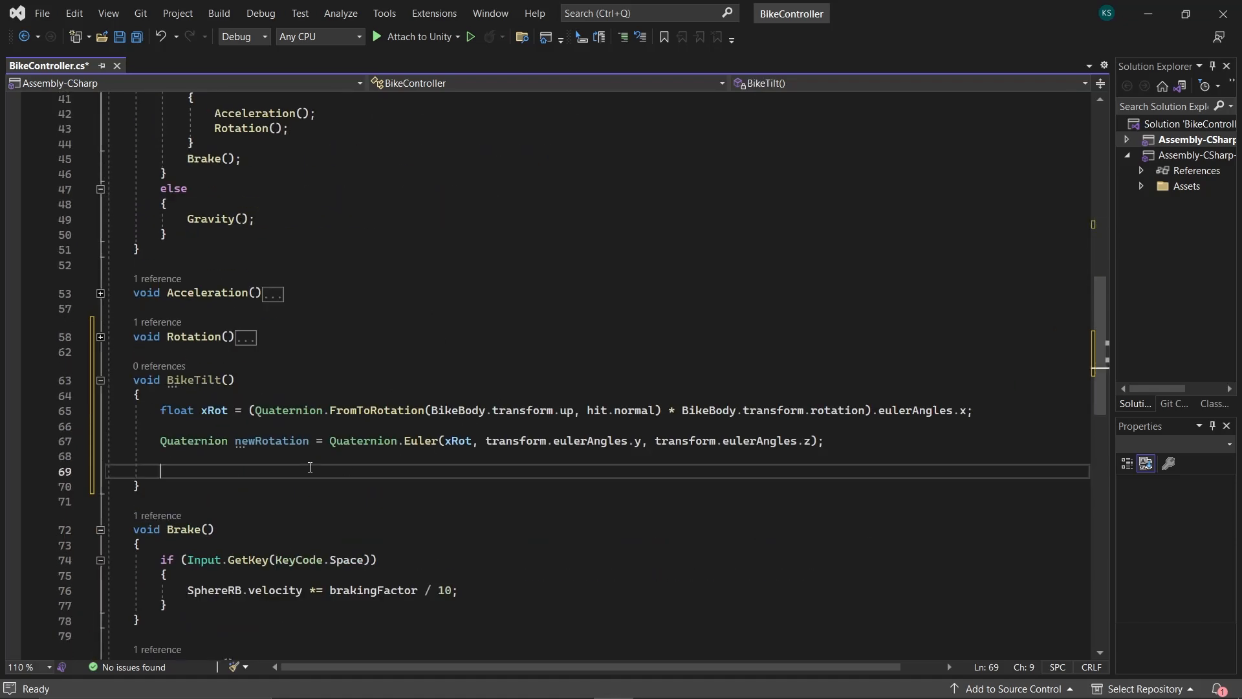
{"action": "type", "text": "BikeBody.MoveRotation(transform.rotation);"}
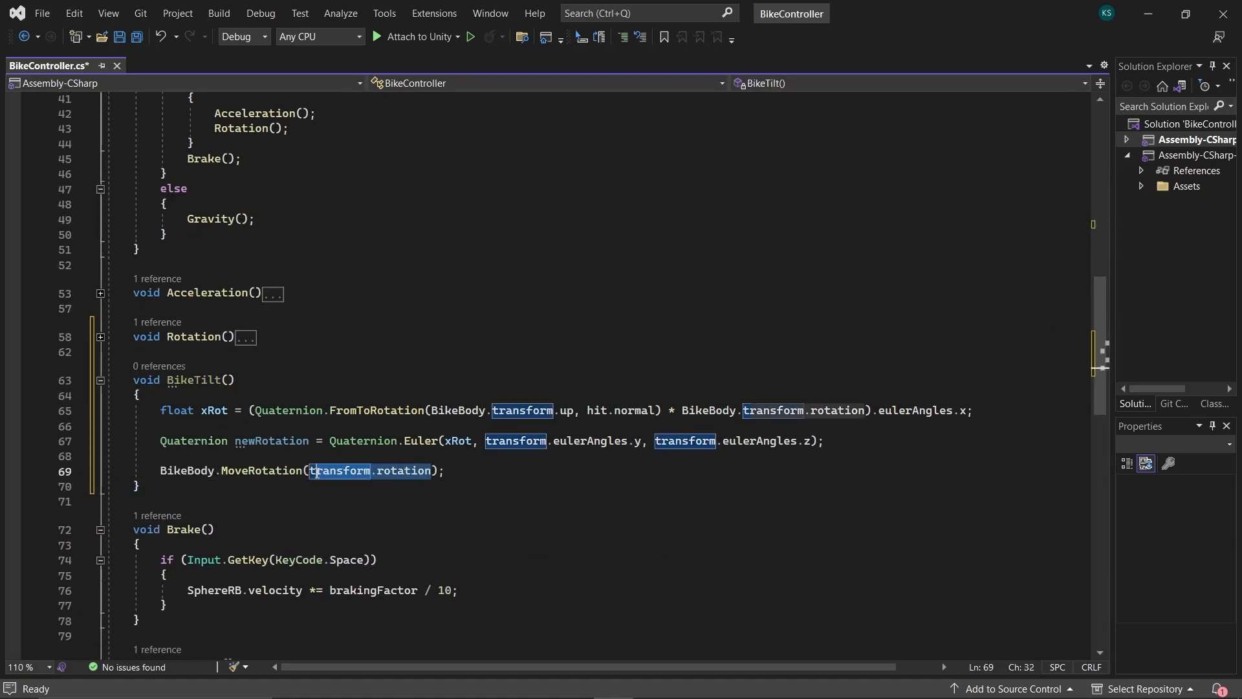
{"action": "type", "text": "newRotation"}
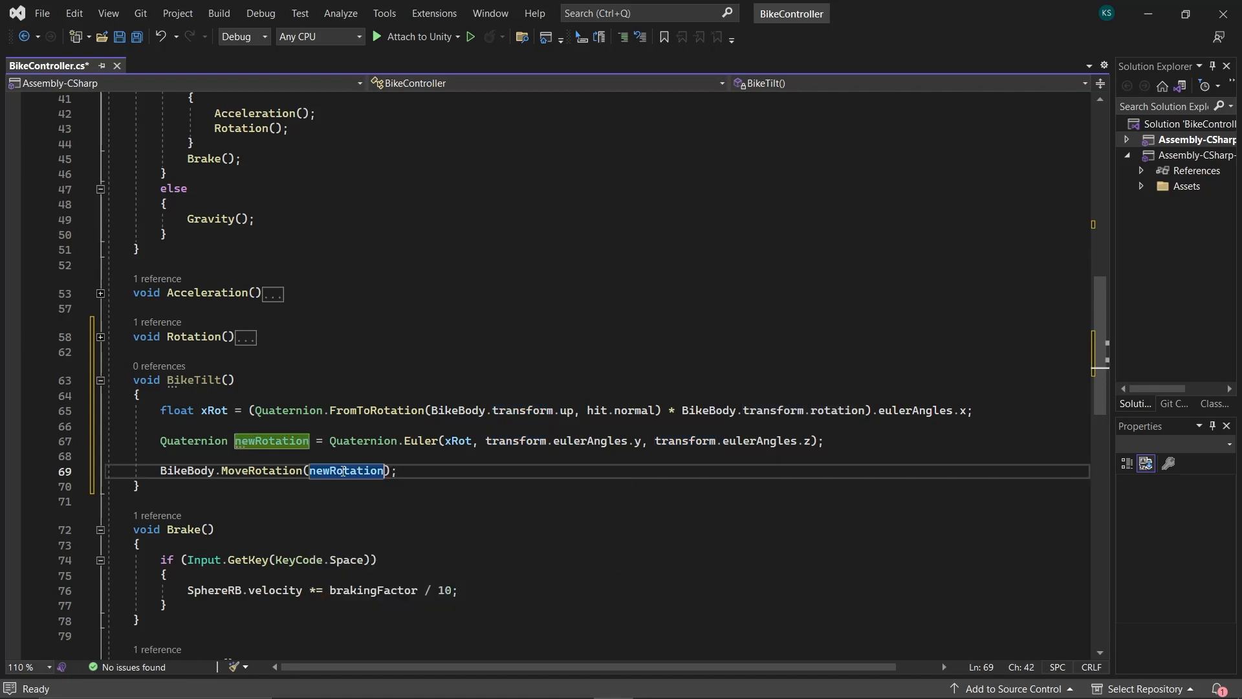
Step: Declare public float bikeXTiltIncrement with a fractional default value
{"action": "type", "text": "bi"}
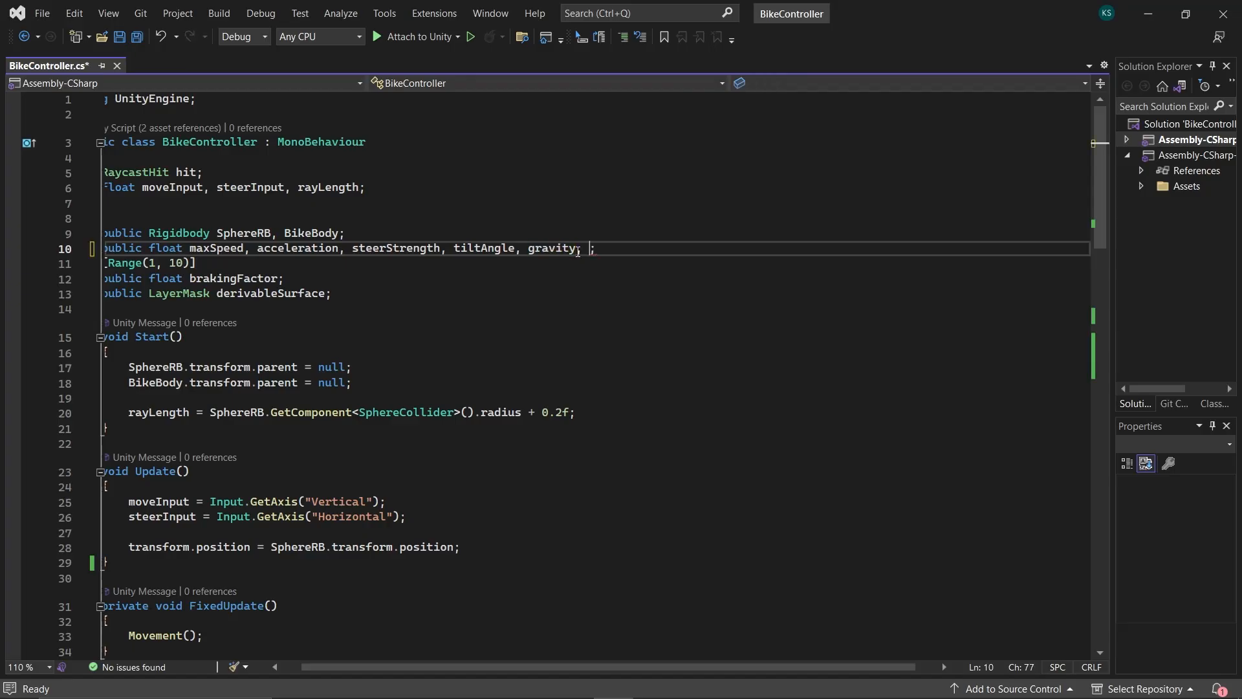
{"action": "type", "text": "bikeXTiltInc"}
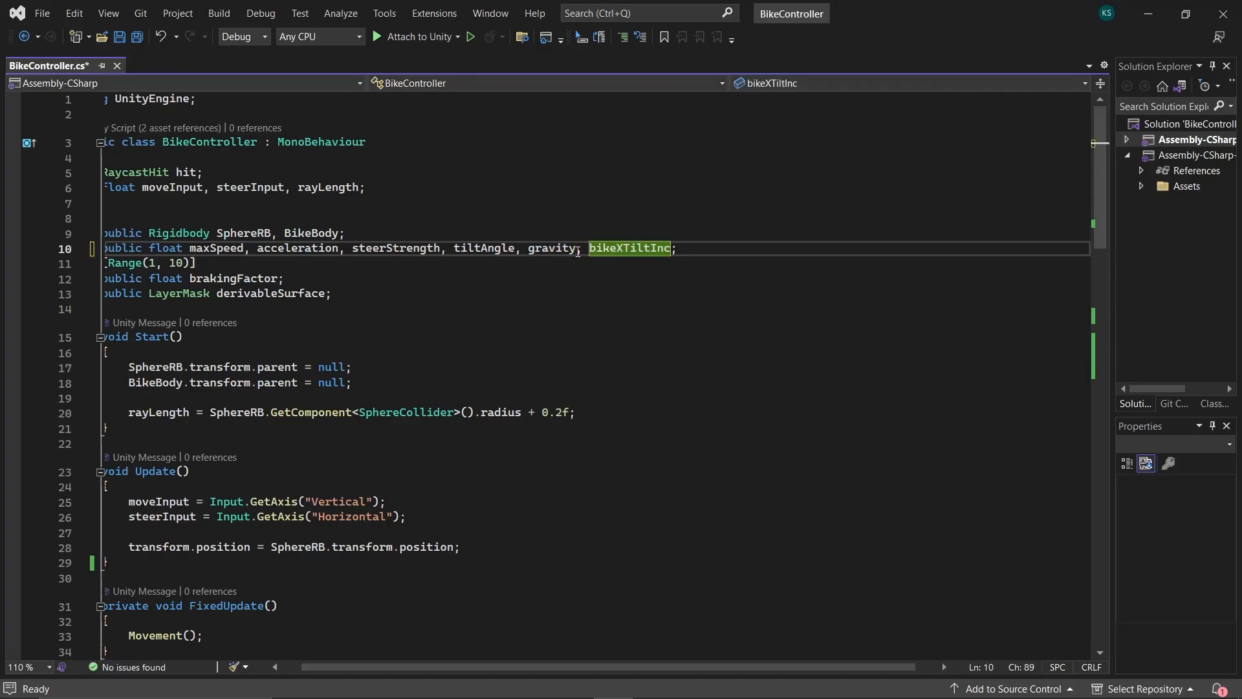
{"action": "type", "text": "rement = ."}
{"action": "type", "text": "Quaternion targetRot"}
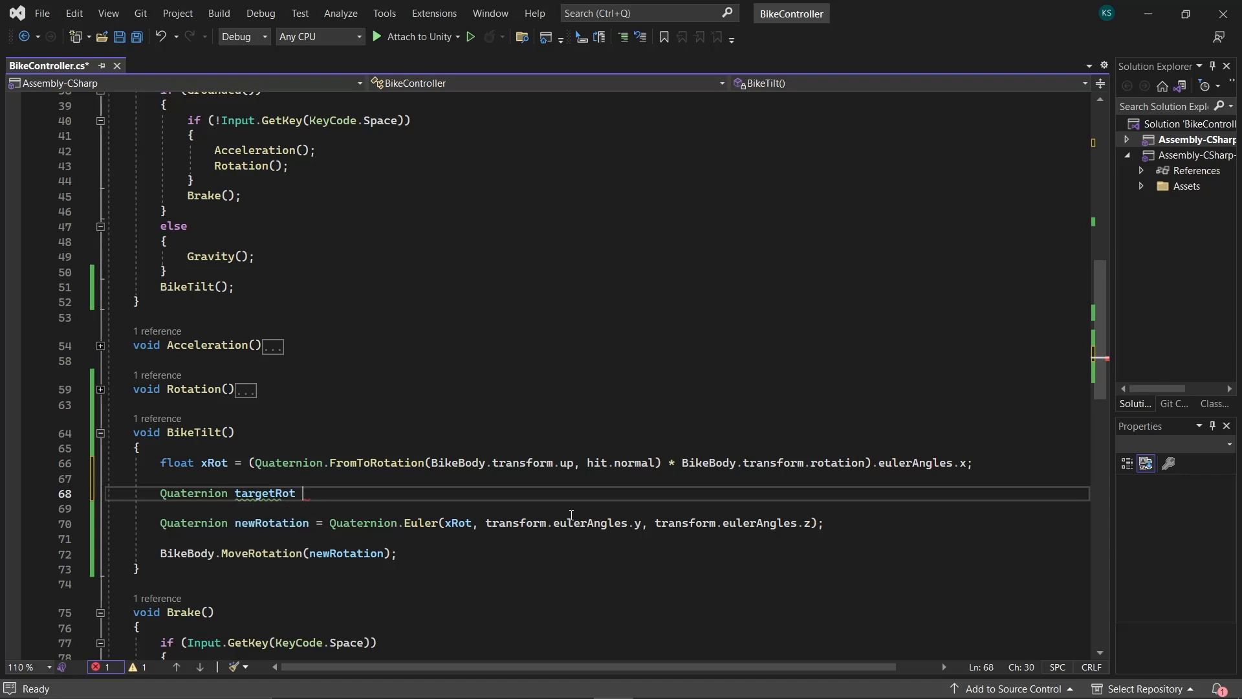
Step: Start targetRot as Quaternion.Slerp from BikeBody rotation toward Quaternion.Euler of the tilt angles
{"action": "type", "text": "= Quaternion."}
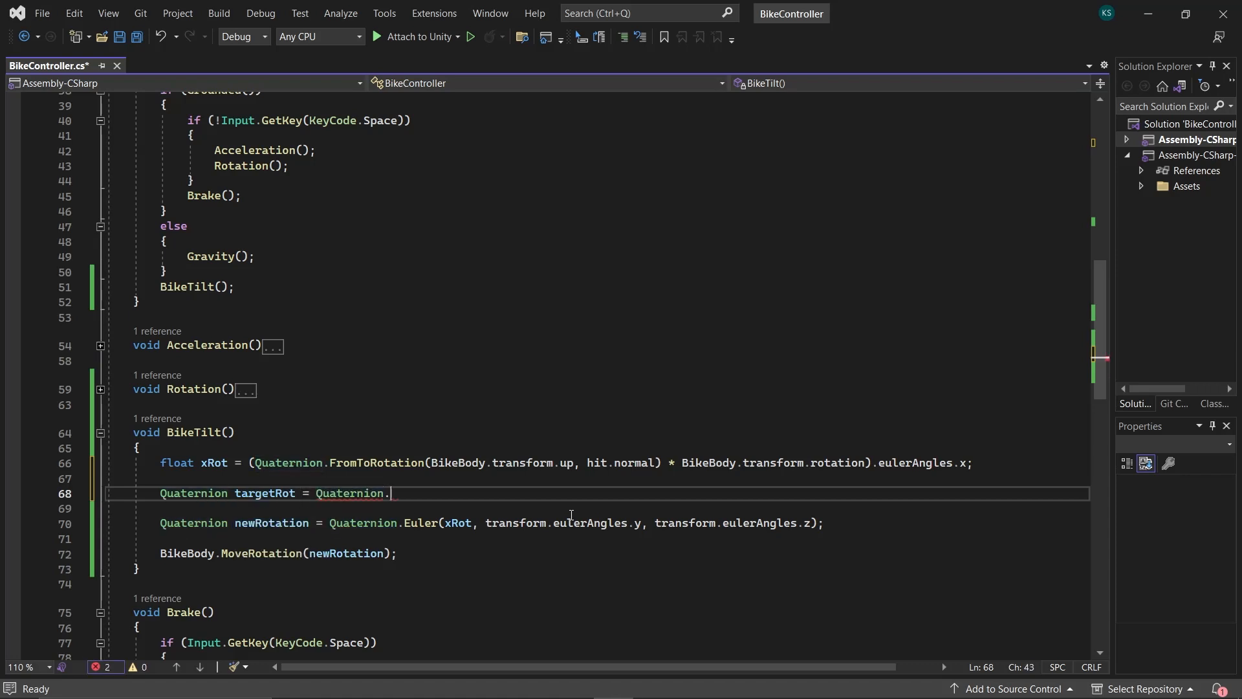
{"action": "type", "text": "Slerp(bikeb"}
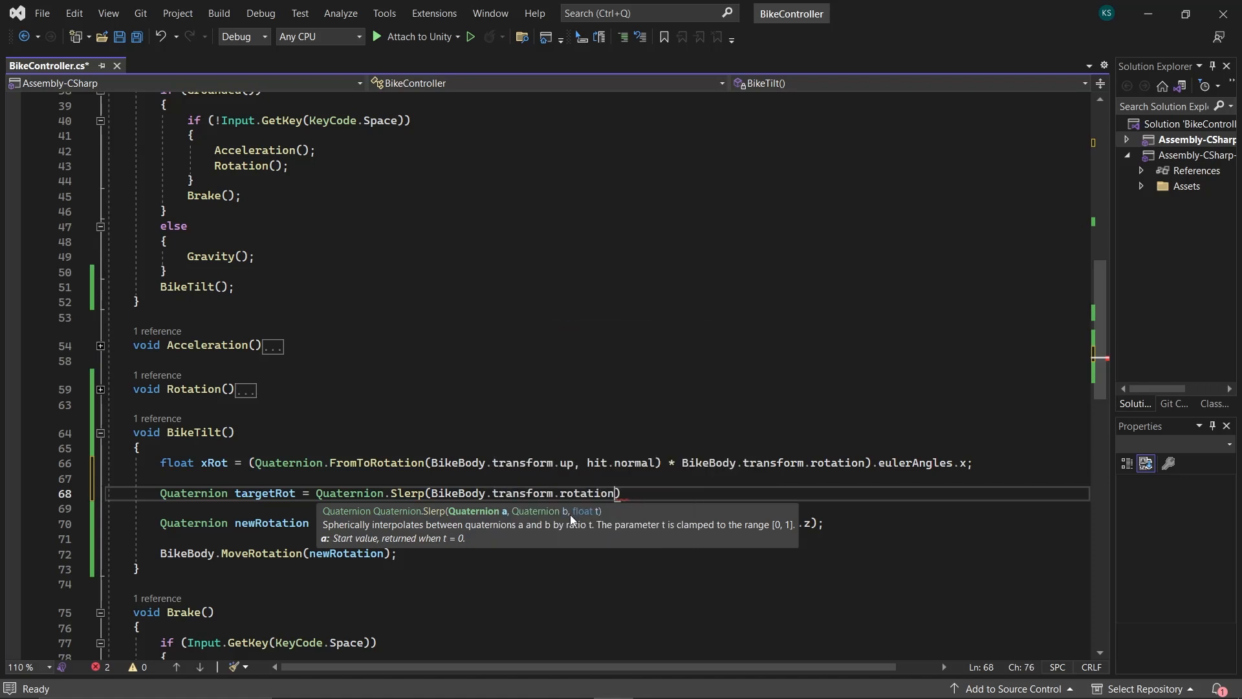
{"action": "type", "text": ", Quaternion."}
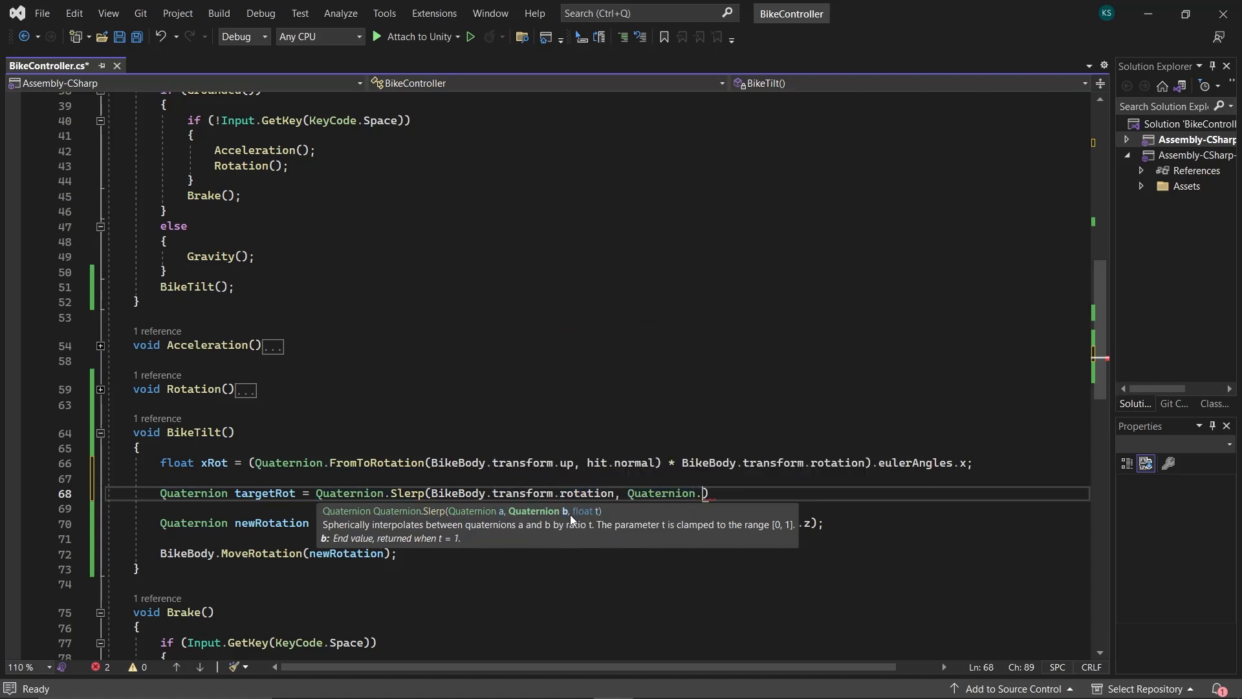
{"action": "type", "text": "Euler(xRot, transform.eulerAngles.y, transform.eulerAngles.z"}
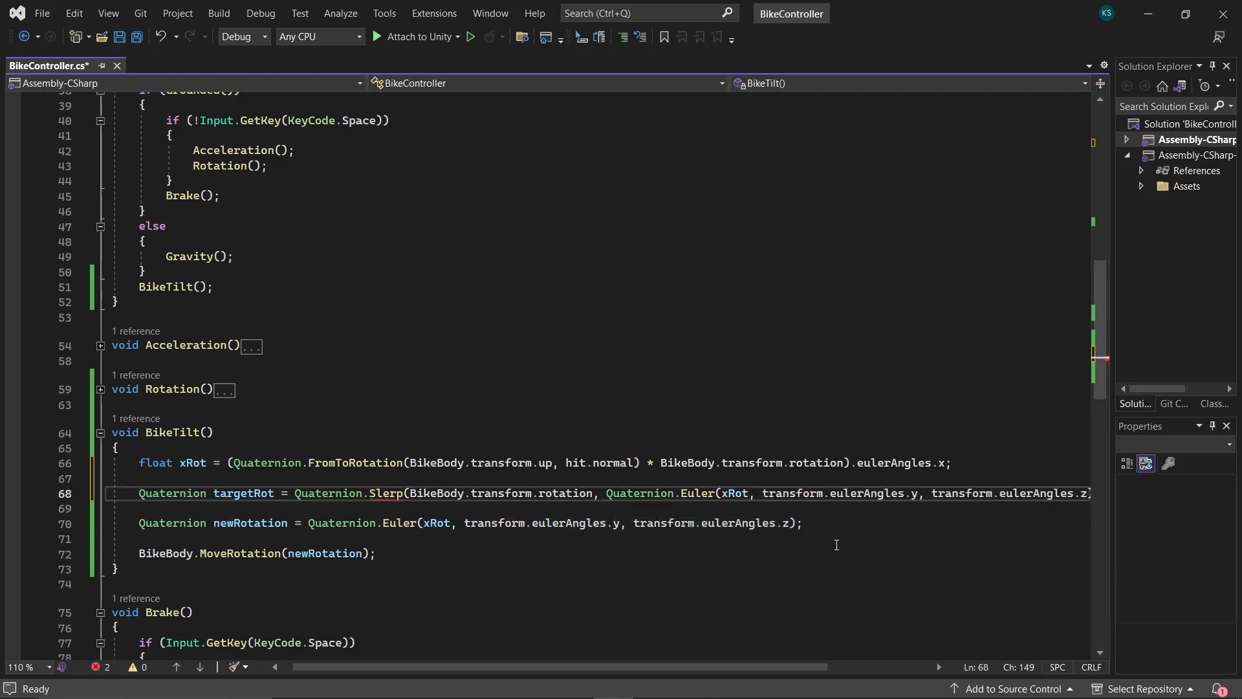
Step: Scroll the public float declaration line to append a zTilt setting
{"action": "scroll", "scroll_direction": "right", "scroll_amount": 3}
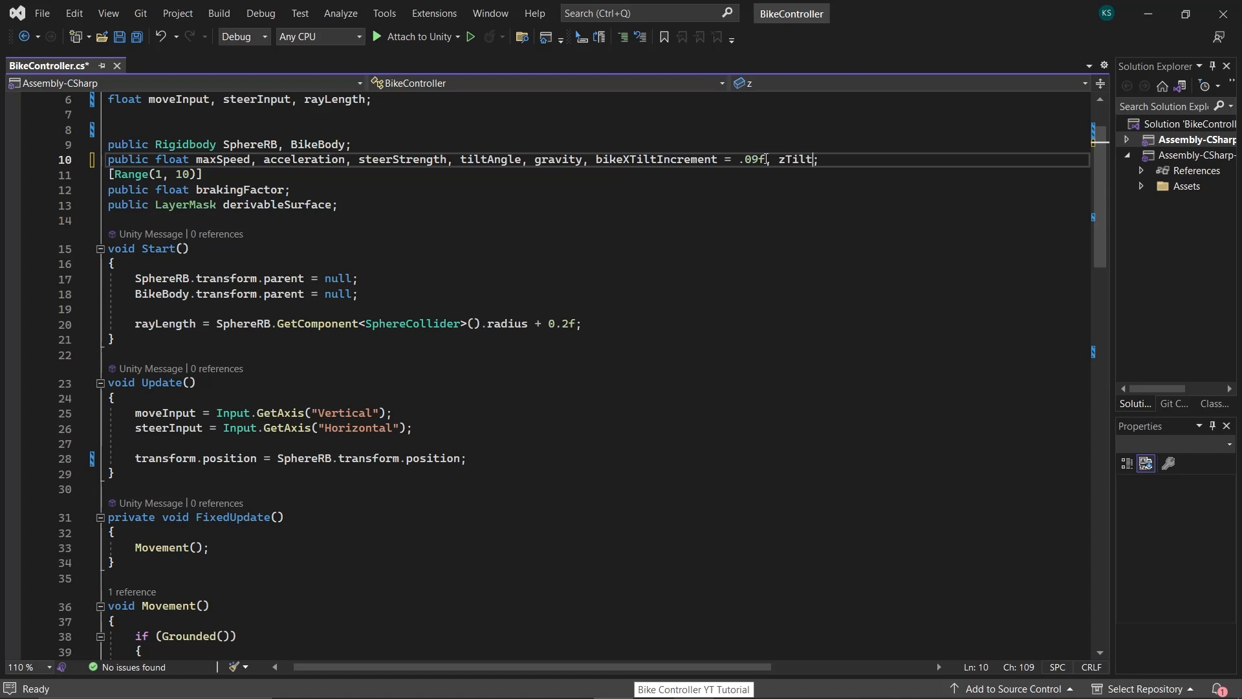
Step: Declare a hidden velocity Vector3 and compute it from BikeBody via InverseTransformDirection in Update
{"action": "type", "text": "Angle = 45f"}
{"action": "left_click", "coordinate": [596, 129]}
{"action": "type", "text": "[HideInInspector] public Vector3"}
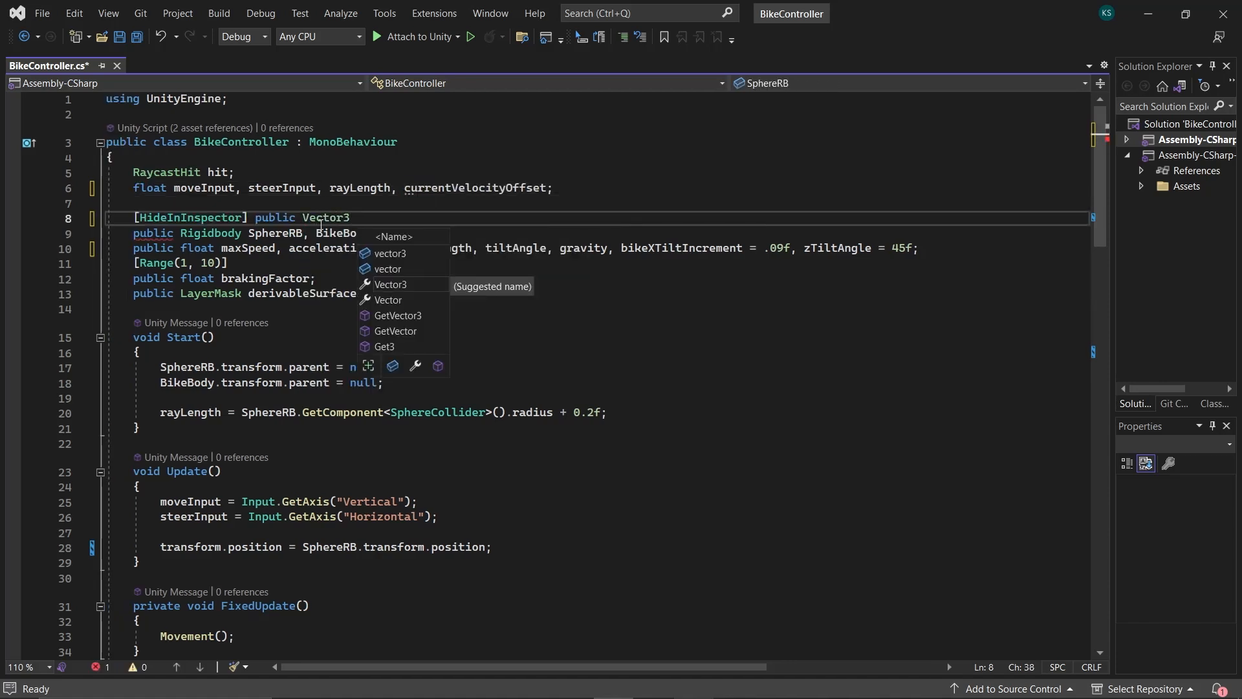
{"action": "type", "text": "velocity;"}
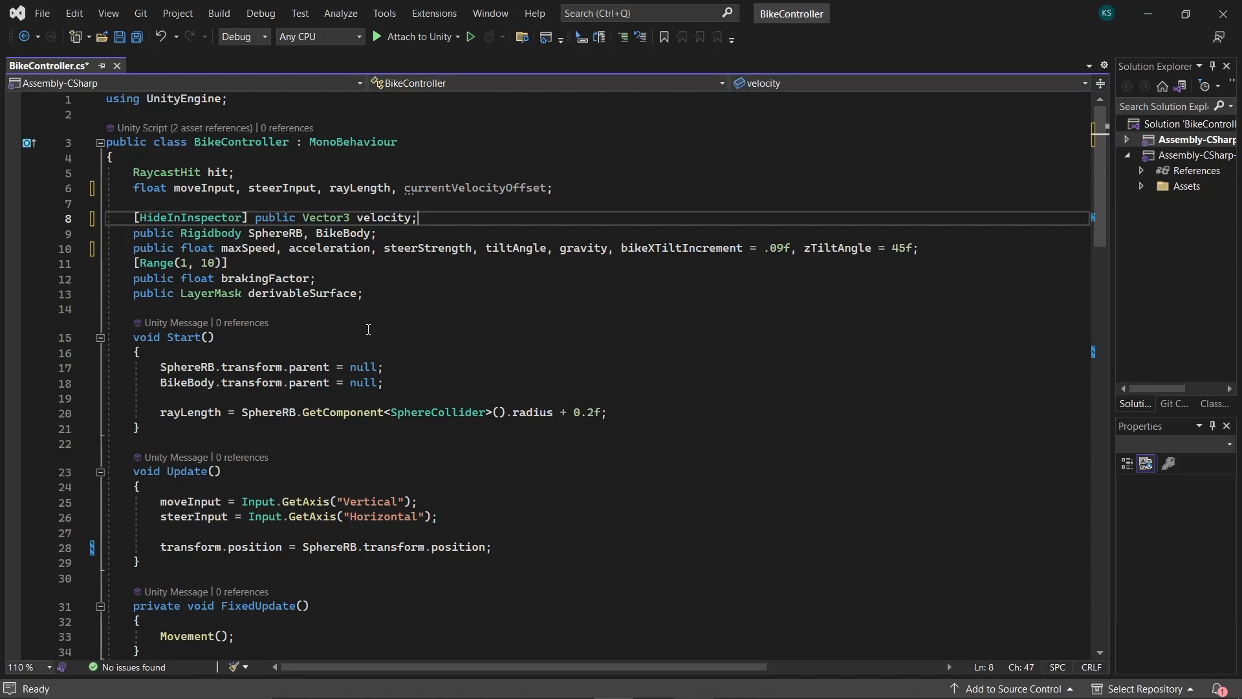
{"action": "type", "text": "velocity = BikeBody.transform"}
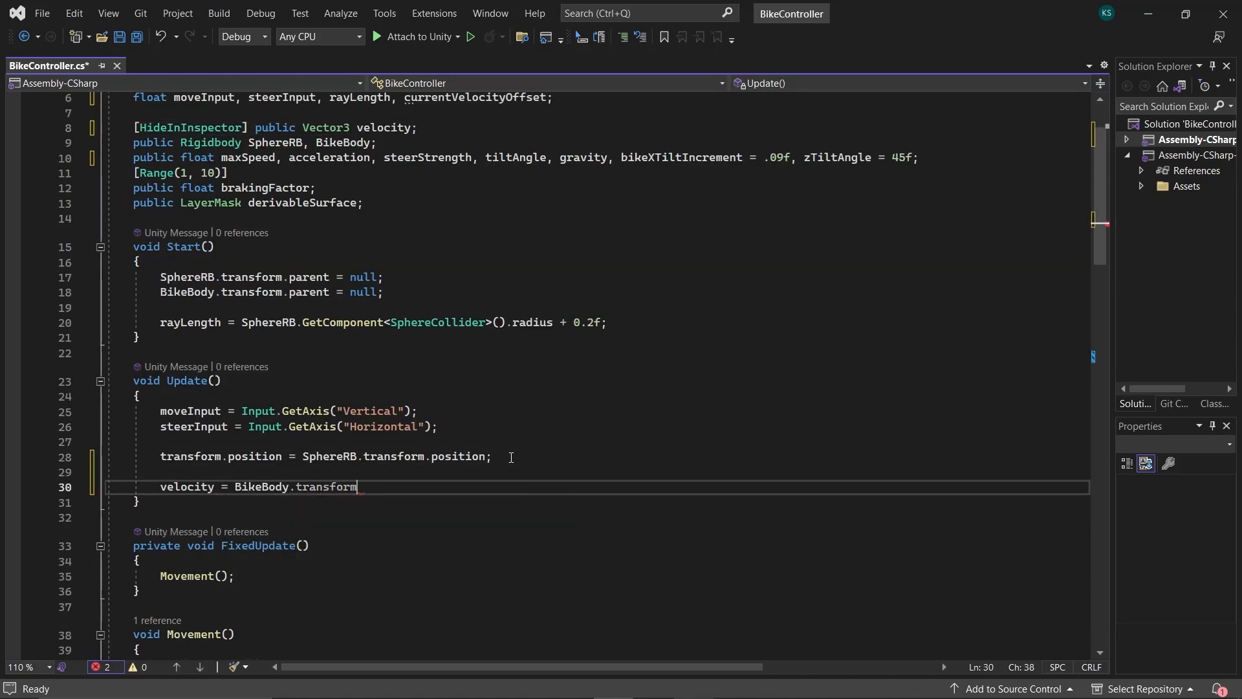
{"action": "type", "text": ".InverseTransformDirection()"}
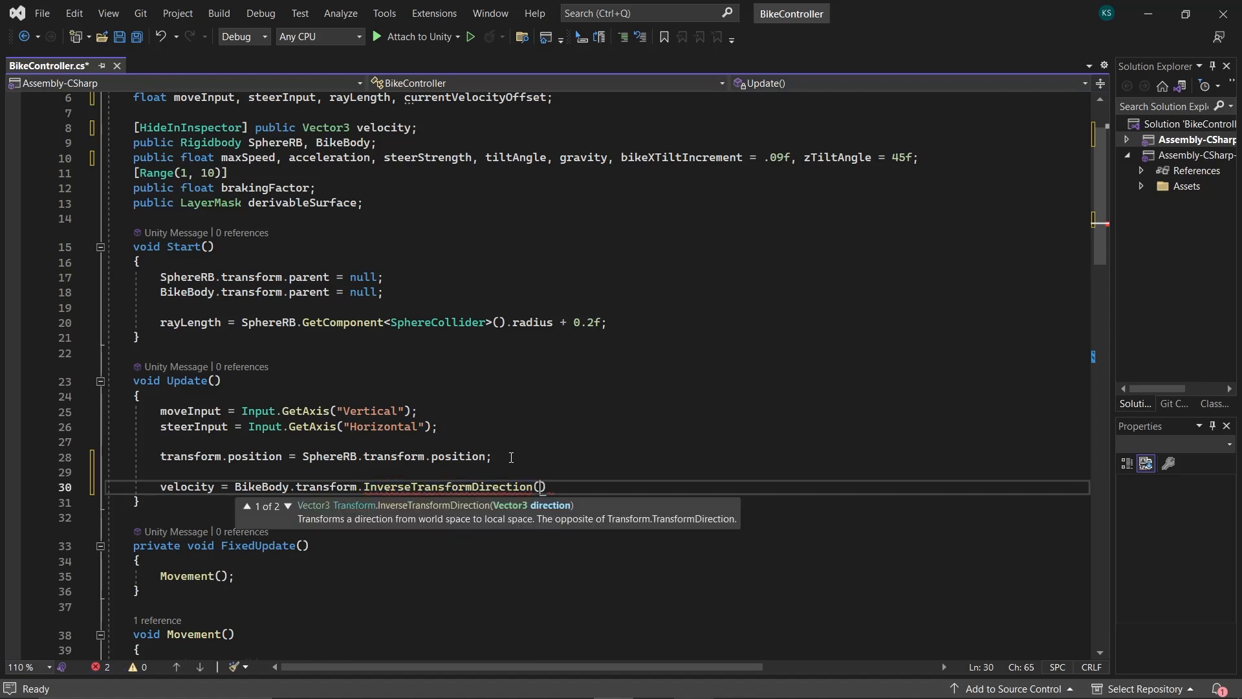
{"action": "type", "text": "BikeBody.velocity"}
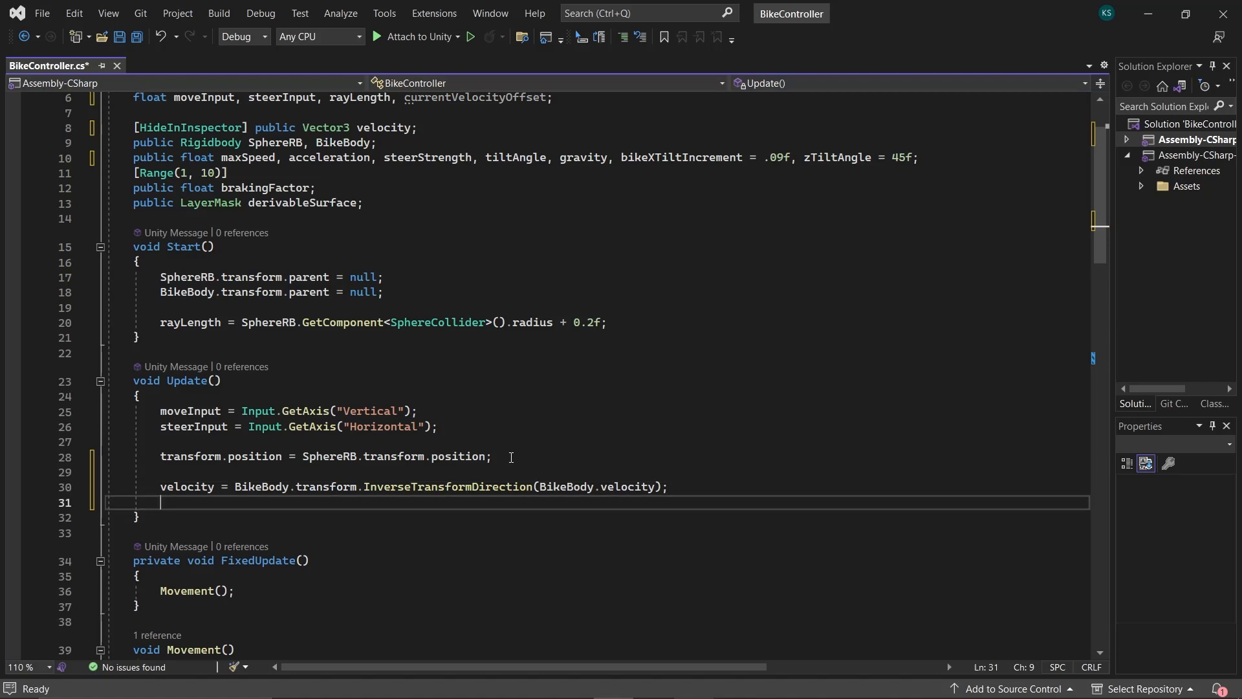
Step: Set currentVelocityOffset from the forward component velocity.z each frame
{"action": "type", "text": "currentVelocityOffset = v"}
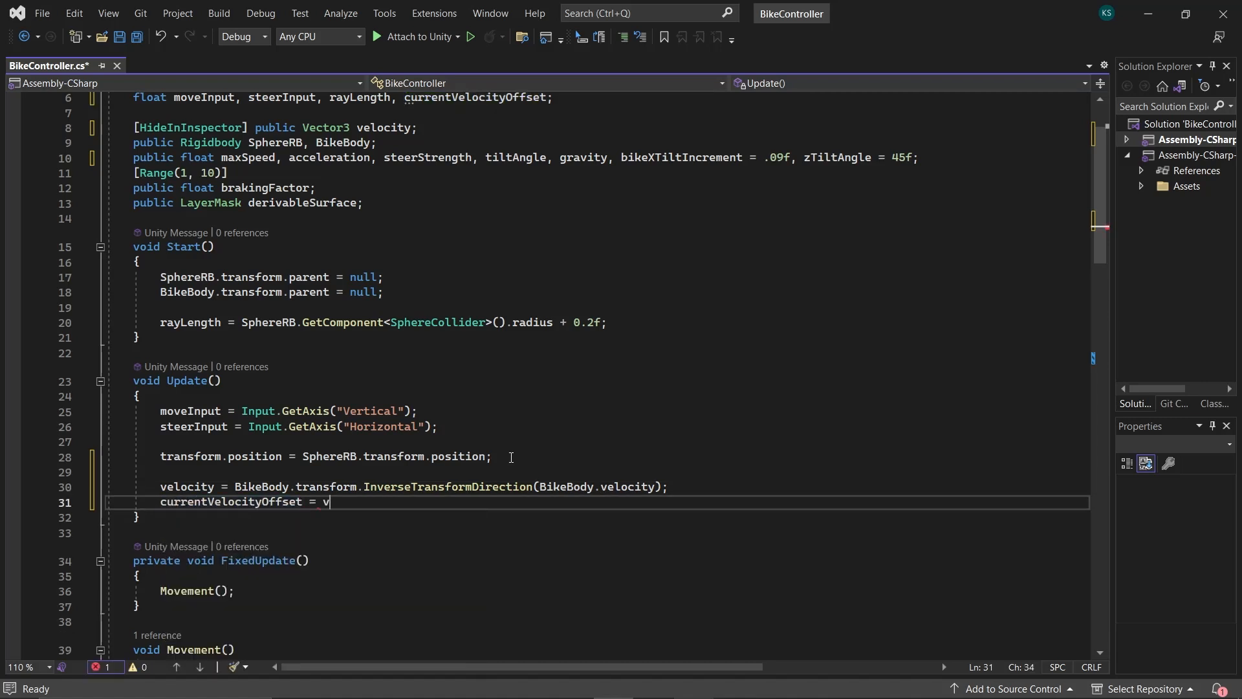
{"action": "type", "text": "elocity.z * brakingFactor;"}
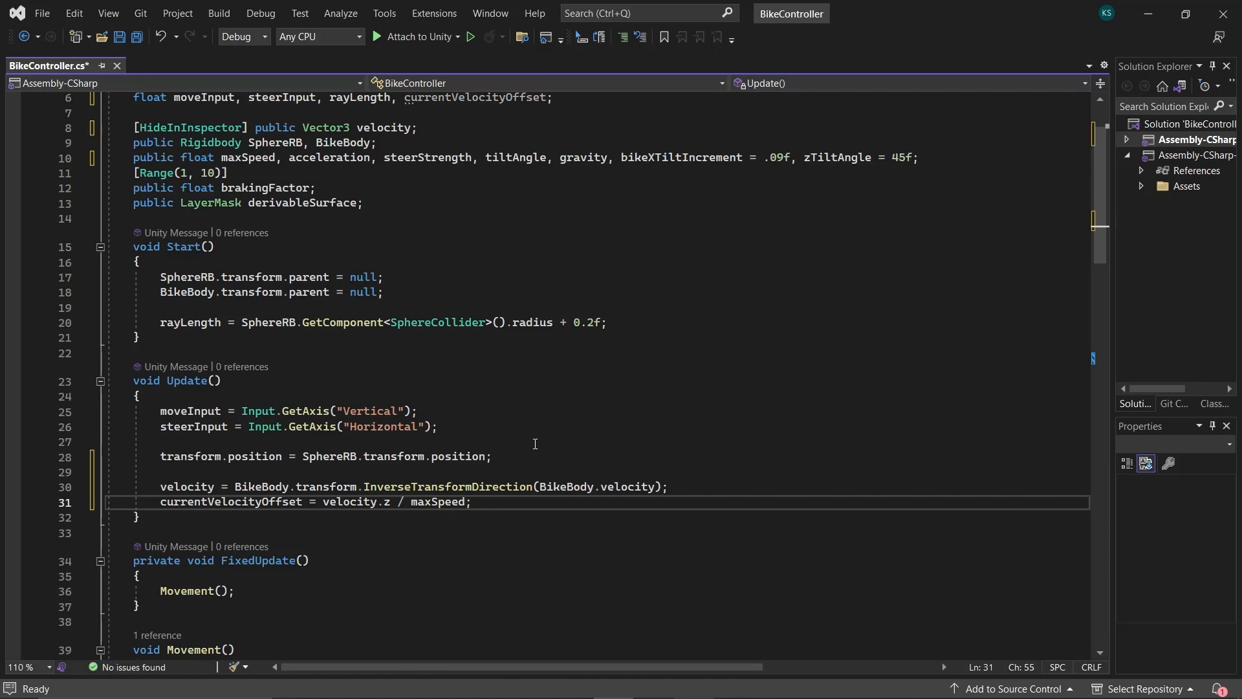
{"action": "scroll", "scroll_direction": "down", "scroll_amount": 3}
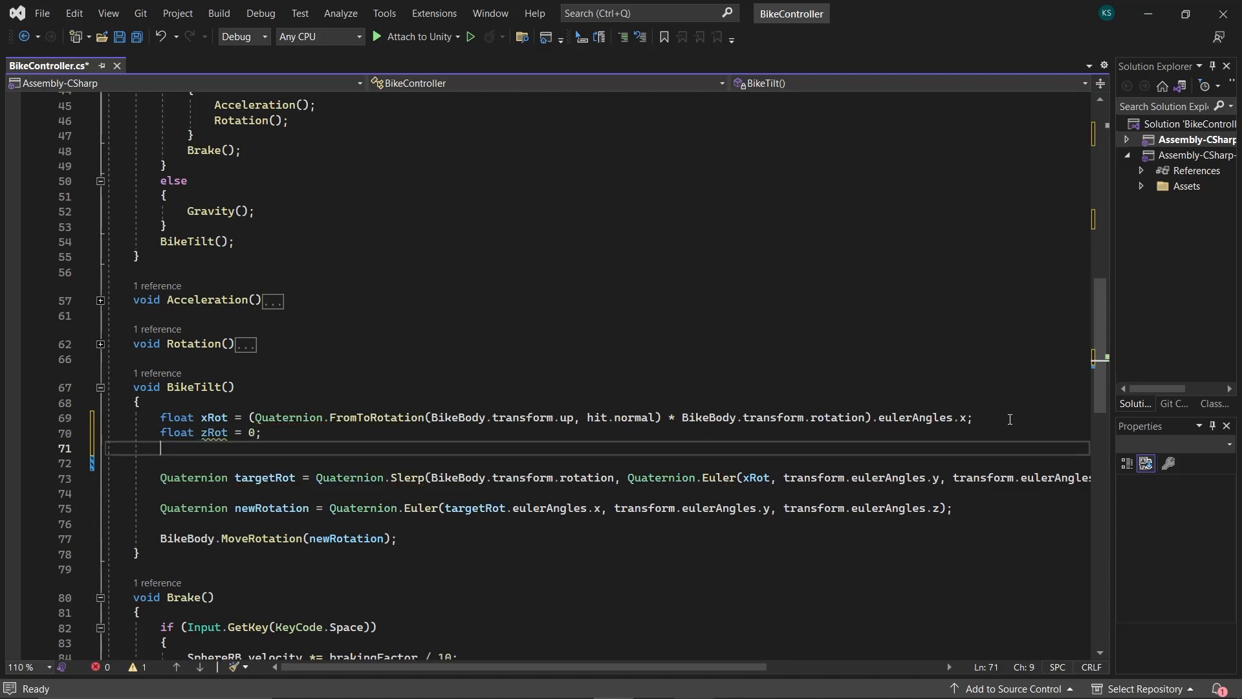
Step: Write zRot = -zTiltAngle * steerInput * currentVelocityOffset in BikeTilt and review its terms
{"action": "type", "text": "zRot = -zti"}
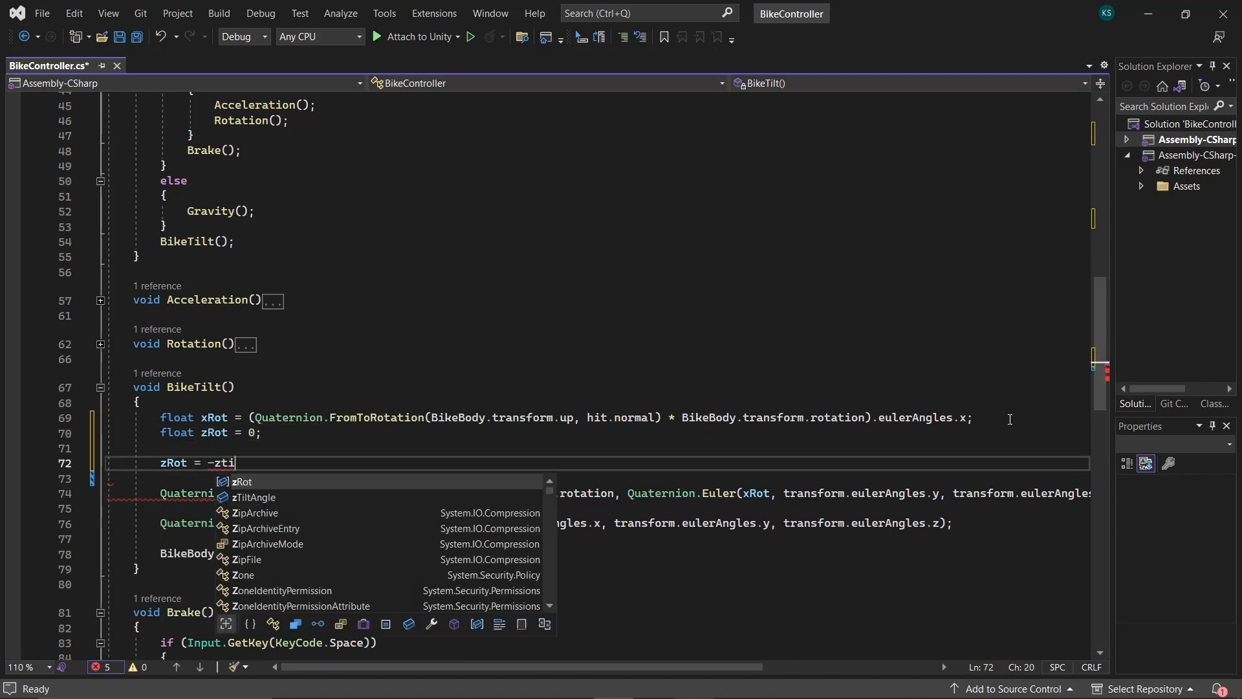
{"action": "type", "text": "TiltAngle * steerin"}
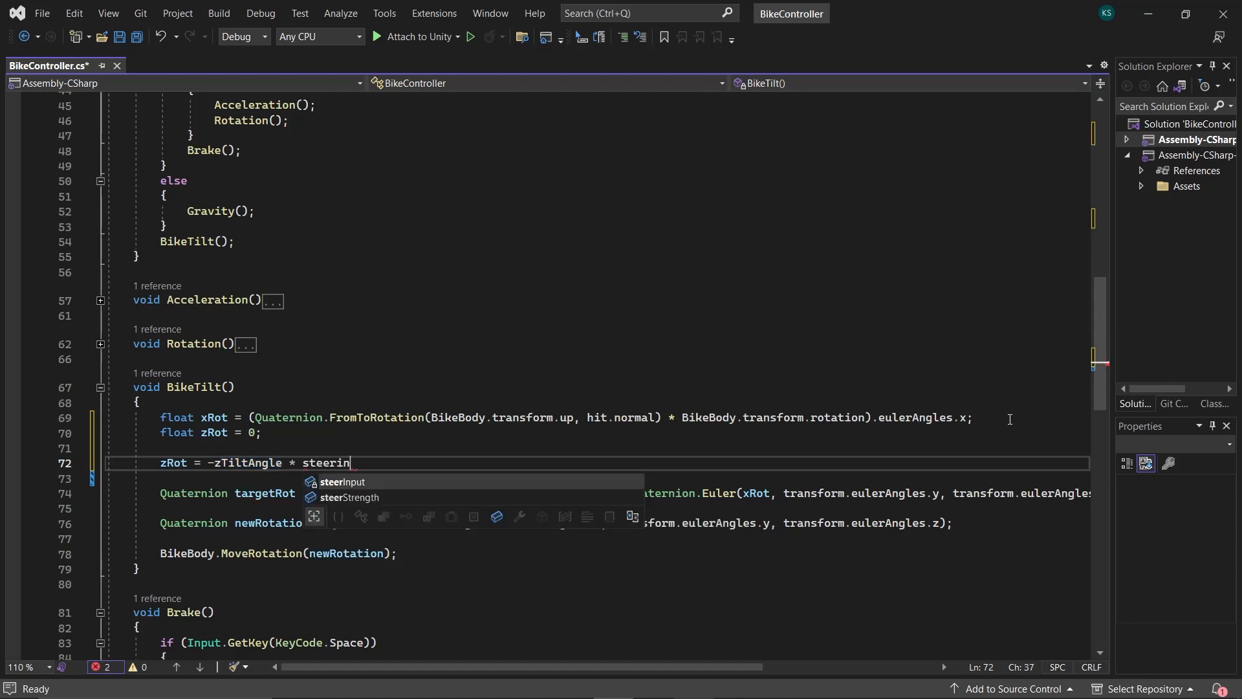
{"action": "type", "text": "Input * currentVelocityOffset;"}
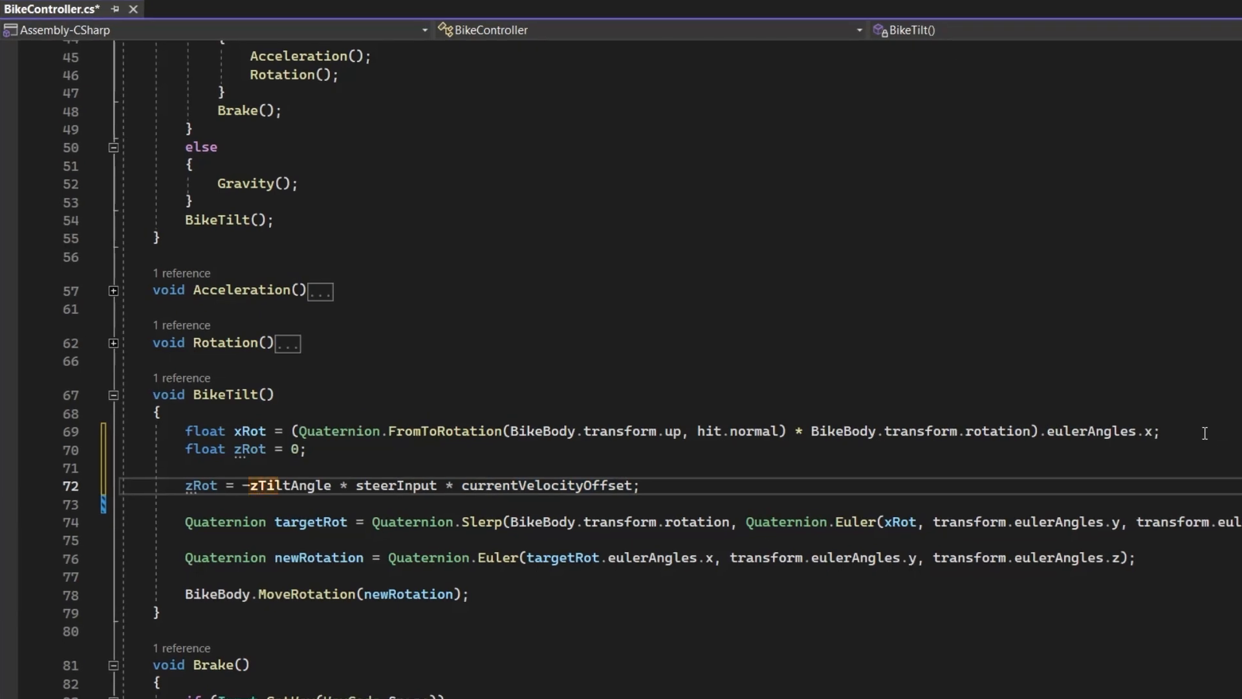
{"action": "double_click", "coordinate": [285, 486]}
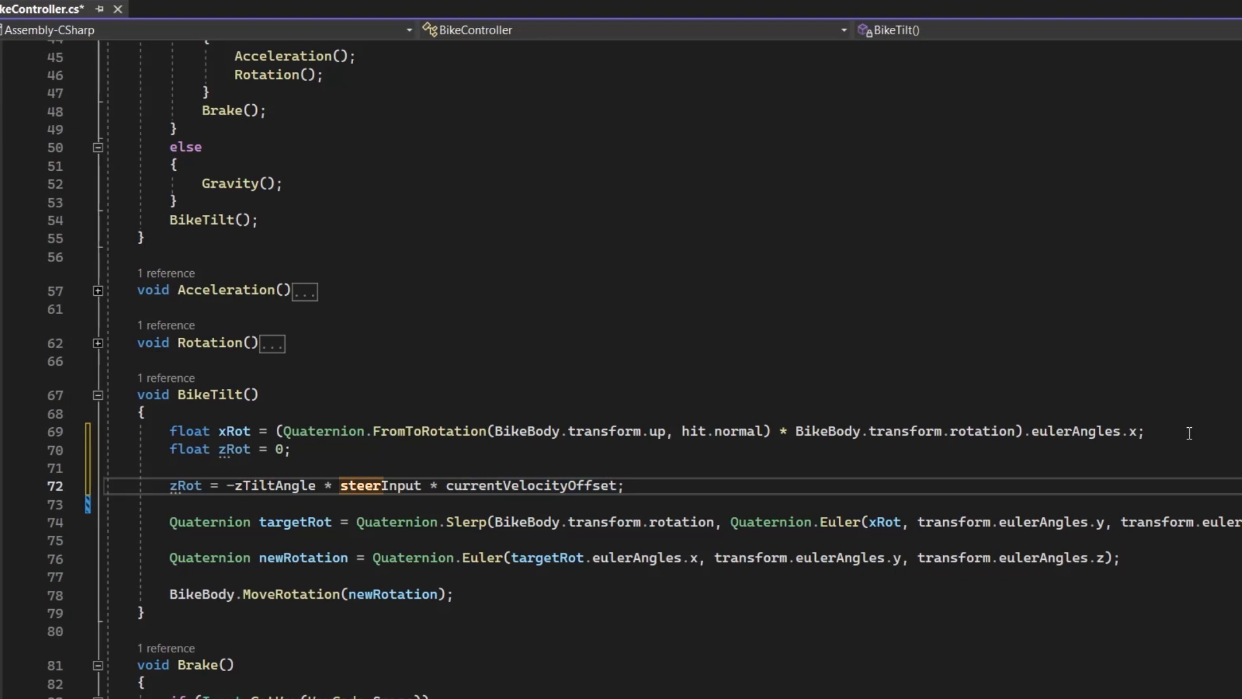
{"action": "double_click", "coordinate": [381, 486]}
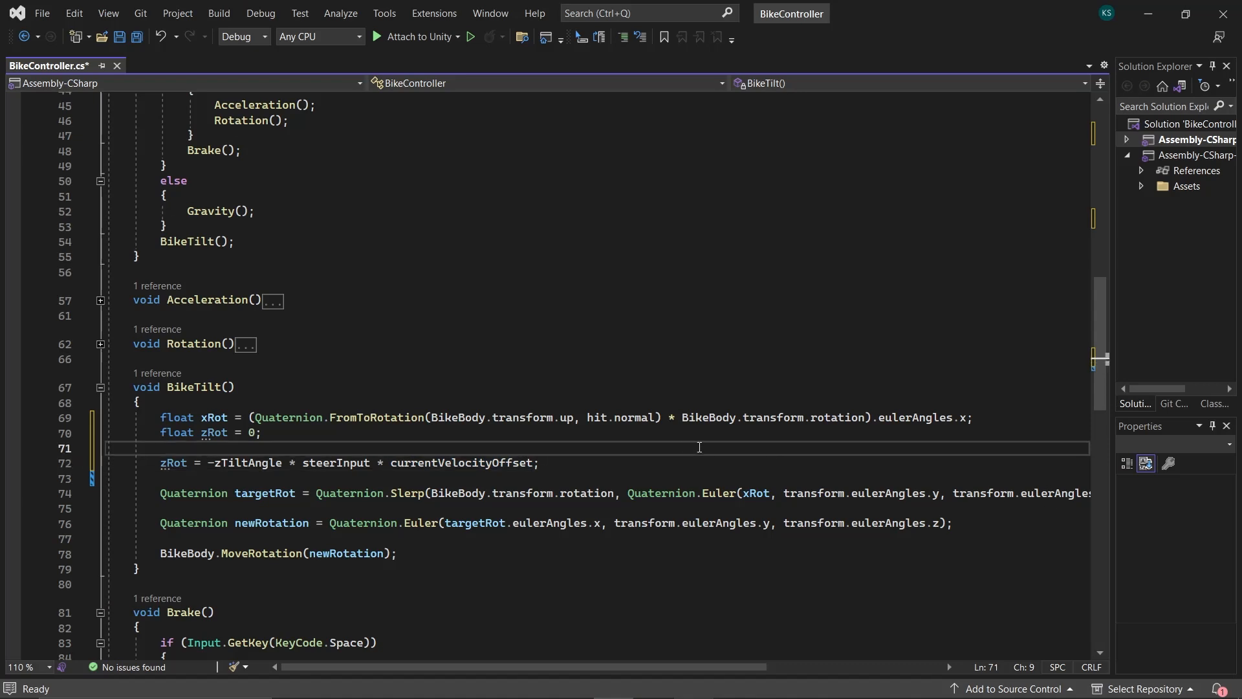
Step: Guard the zRot lean with if(currentVelocityOffset > 0) and feed the z rotation into the Slerp and newRotation
{"action": "type", "text": "if("}
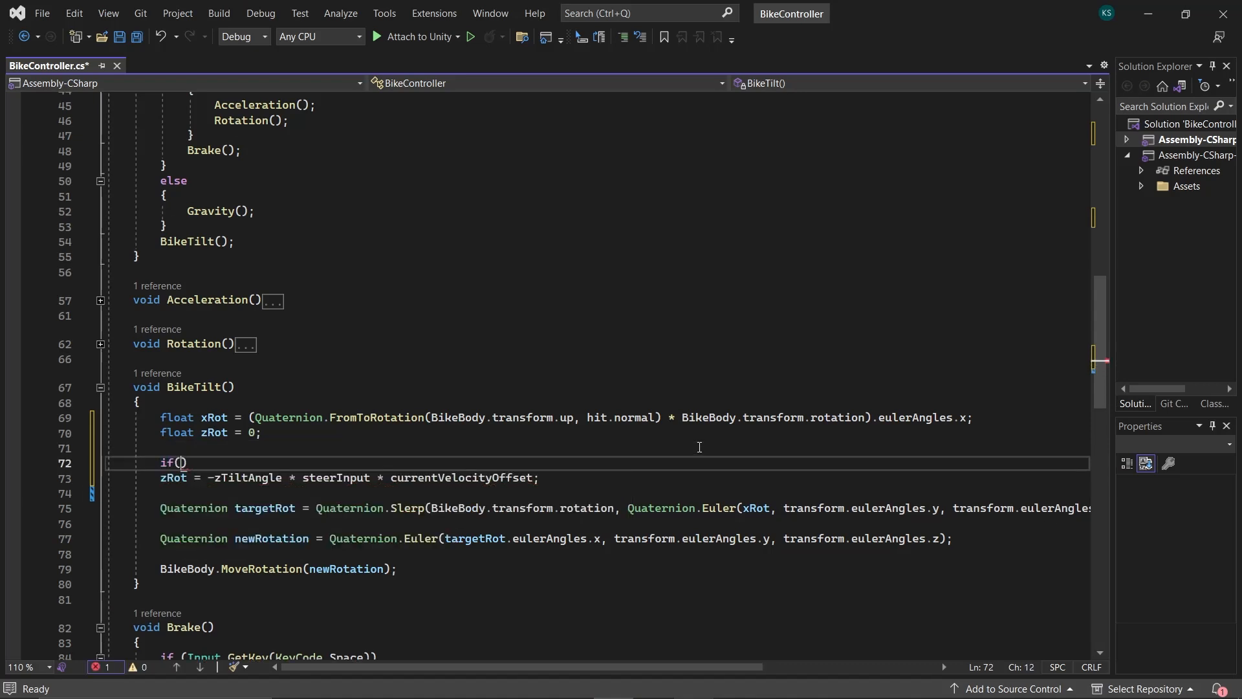
{"action": "type", "text": "currentVelocityOffset > 0"}
{"action": "type", "text": "{"}
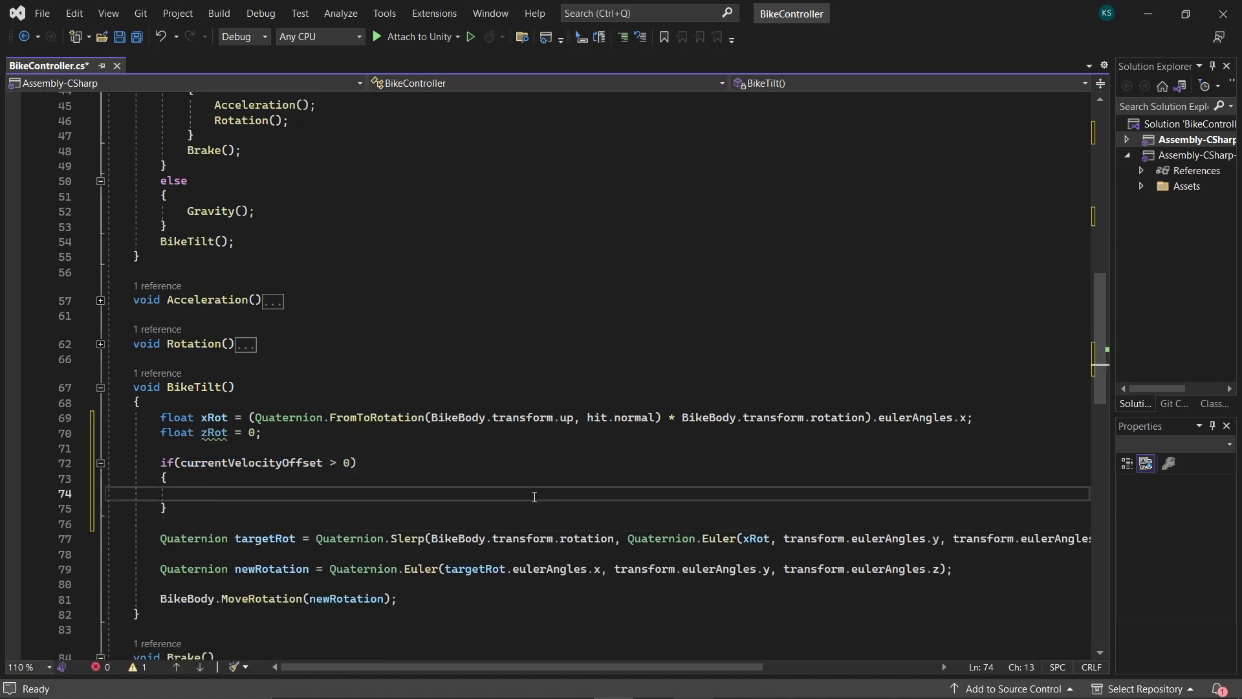
{"action": "type", "text": "zRot = -zTiltAngle * steerInput * currentVelocityOffset;"}
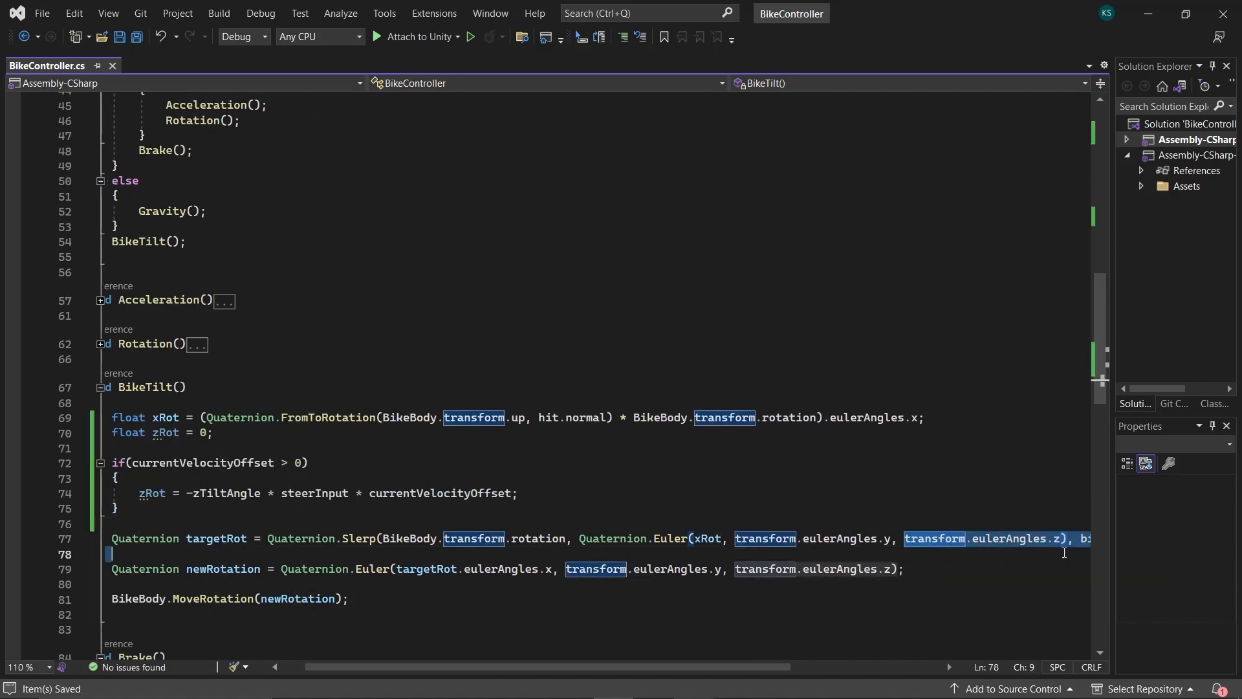
{"action": "type", "text": "zRo"}
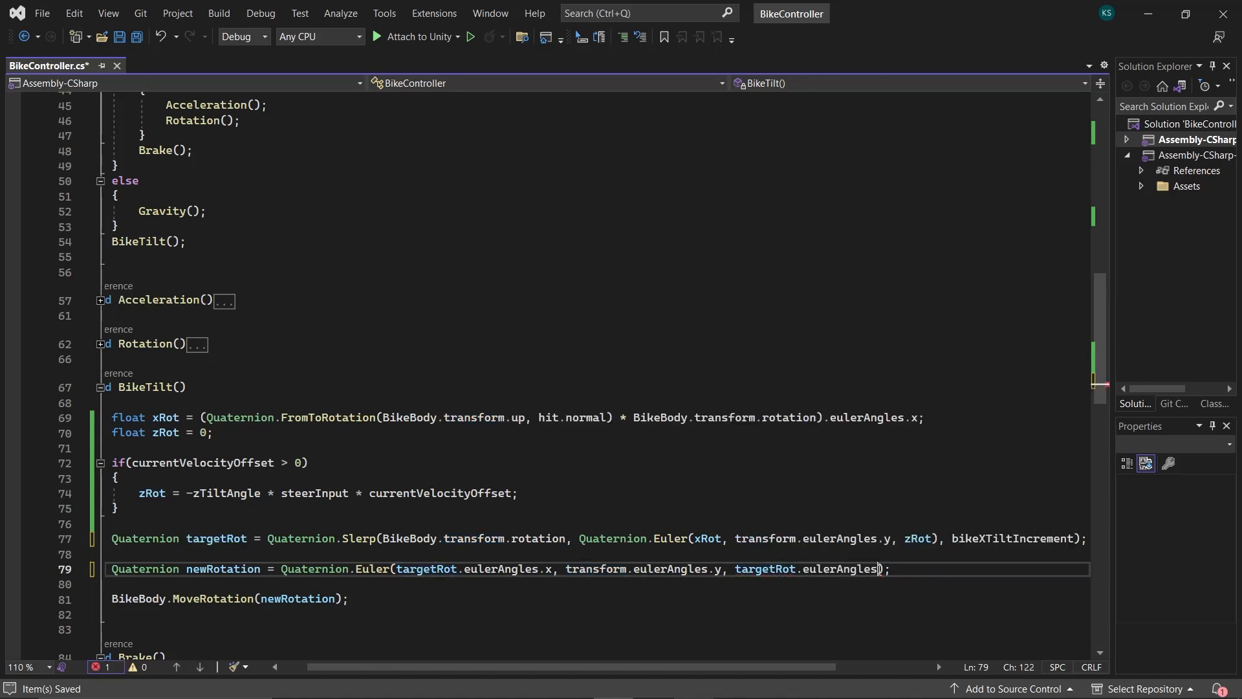
{"action": "type", "text": "z"}
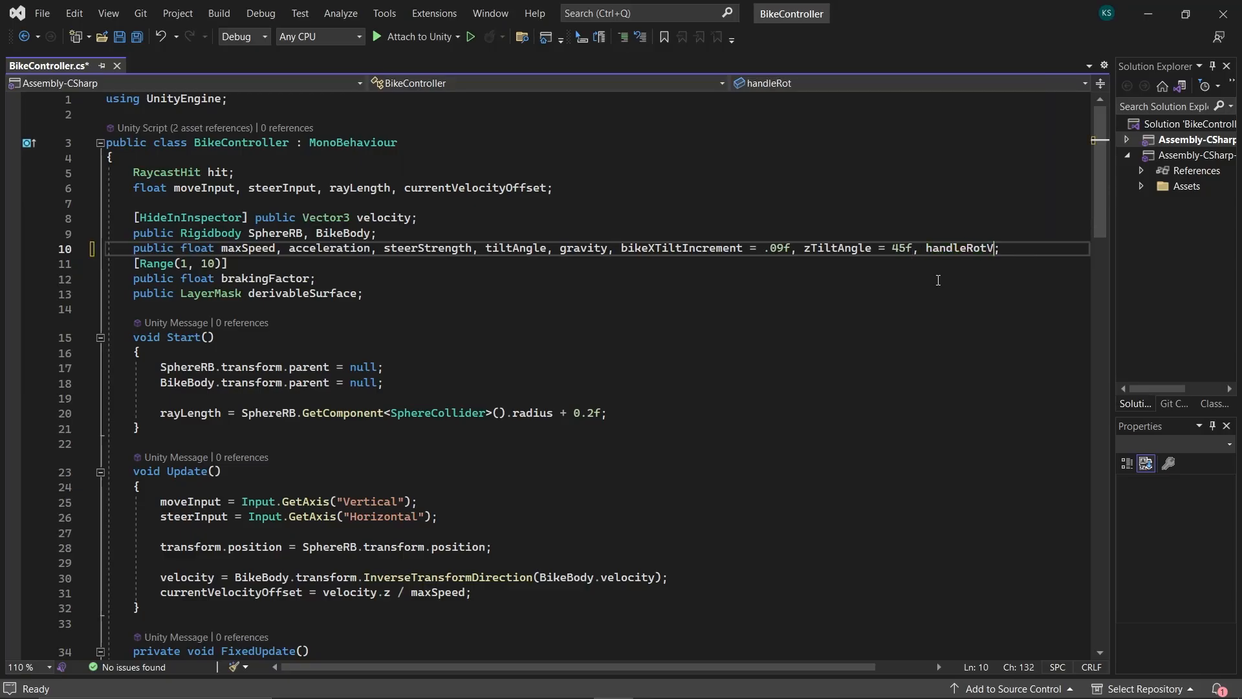
Step: Declare handleRotVal = 30 and a public Handle GameObject, and rotate Handle's localRotation in Rotation()
{"action": "type", "text": "al = 30f, hand"}
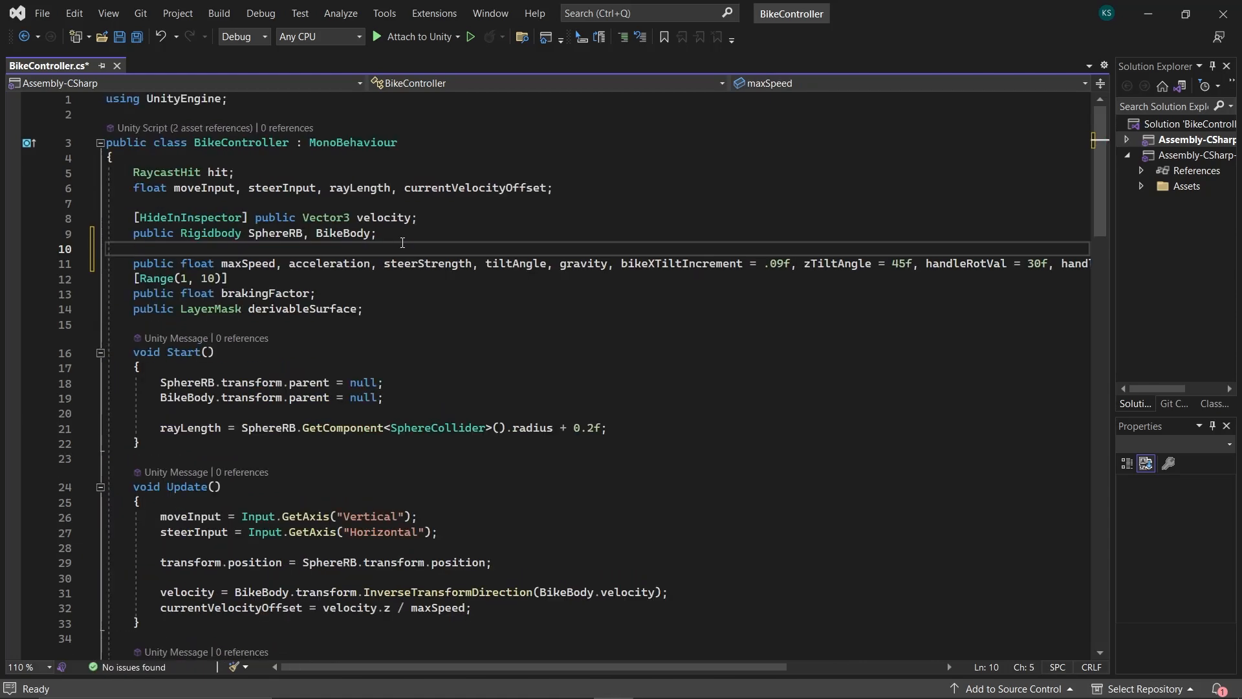
{"action": "type", "text": "public GameObject Han"}
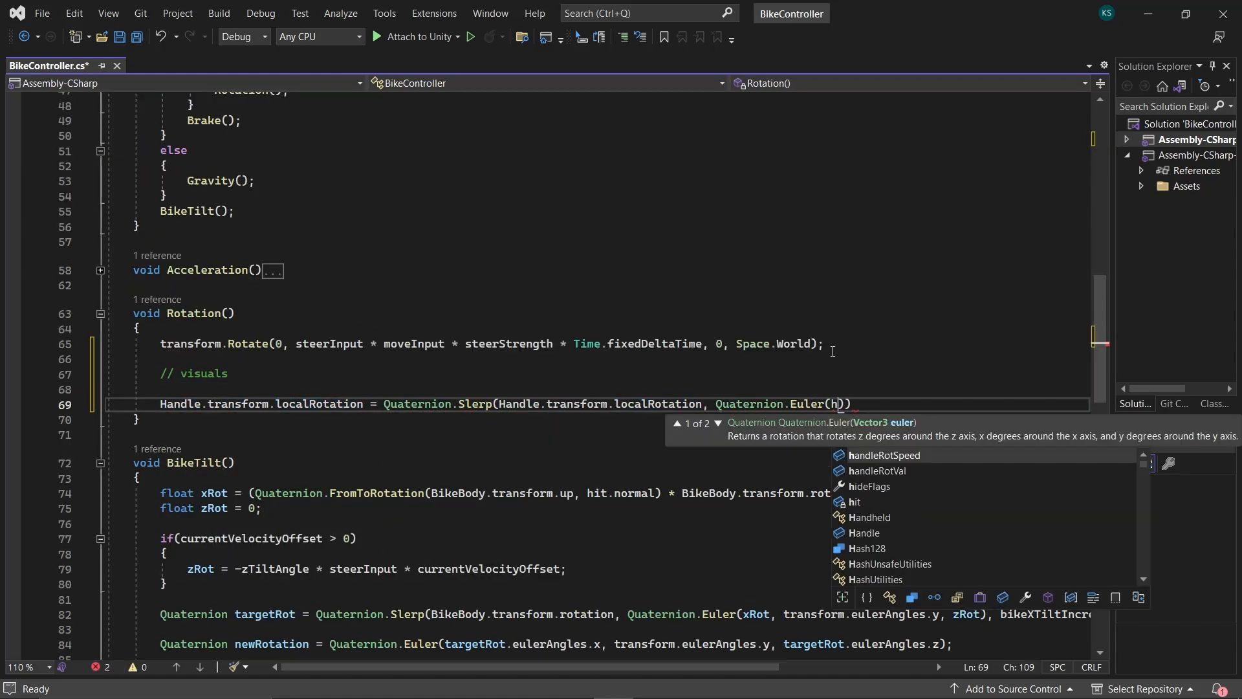
{"action": "type", "text": "andle.transform.localRotation.eulerAngles.x"}
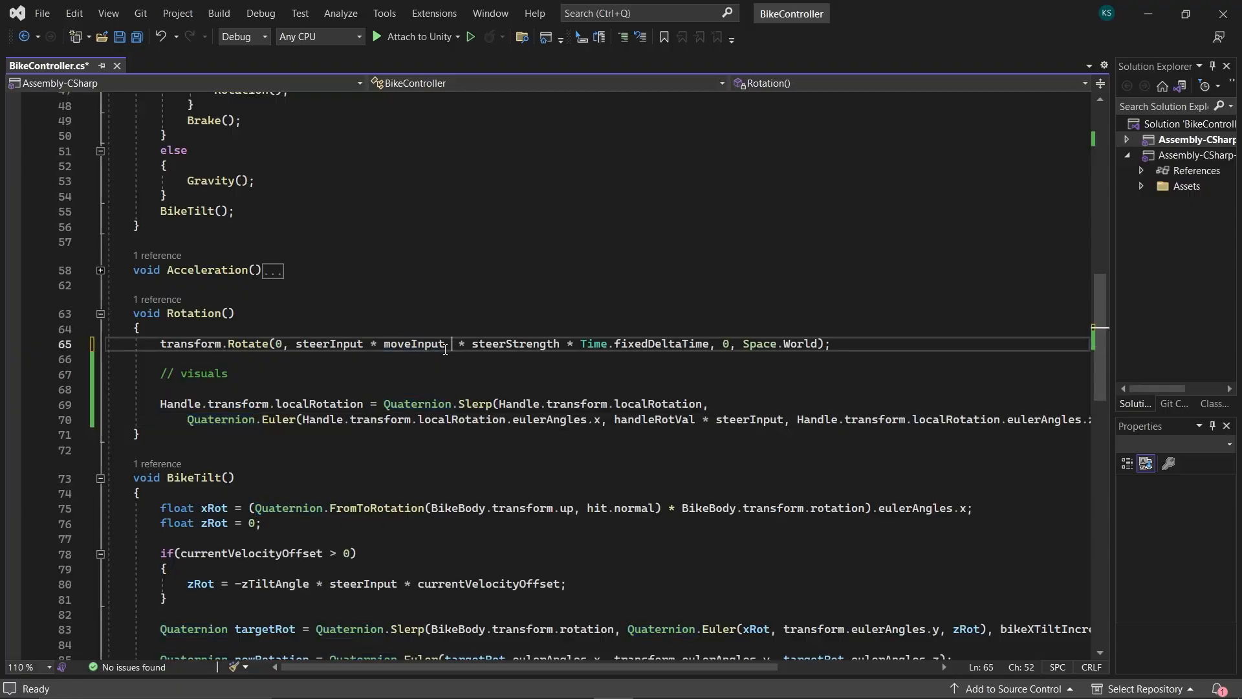
Step: Scale the bike's turning by currentVelocityOffset
{"action": "type", "text": "curre"}
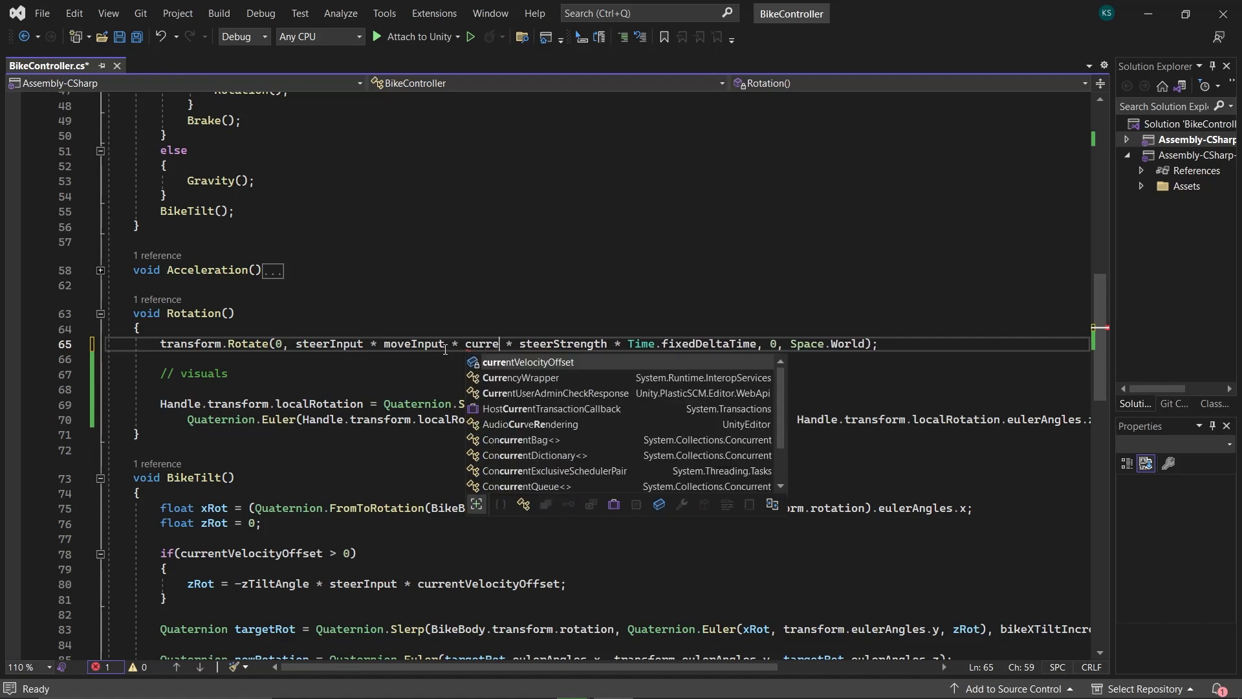
{"action": "key", "text": "Tab"}
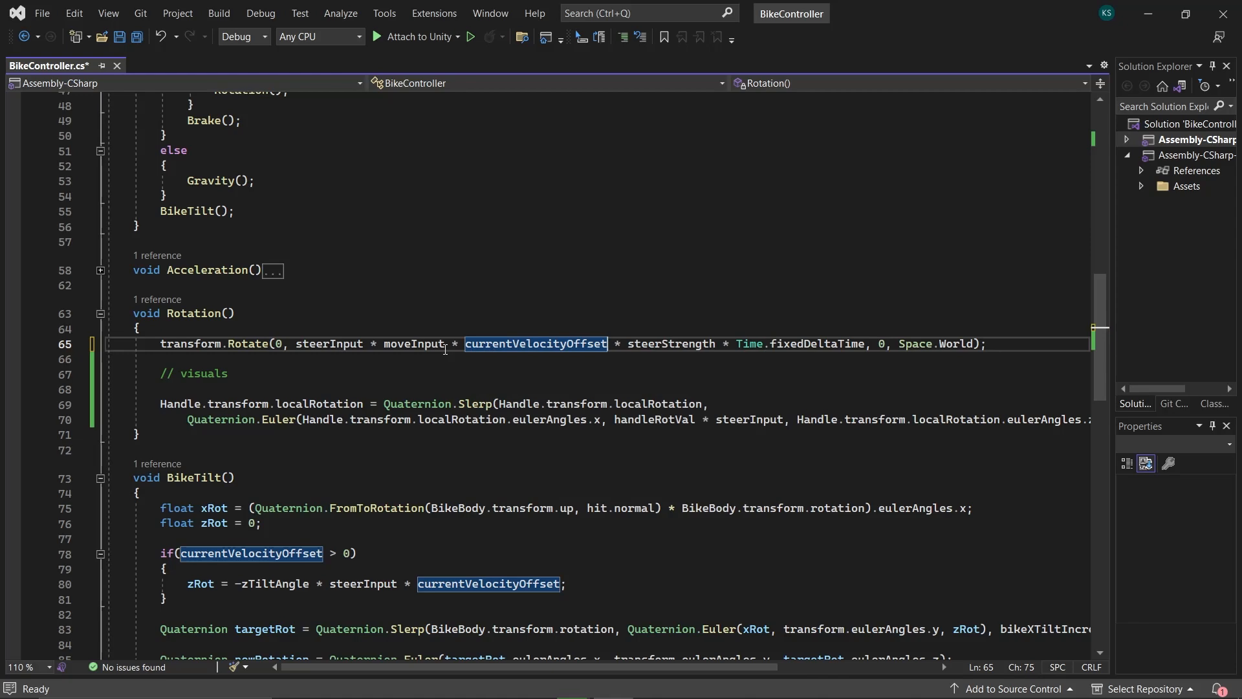
{"action": "left_click", "coordinate": [594, 46]}
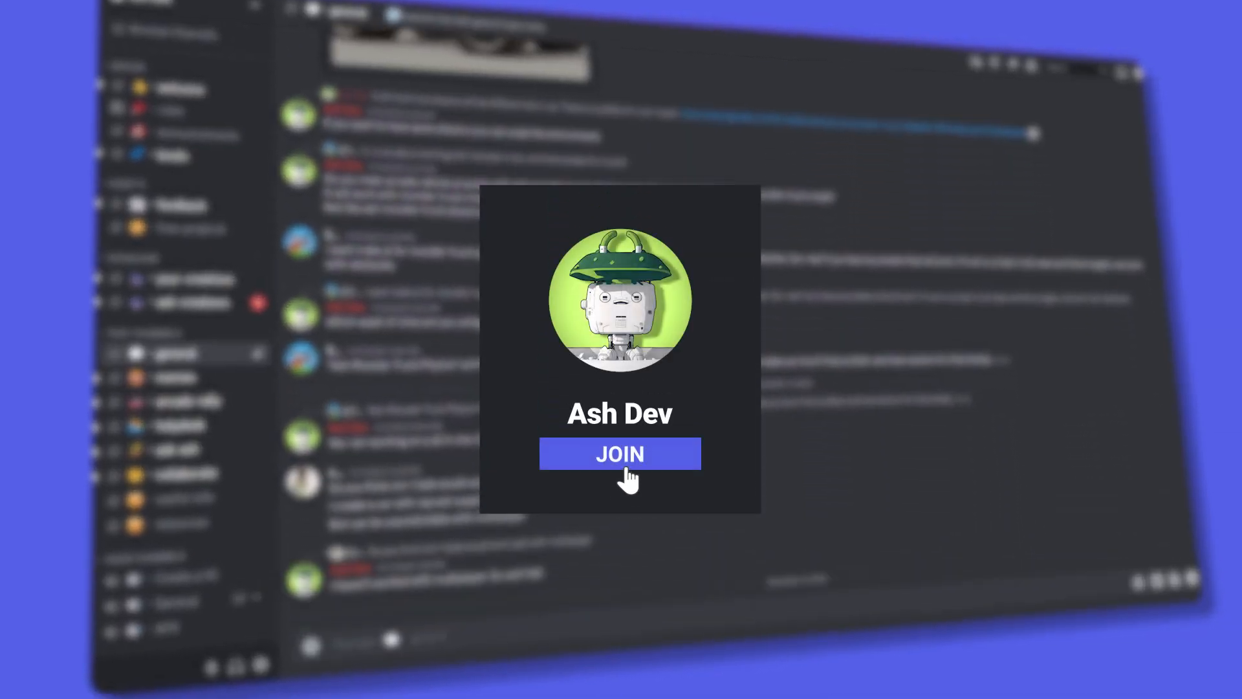
Step: View the Ash Dev community server's general channel in Discord
{"action": "left_click", "coordinate": [620, 453]}
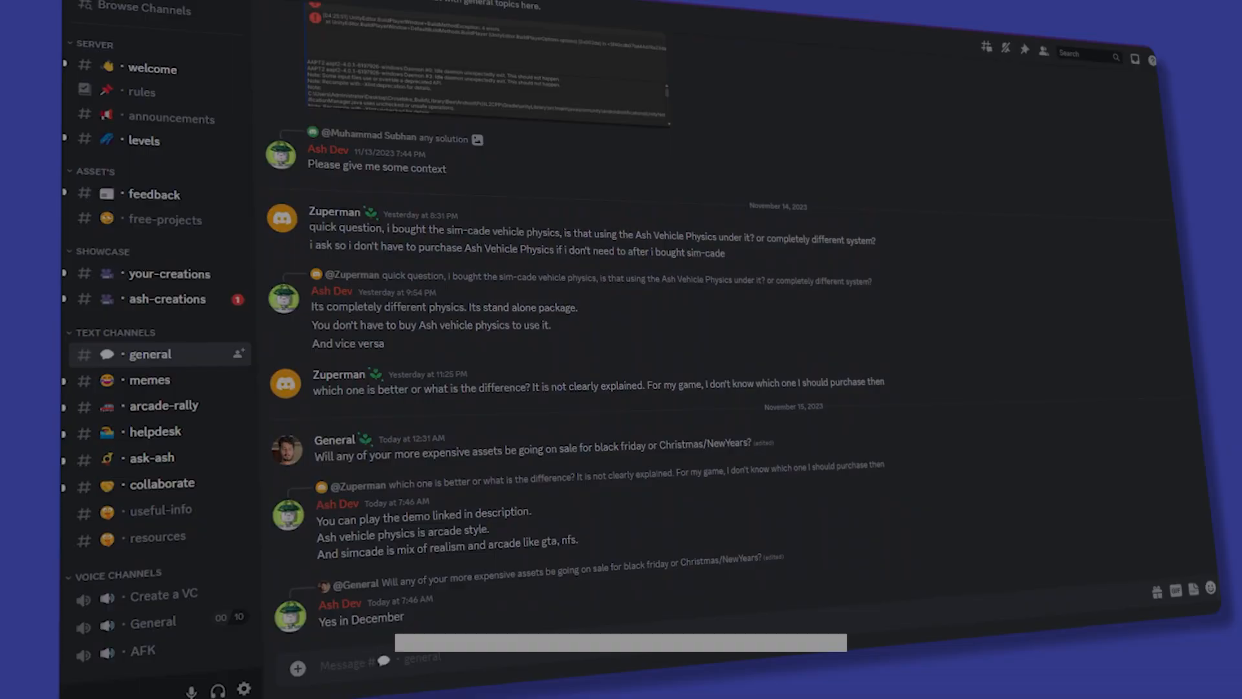